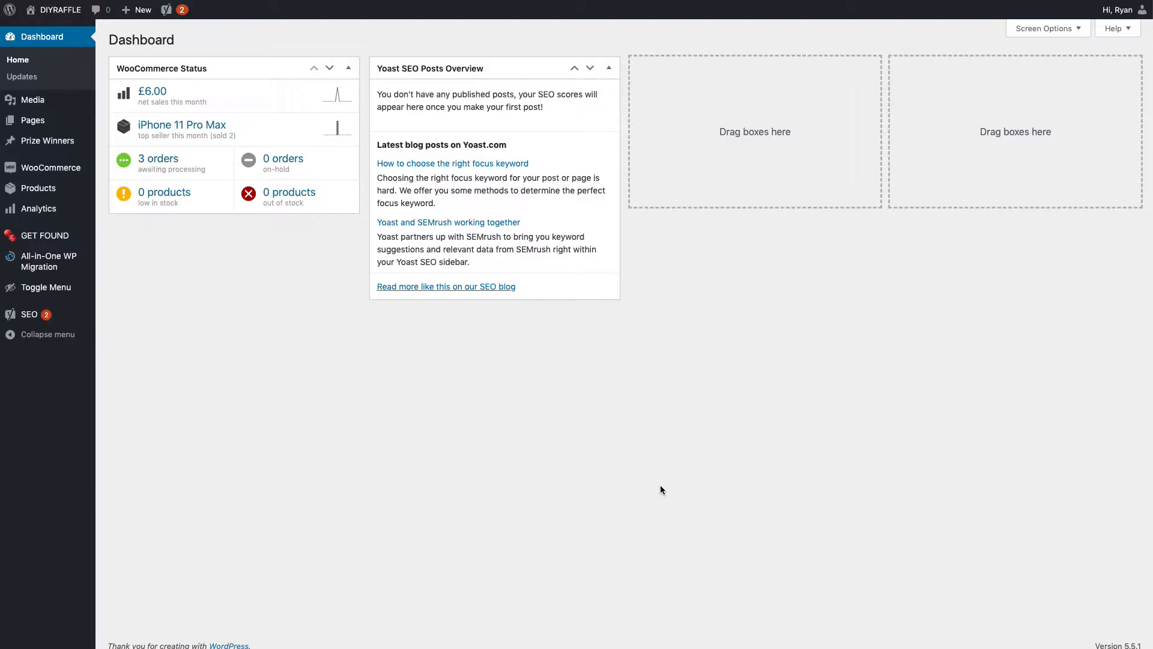
mouse_move(194, 343)
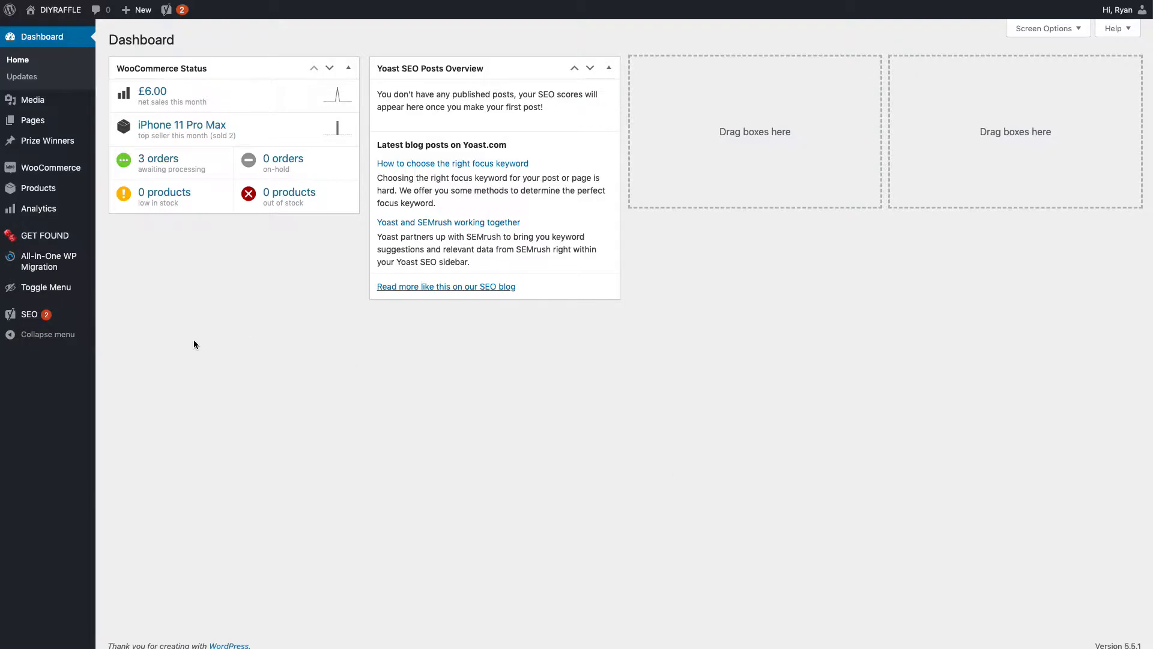
mouse_move(216, 336)
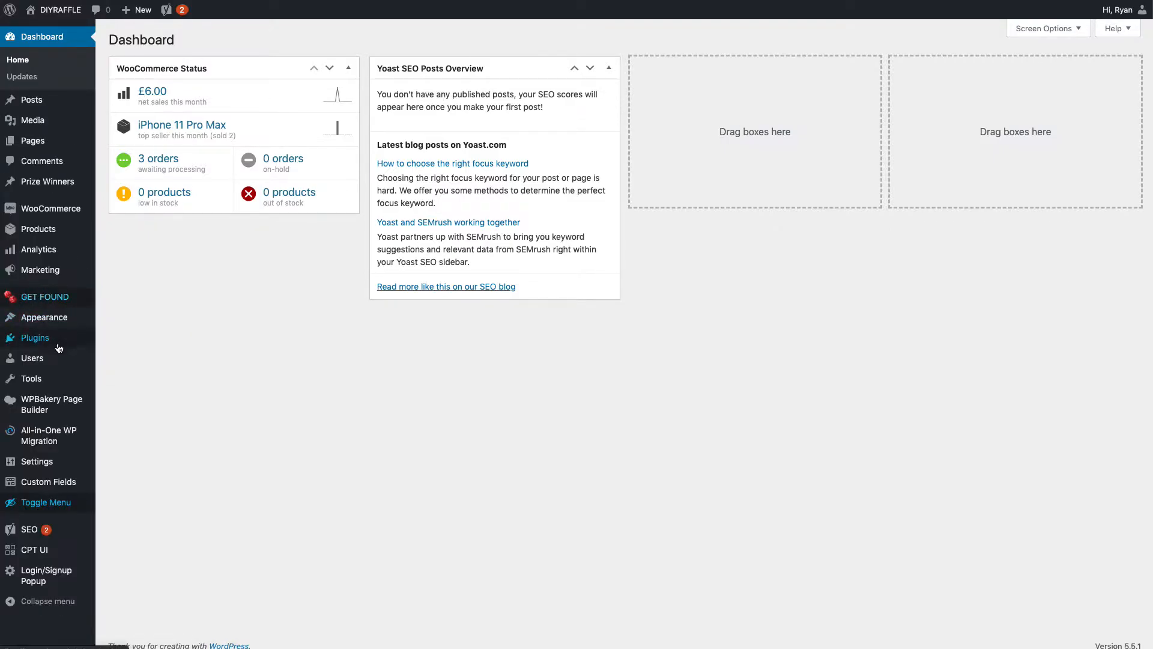
mouse_move(34, 338)
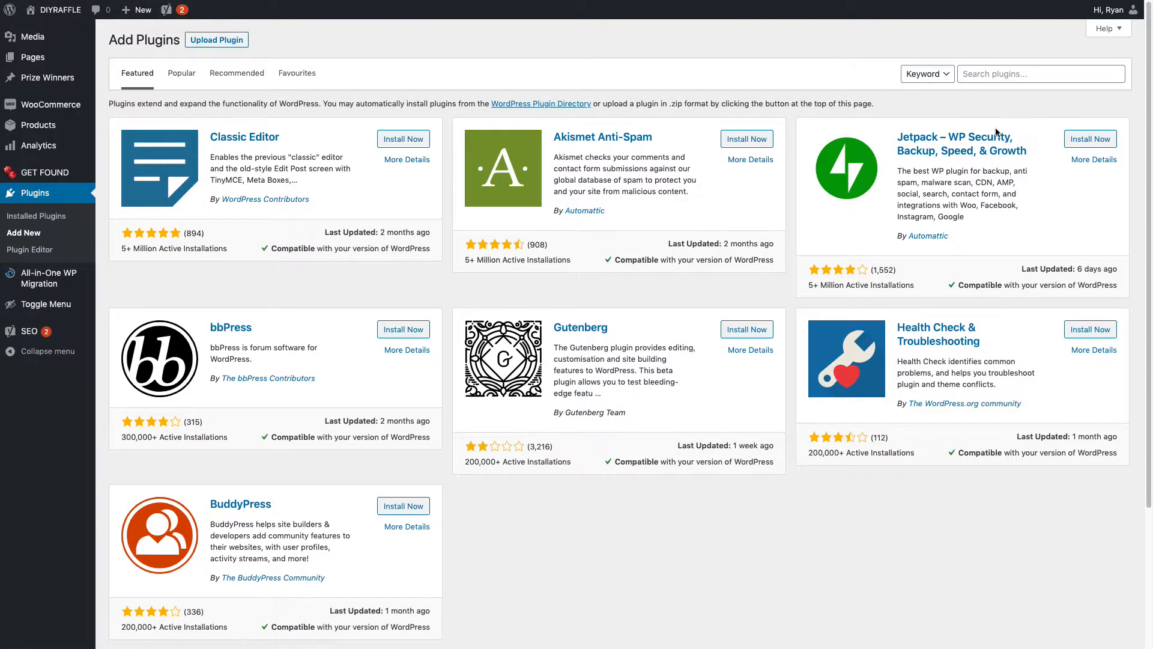
- Search plugins for 'user switching', finding User Switching already active
left_click(1042, 74)
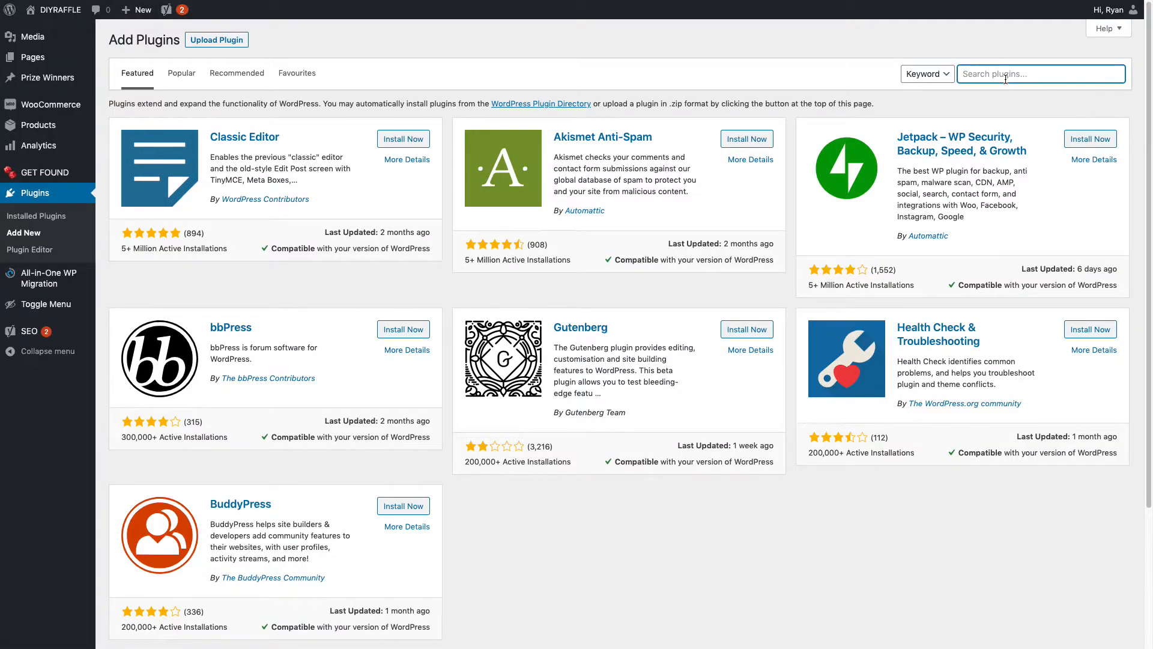
type("user switching")
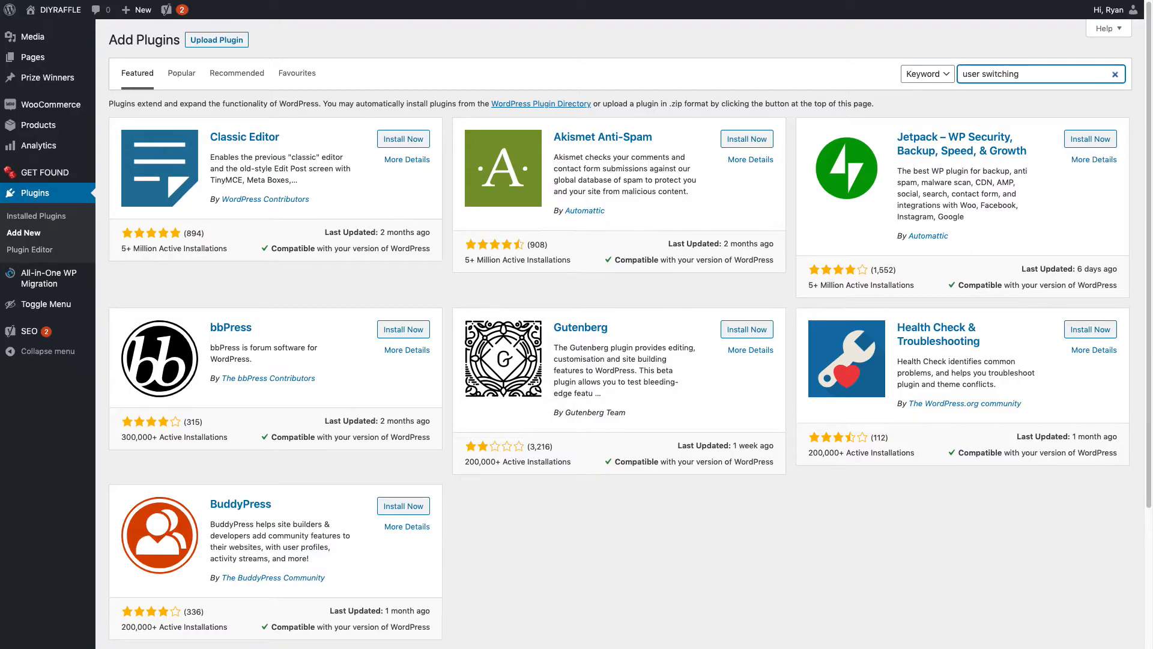
key("Enter")
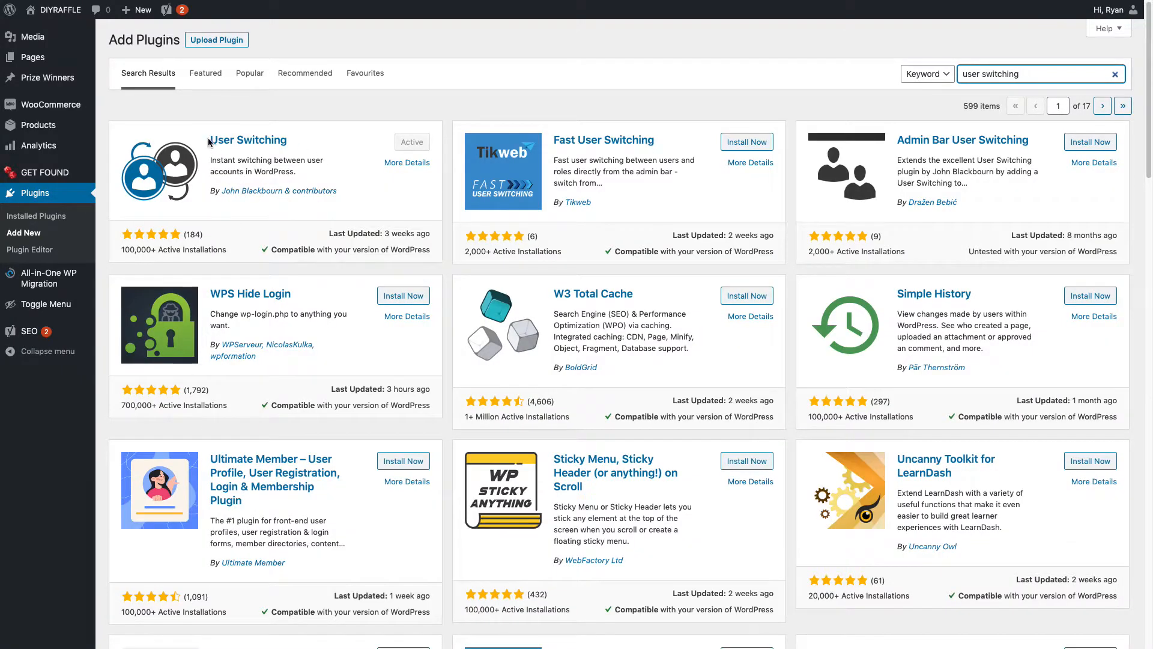
mouse_move(423, 149)
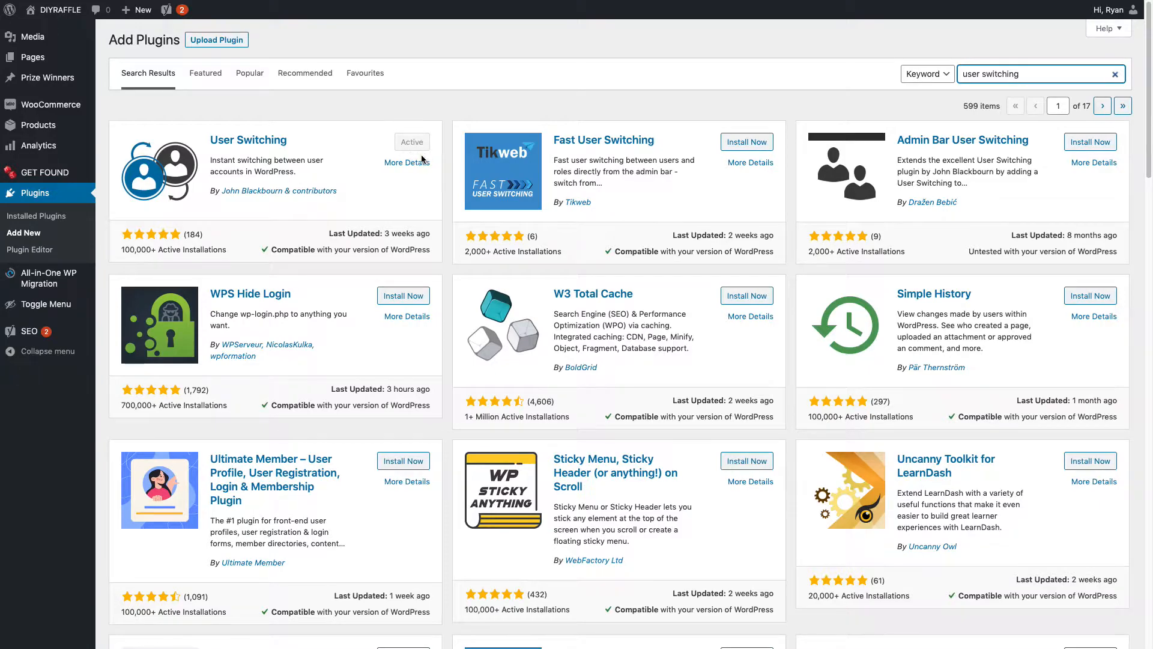
mouse_move(78, 445)
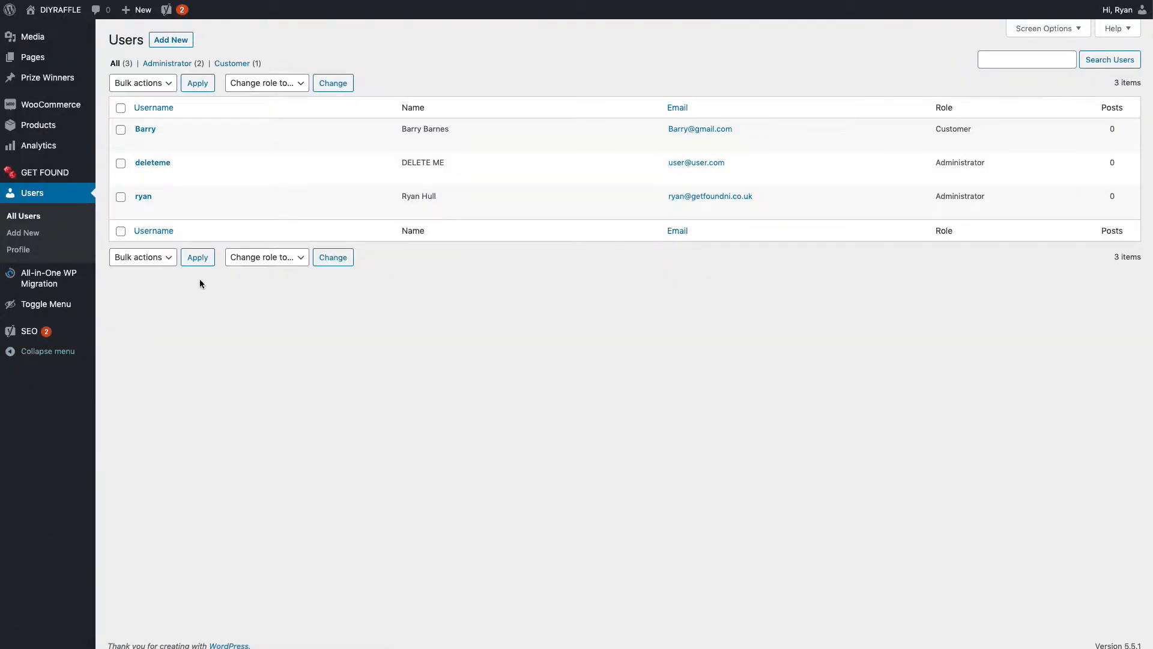
mouse_move(153, 164)
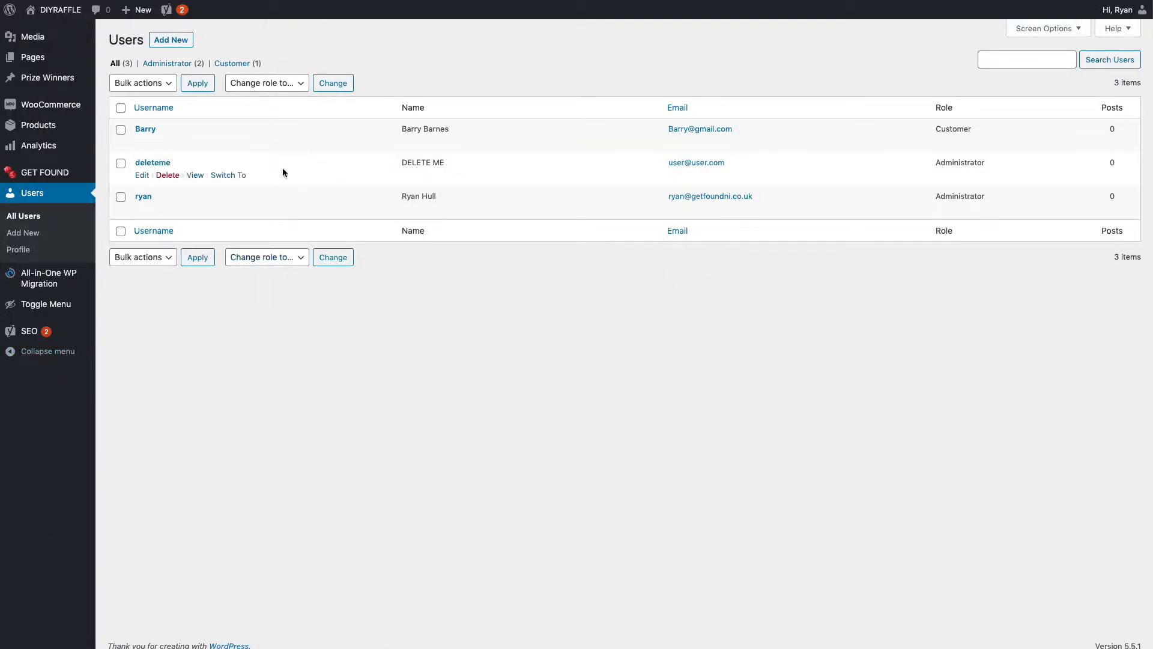
mouse_move(200, 339)
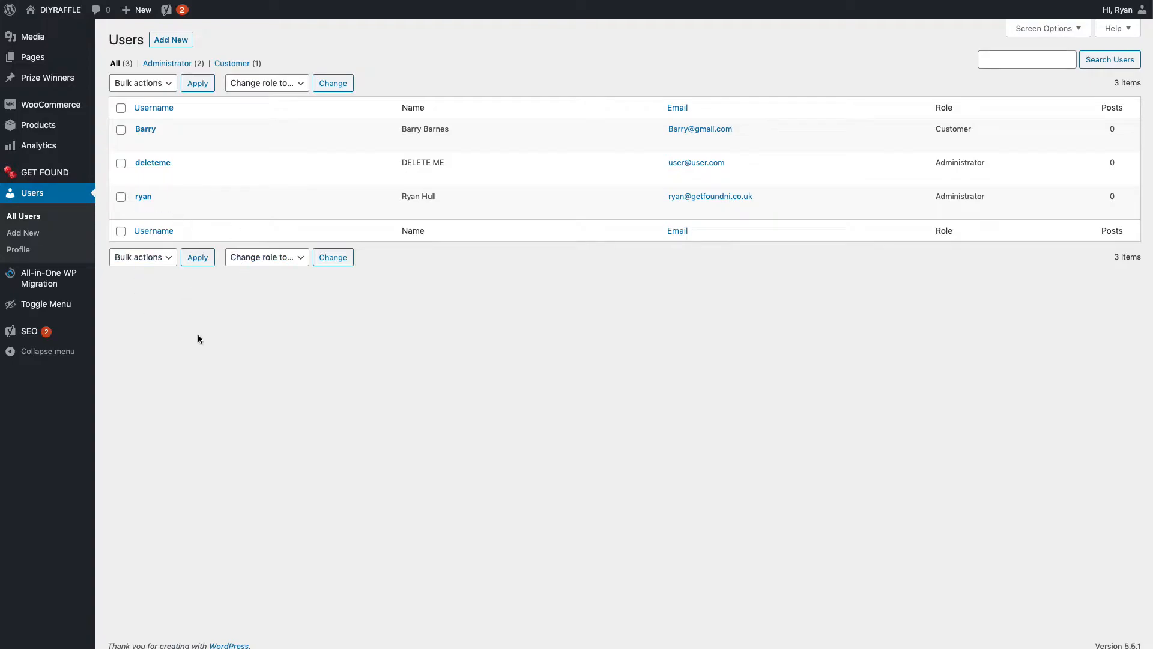
mouse_move(742, 51)
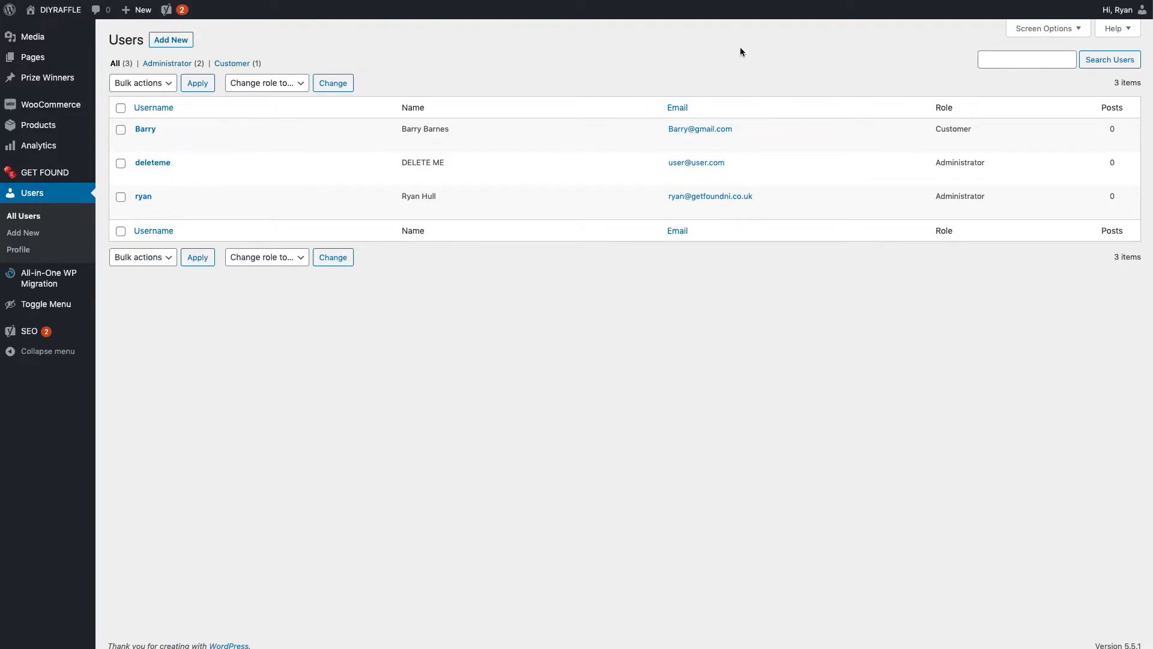
mouse_move(257, 343)
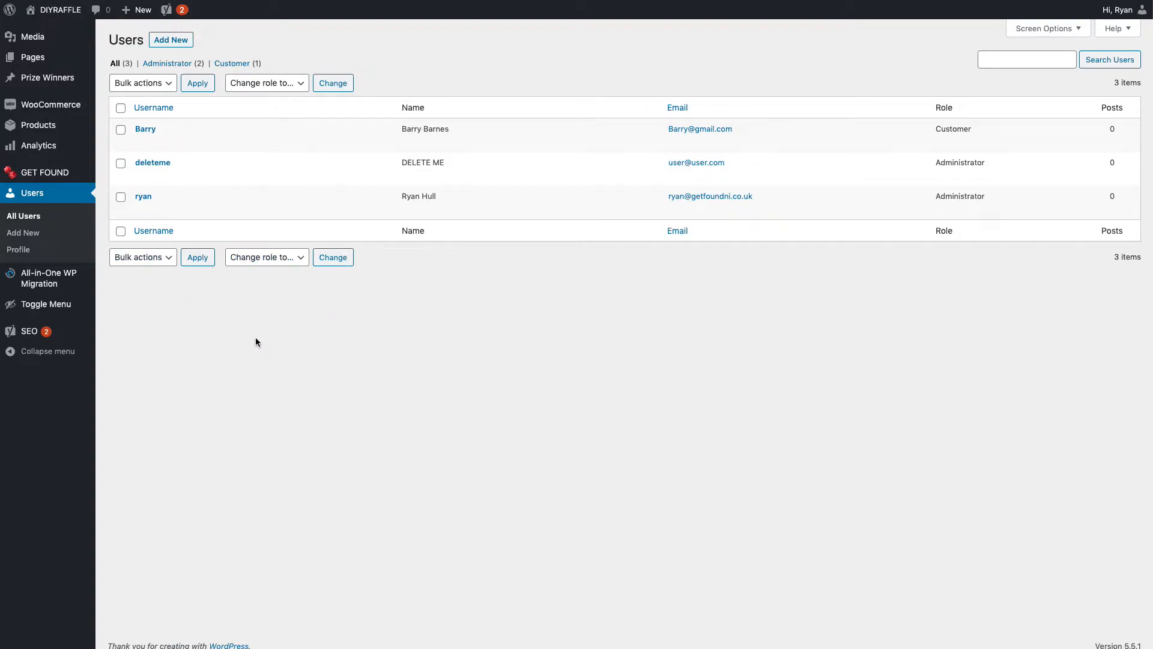
mouse_move(252, 346)
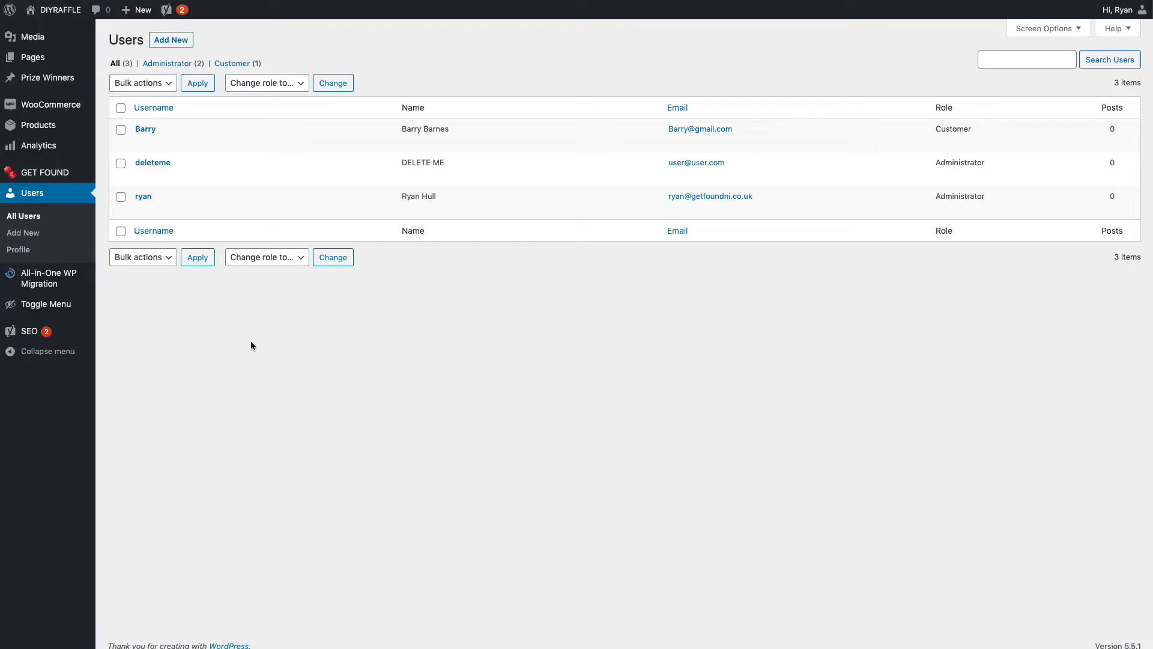
mouse_move(268, 76)
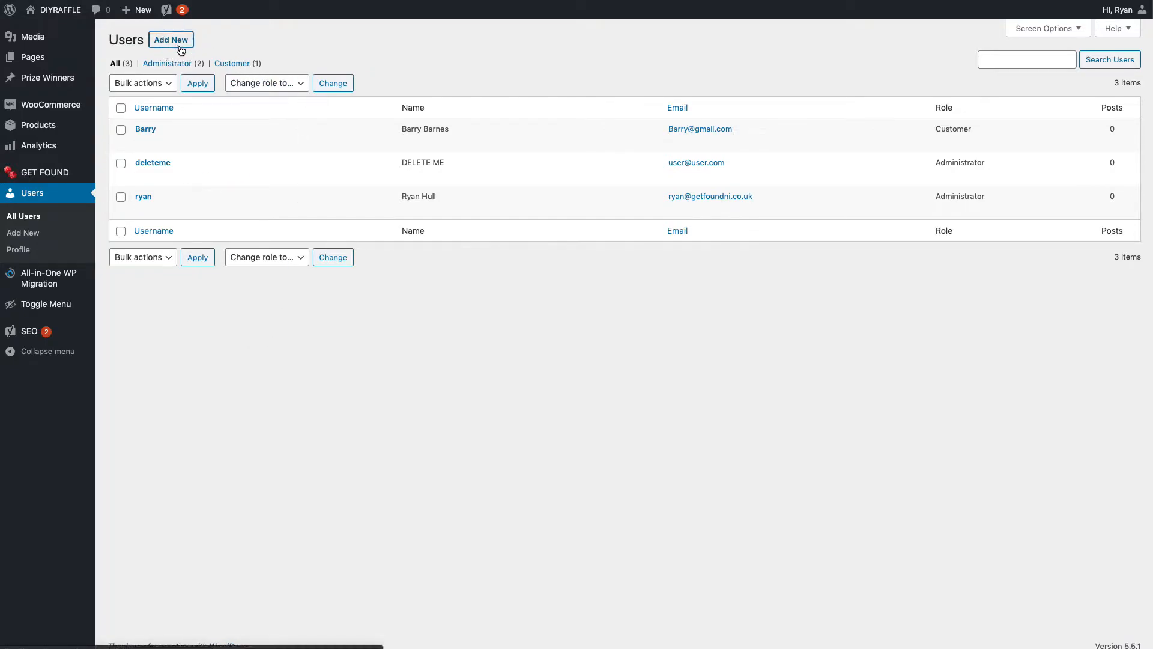
left_click(171, 39)
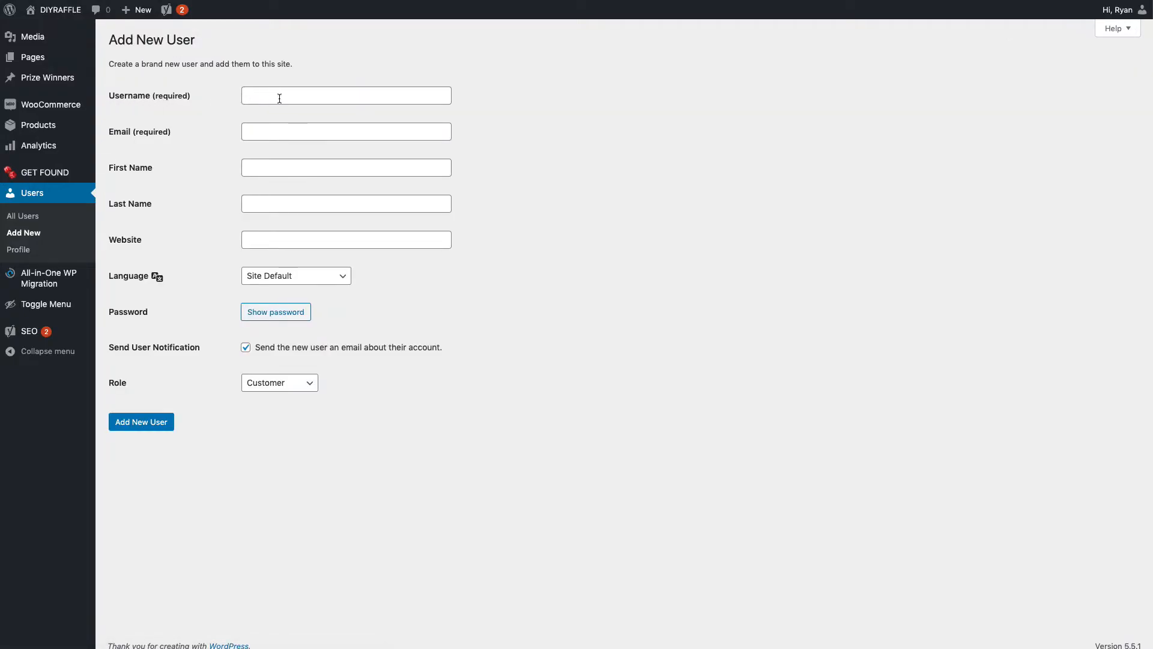
left_click(345, 96)
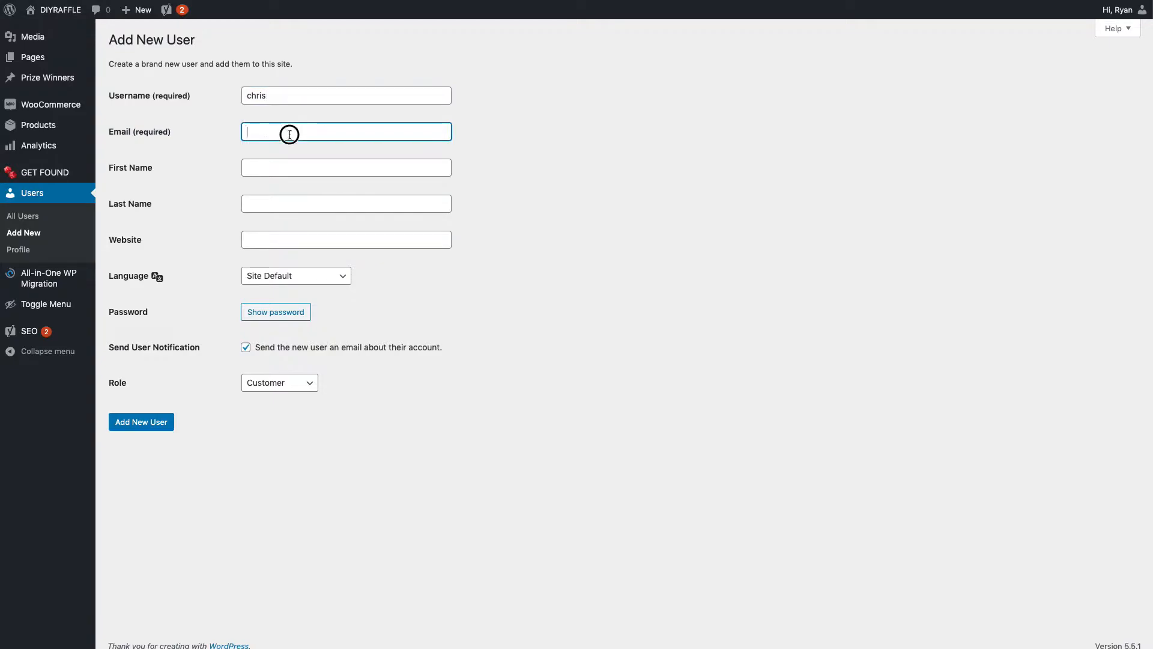
type("chis\"")
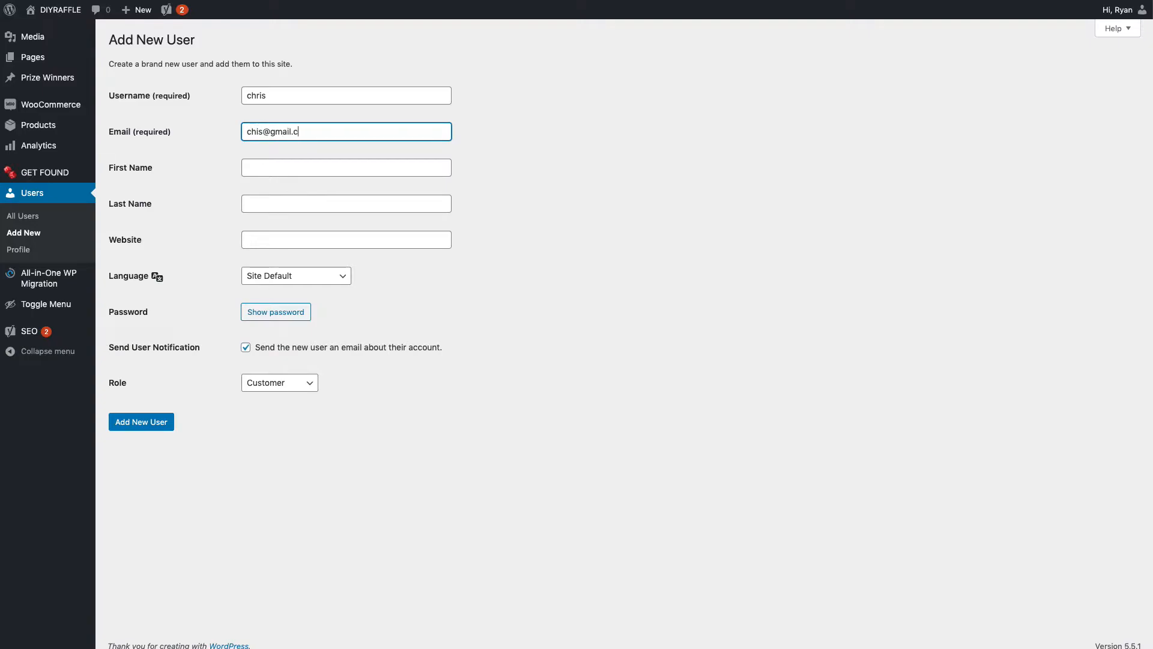
left_click(346, 167)
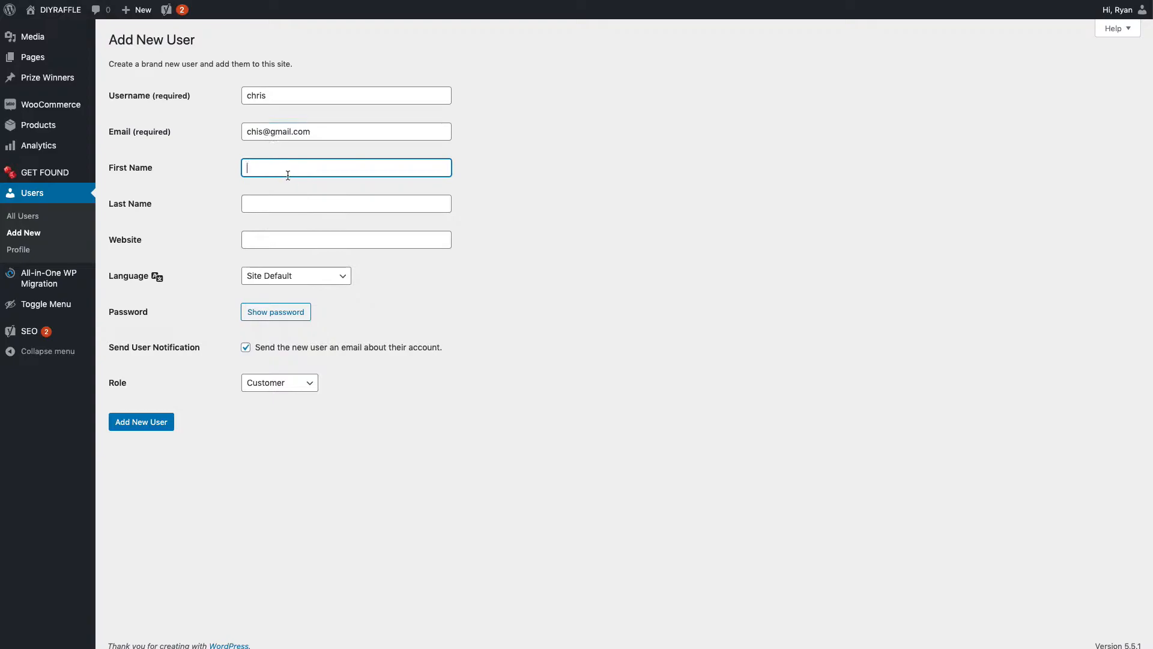
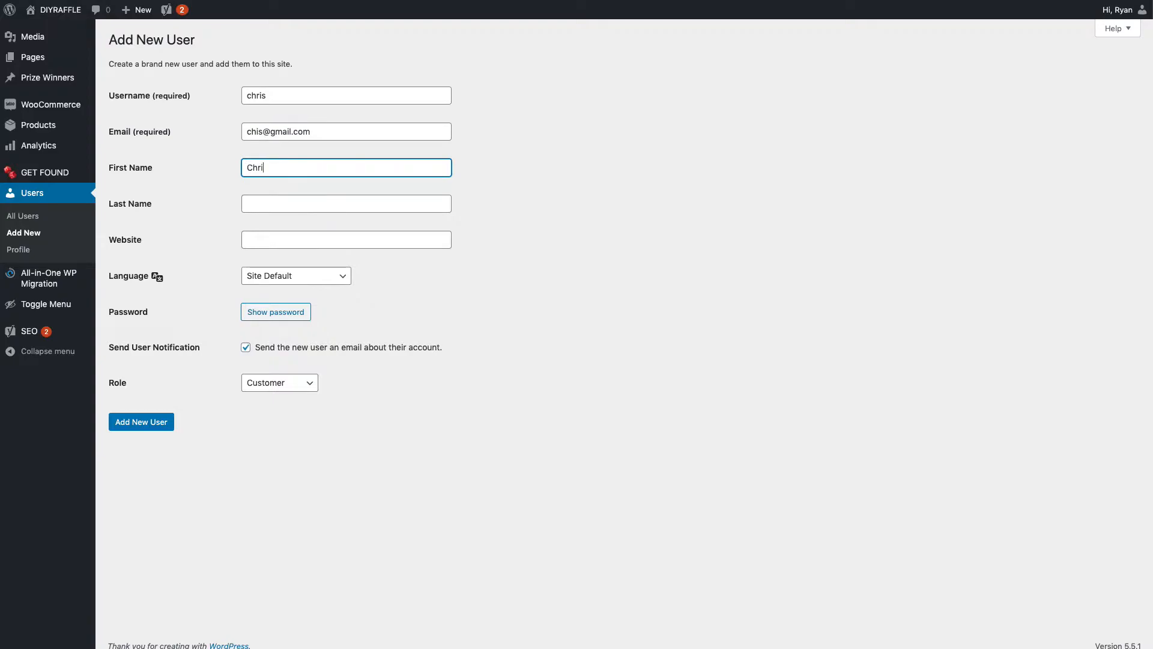
left_click(346, 203)
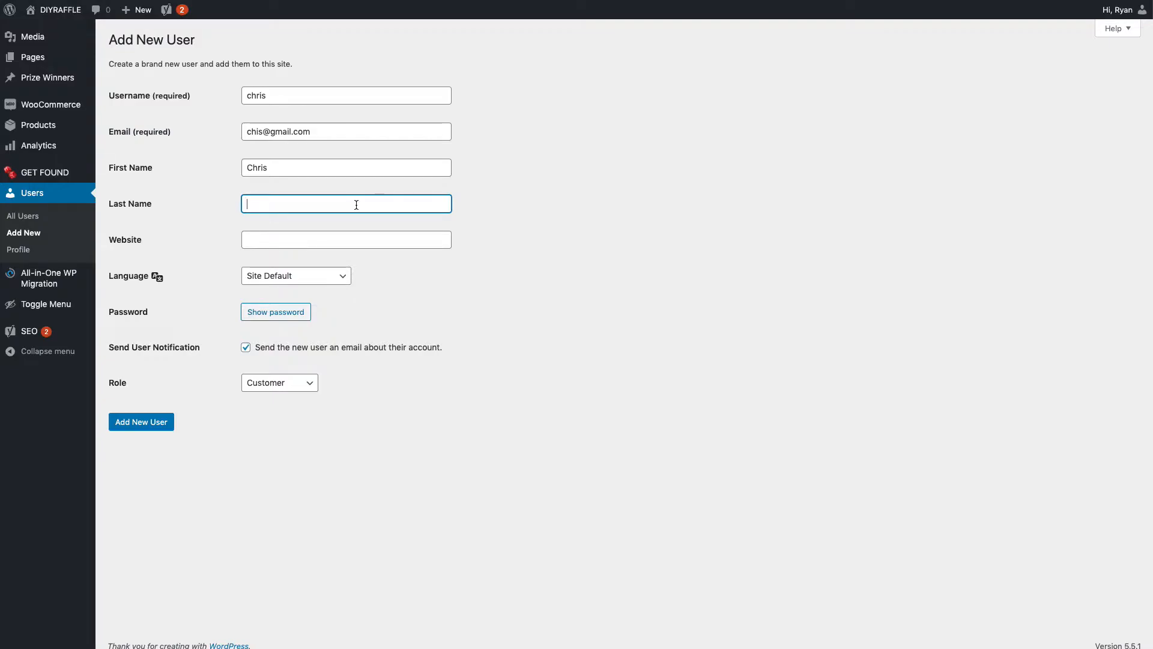
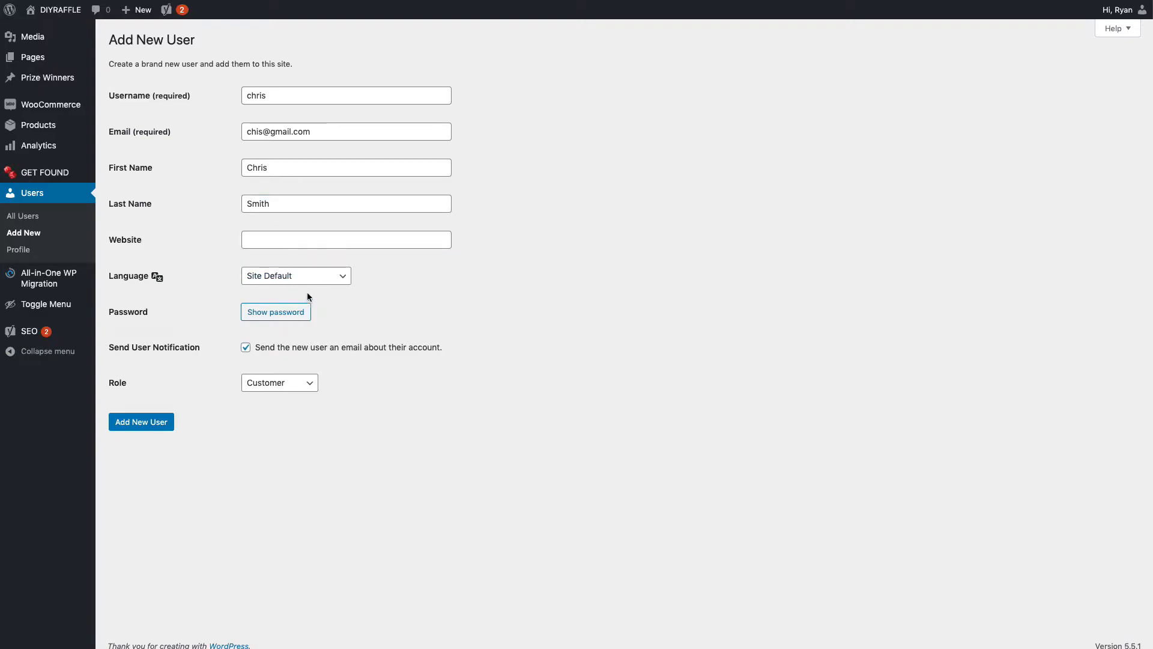
- Generate a strong password and keep the role as Customer
left_click(275, 312)
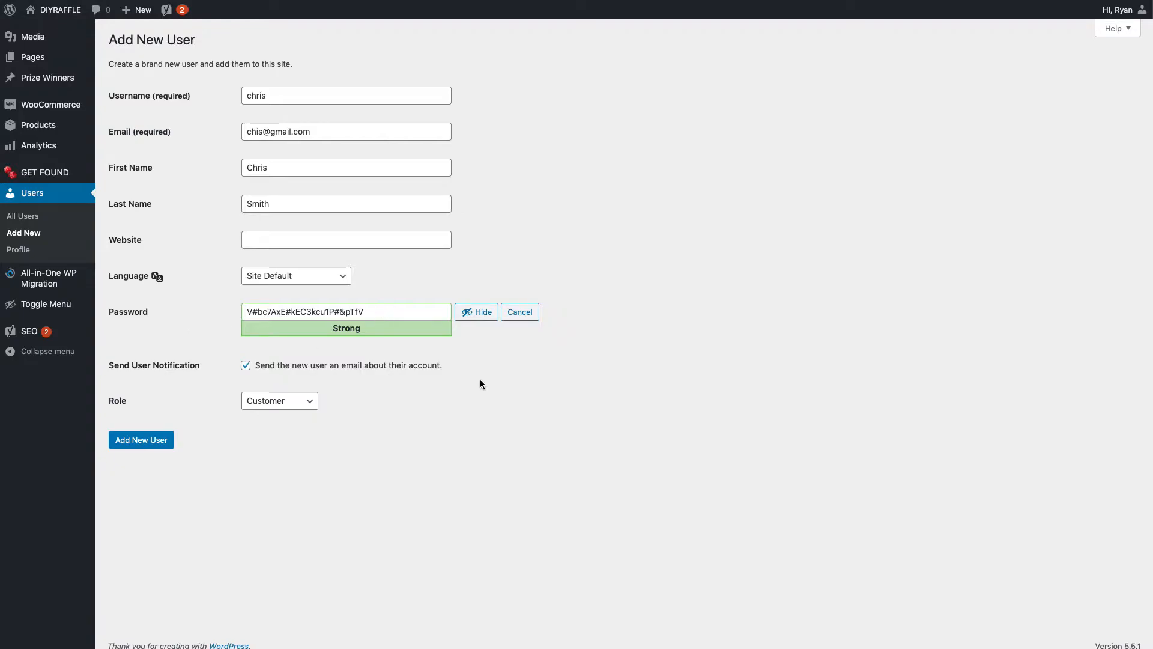
mouse_move(471, 392)
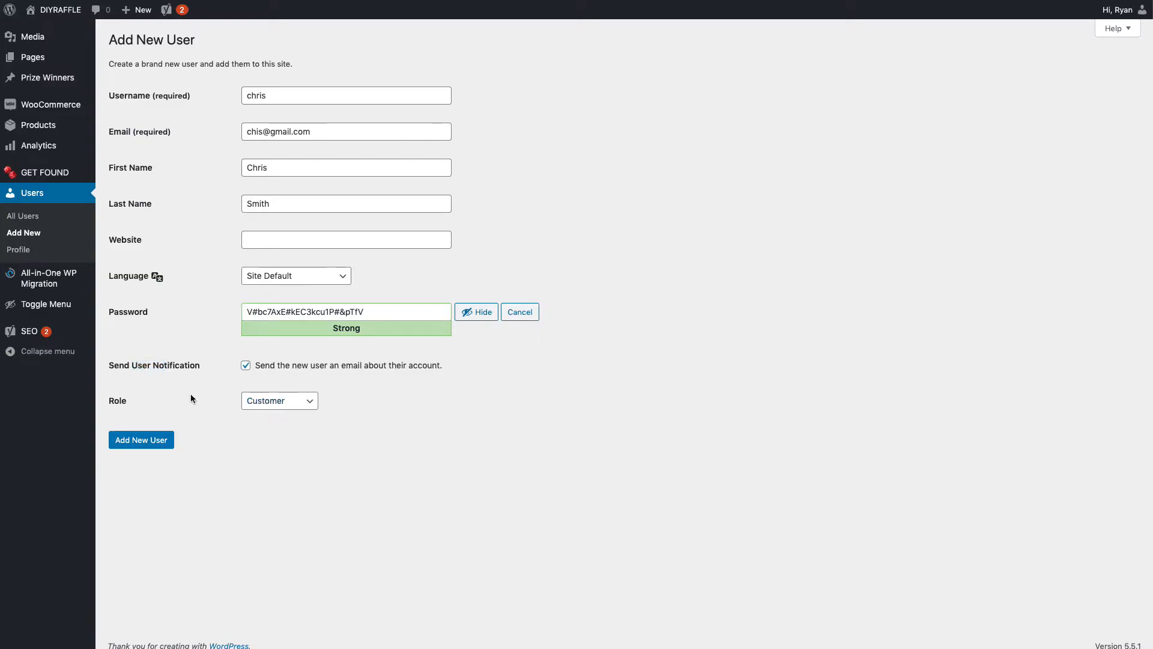
left_click(279, 401)
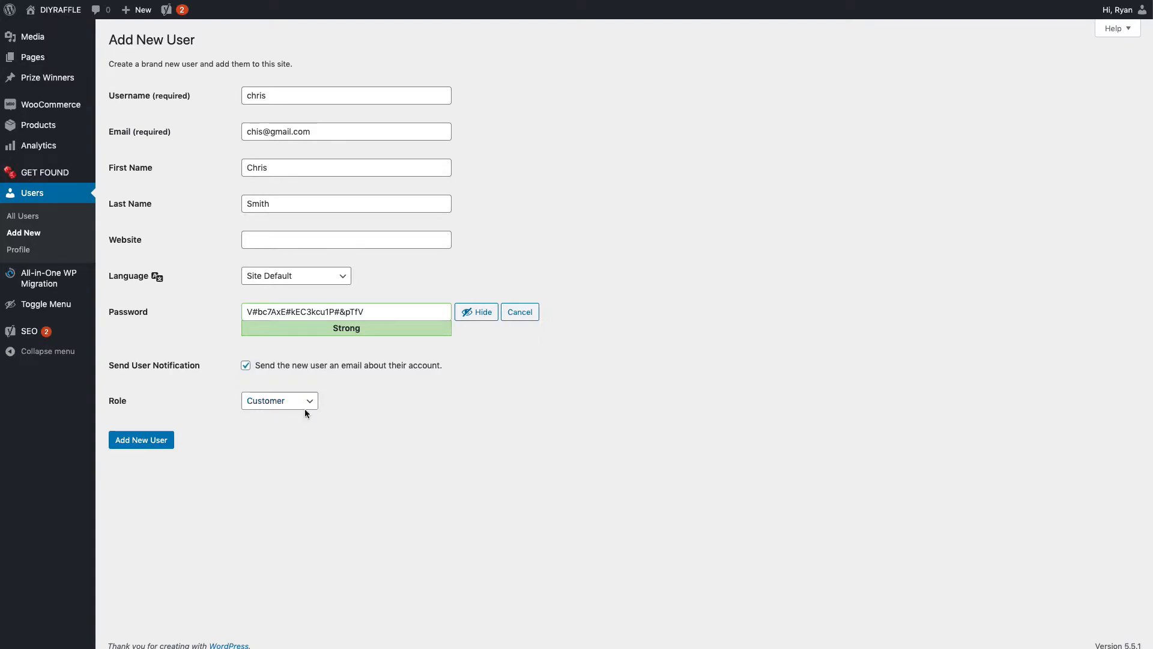
left_click(141, 440)
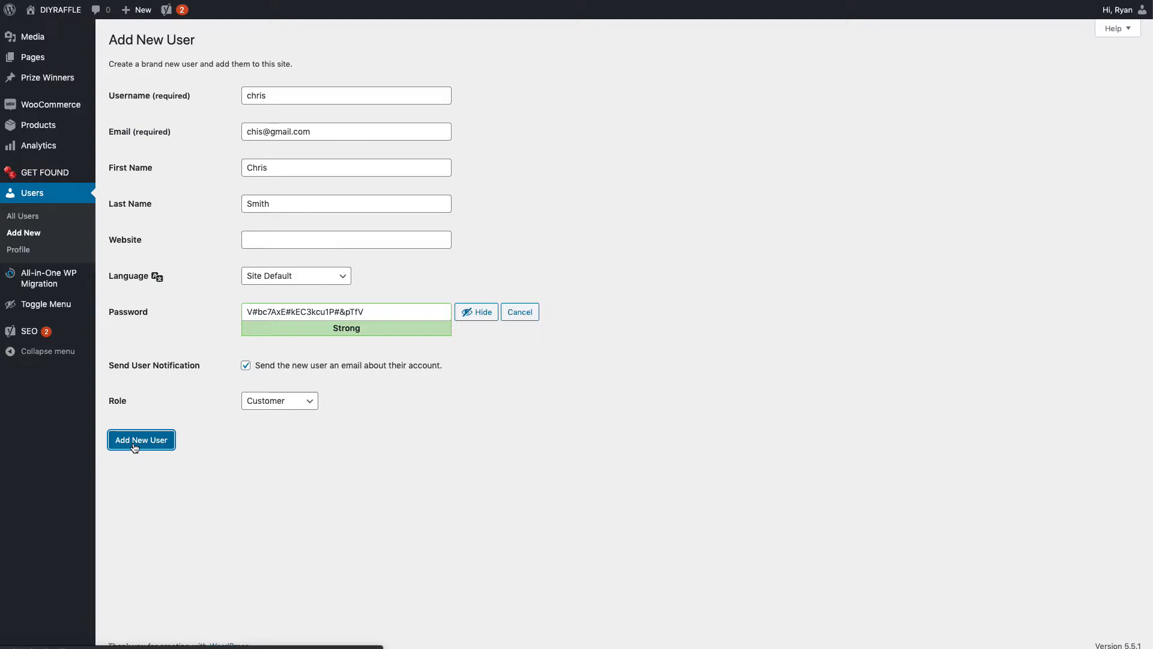
left_click(142, 439)
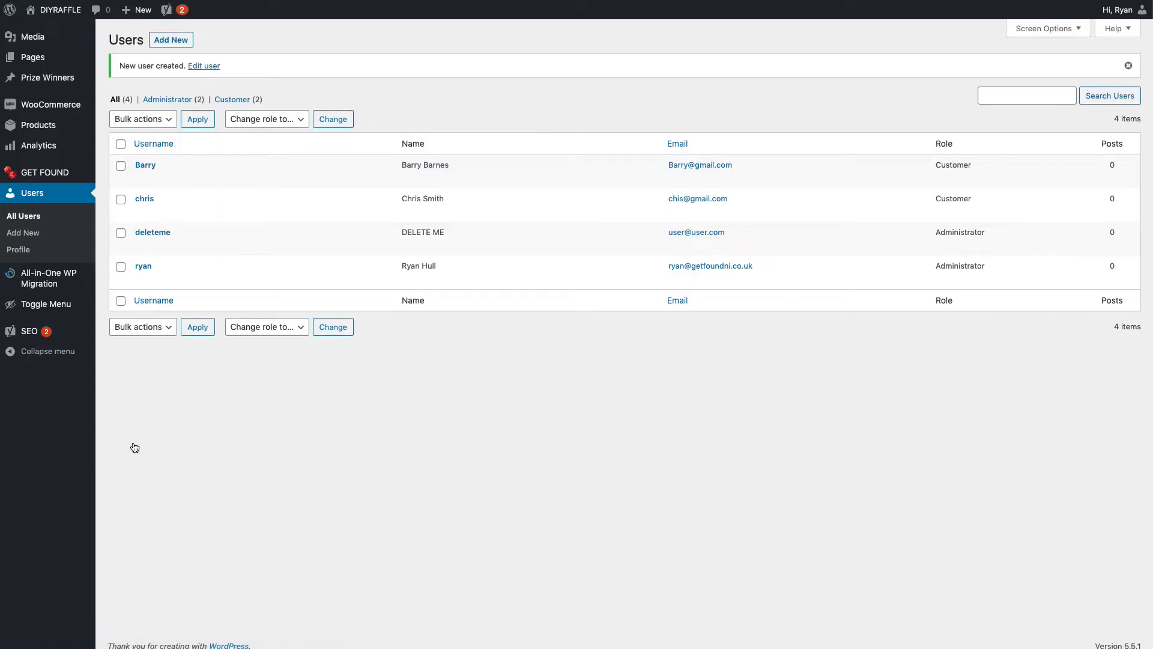
mouse_move(144, 199)
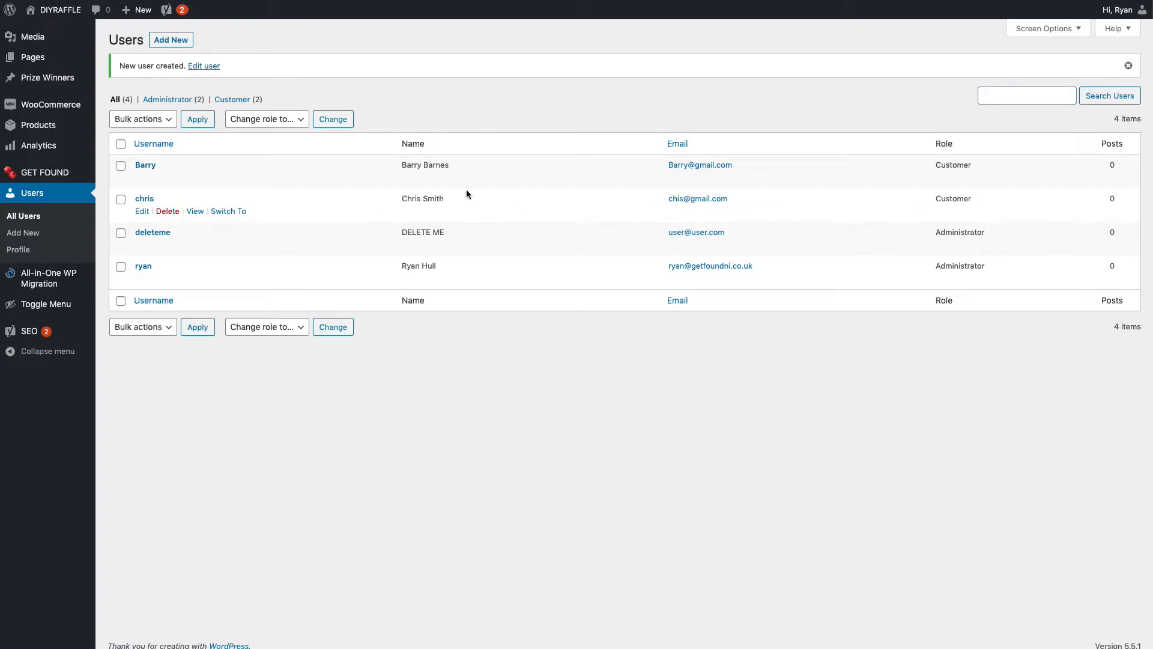
mouse_move(209, 195)
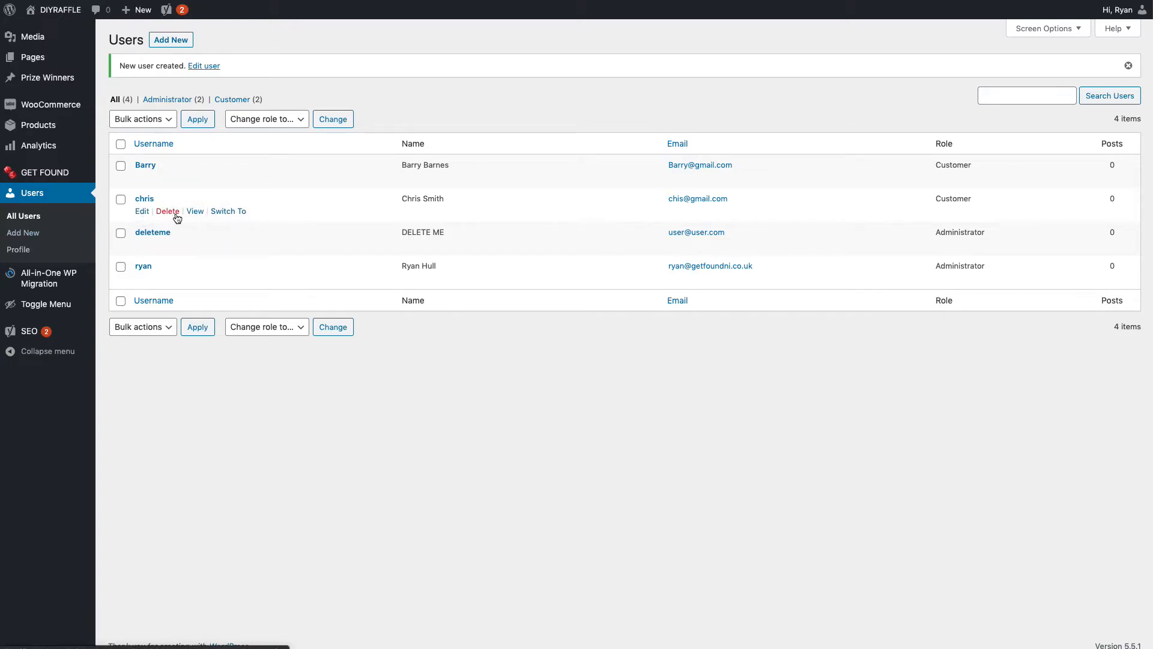
mouse_move(70, 323)
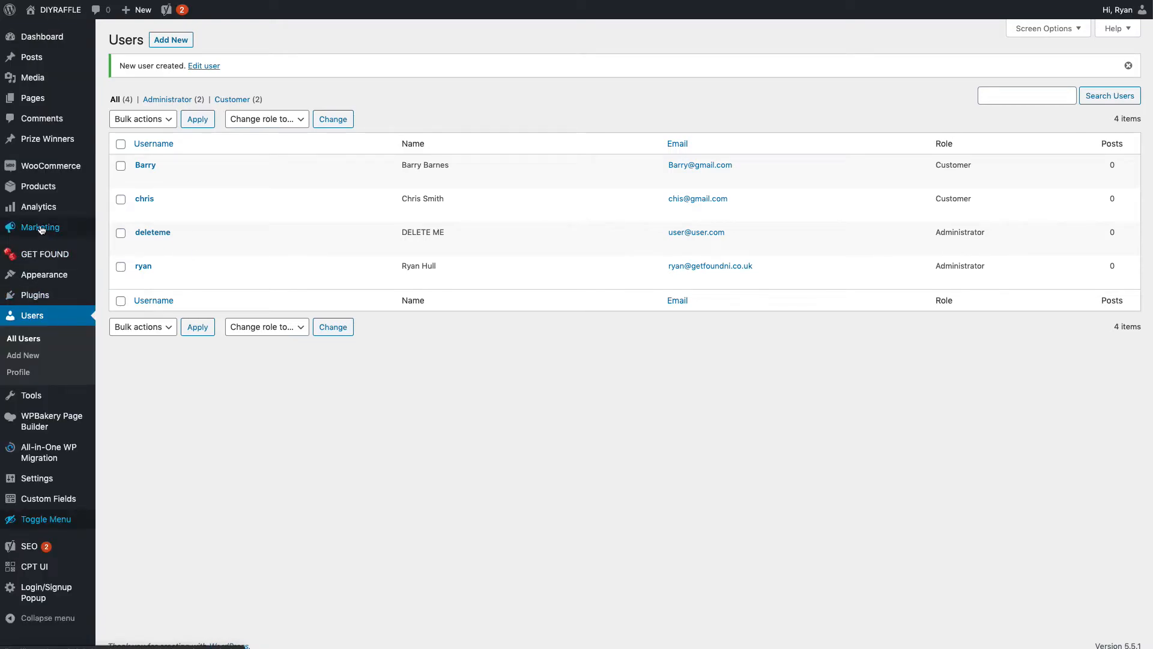
mouse_move(41, 228)
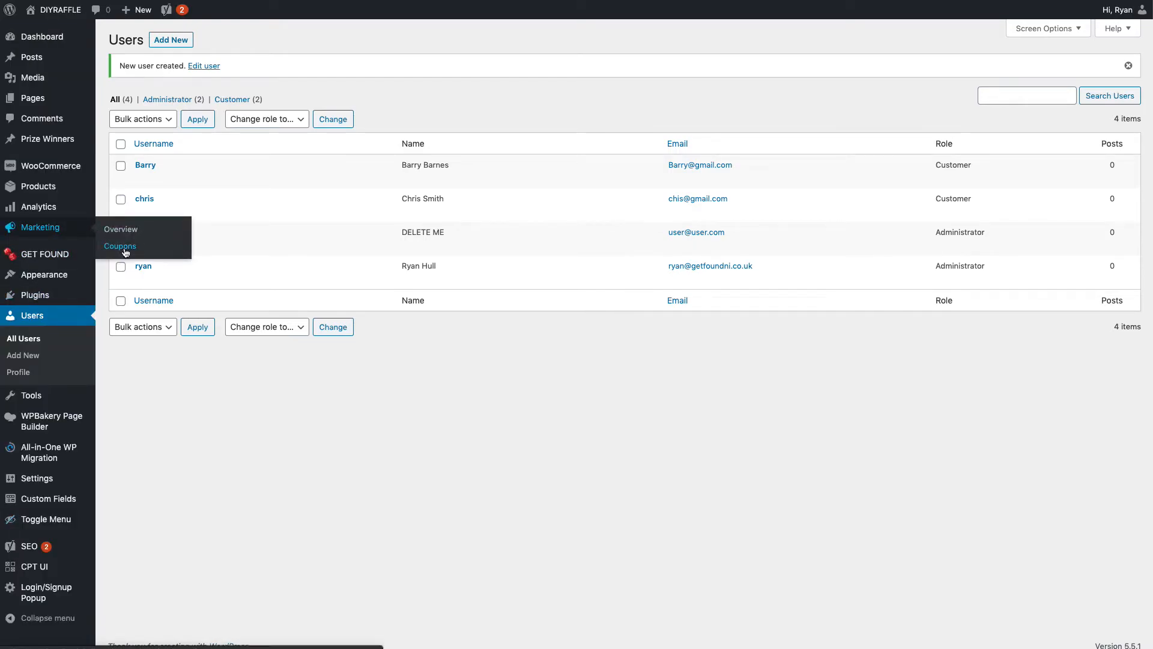
- Start a blank new coupon from the store's Coupons list
left_click(120, 245)
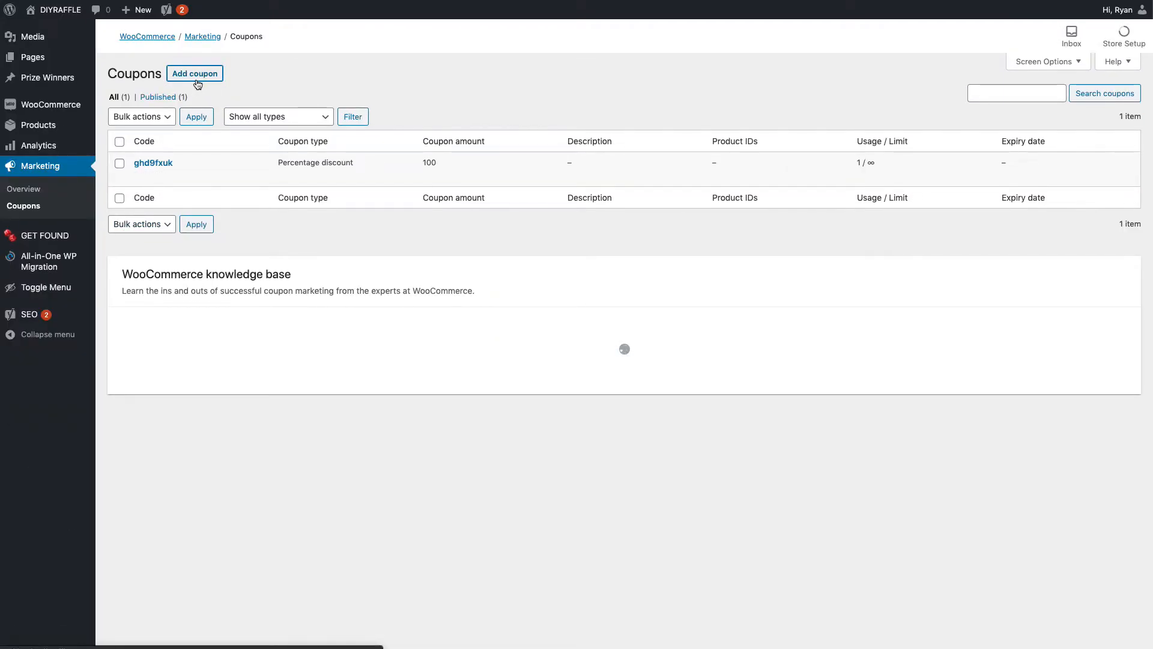
left_click(195, 73)
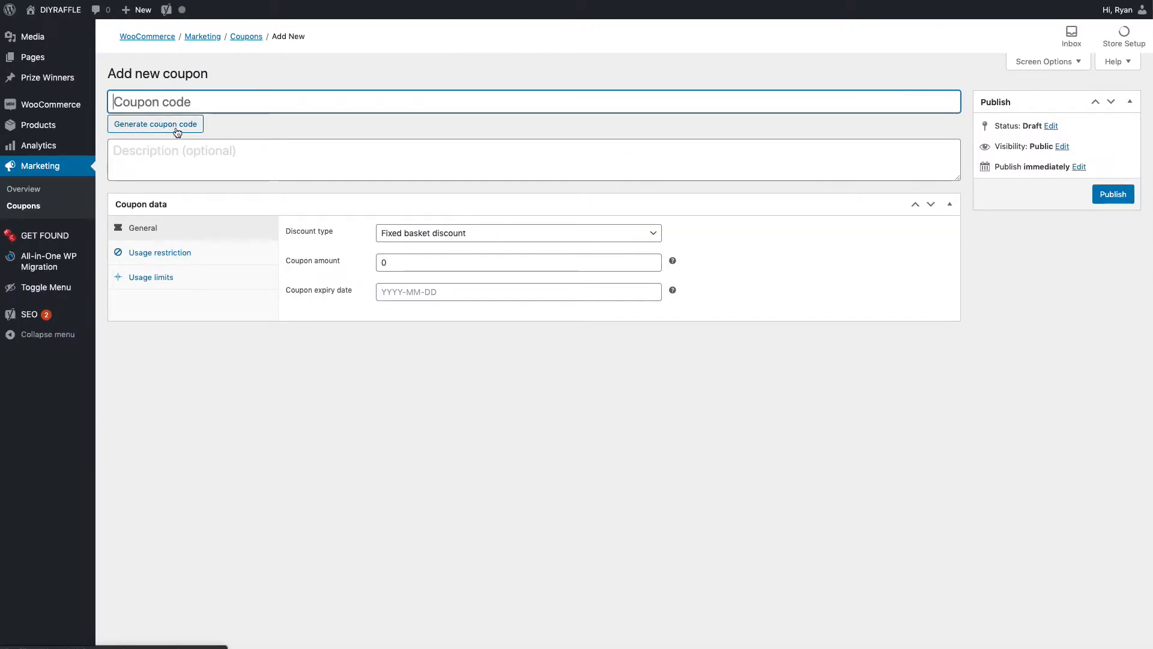
mouse_move(176, 133)
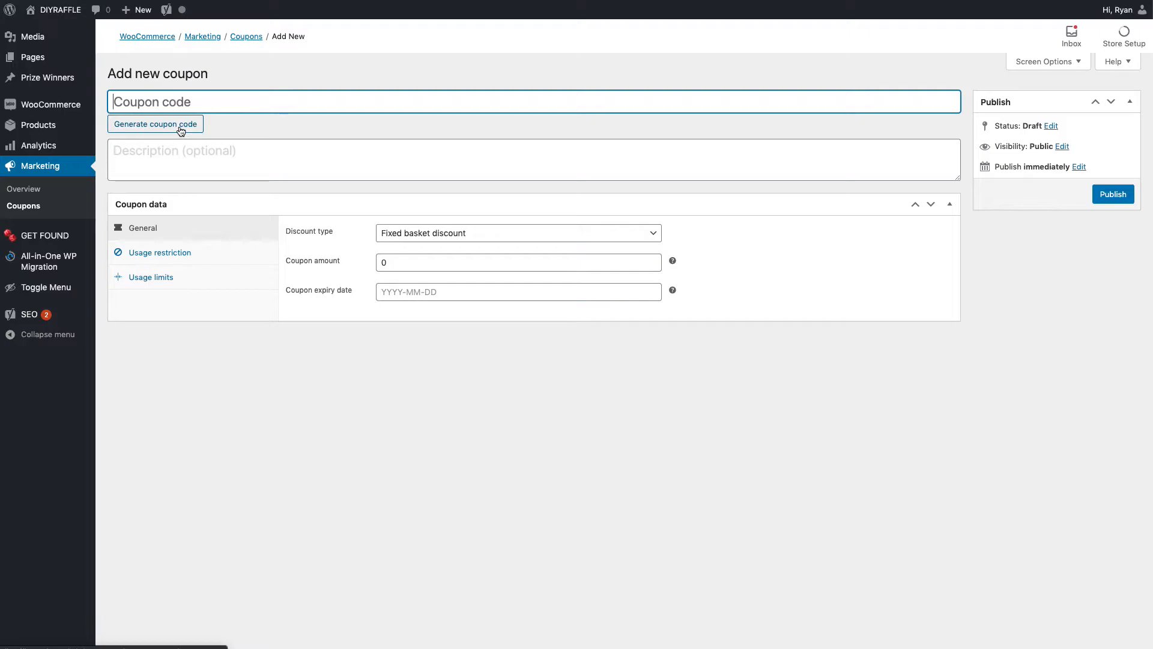
mouse_move(157, 132)
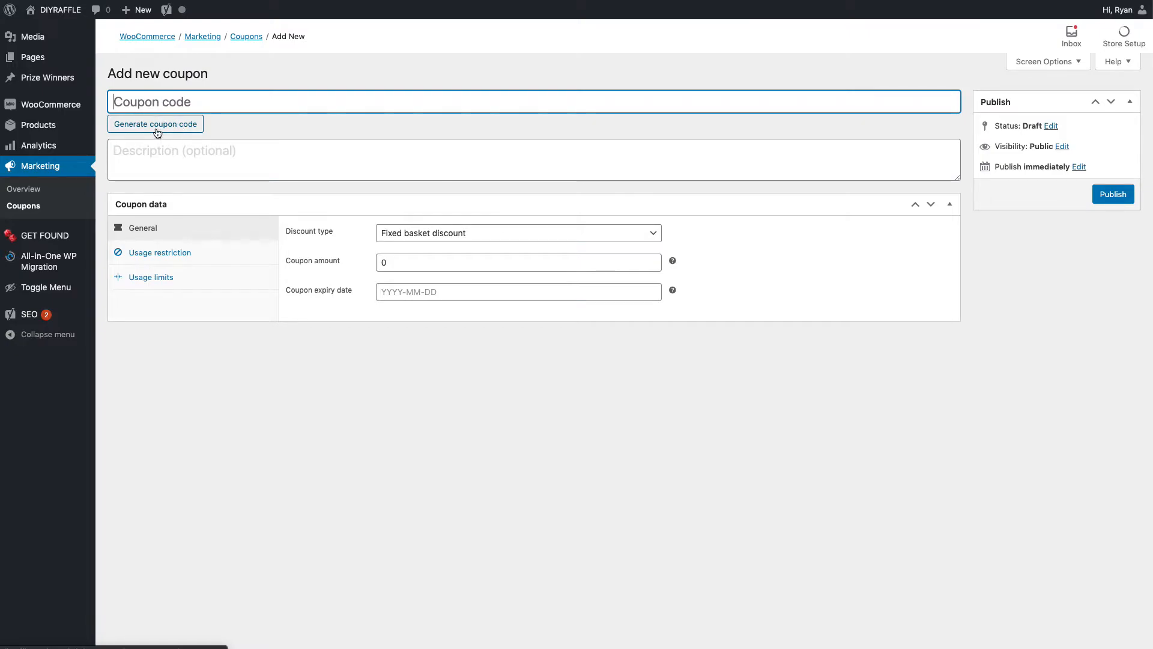
left_click(155, 124)
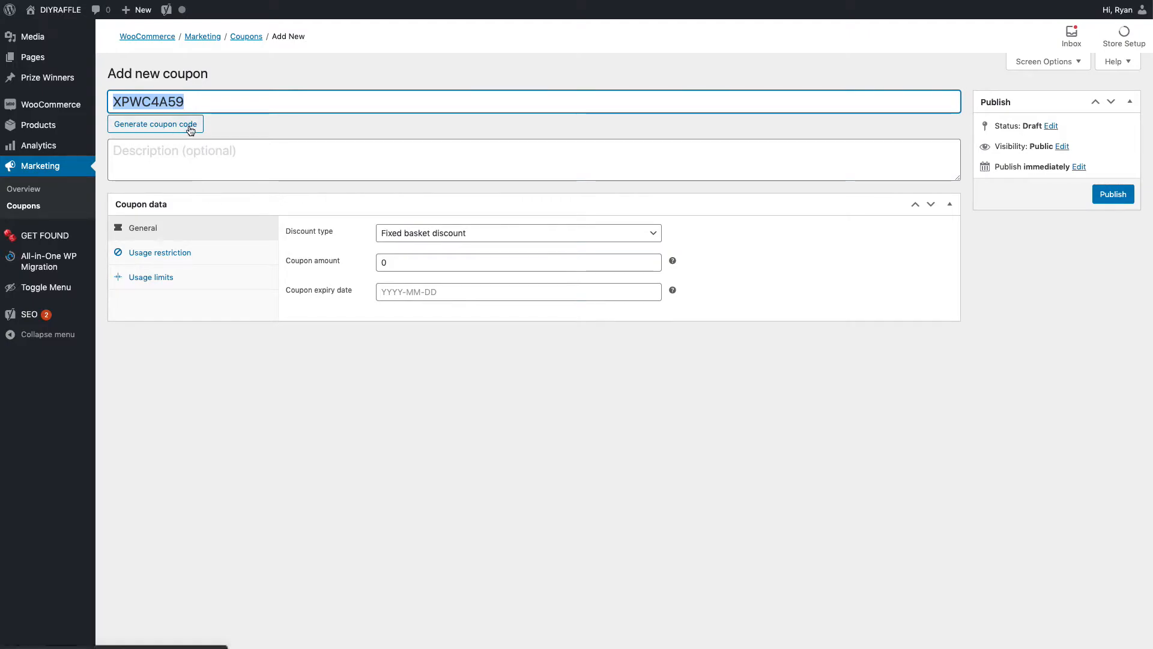
mouse_move(233, 232)
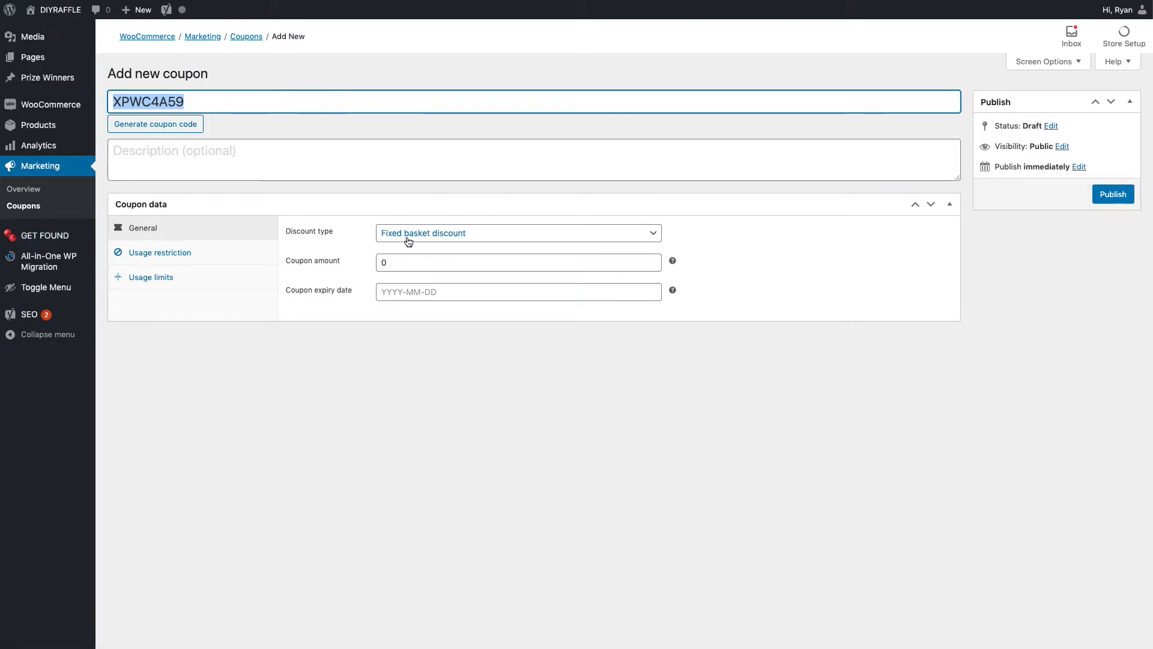
left_click(519, 233)
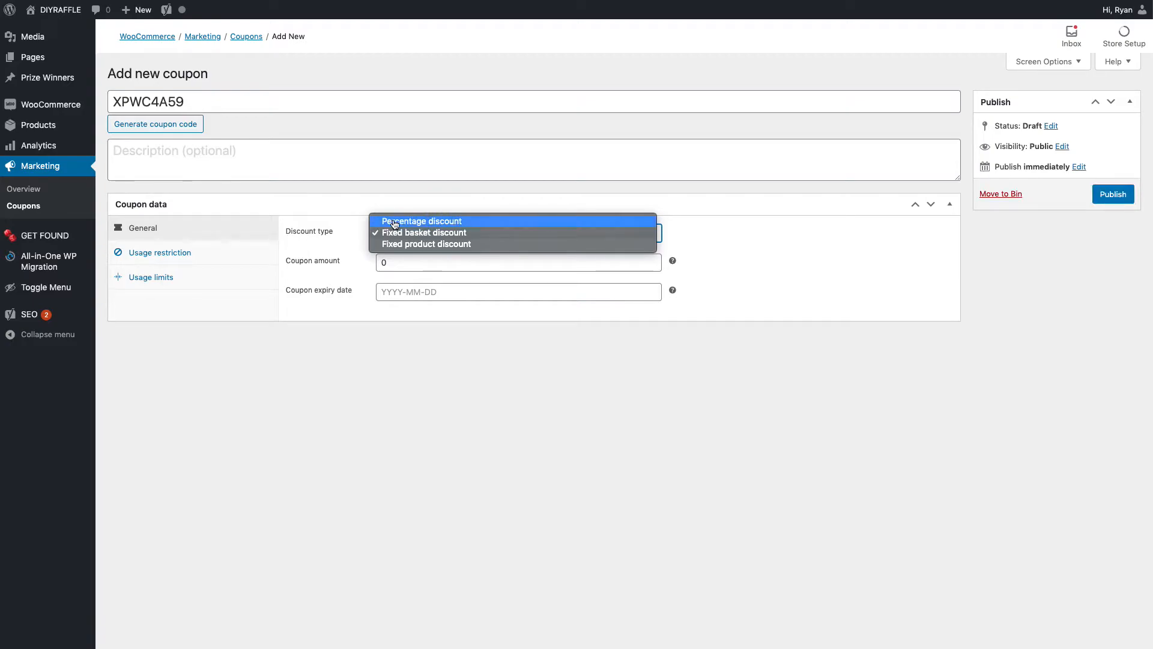
left_click(421, 221)
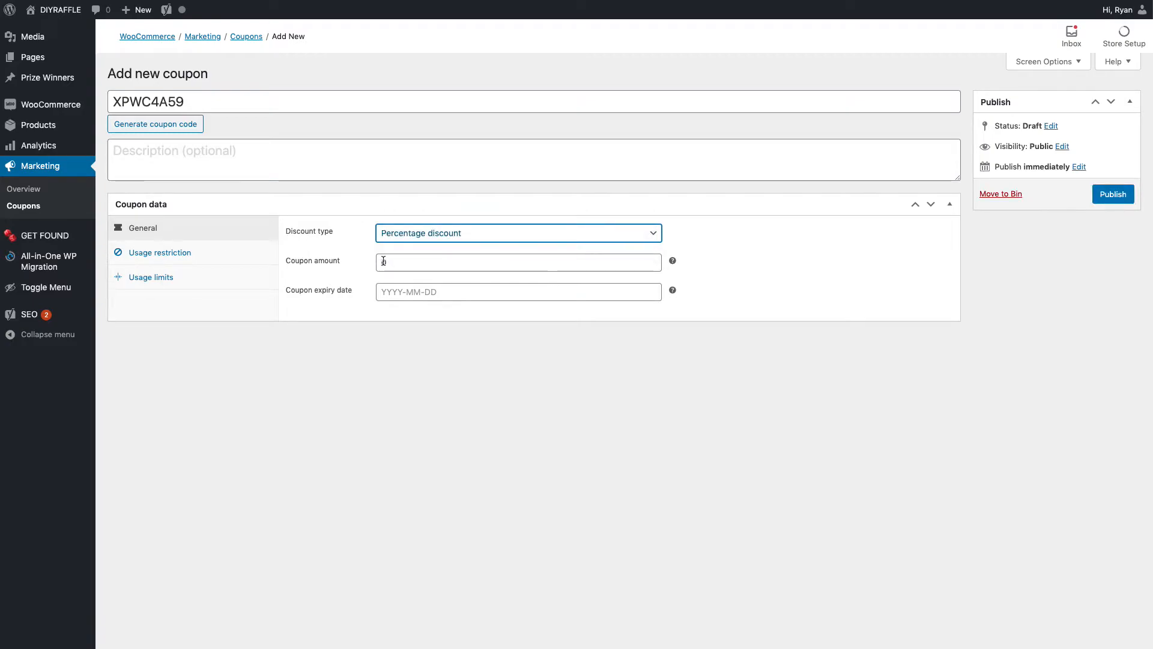
type("100")
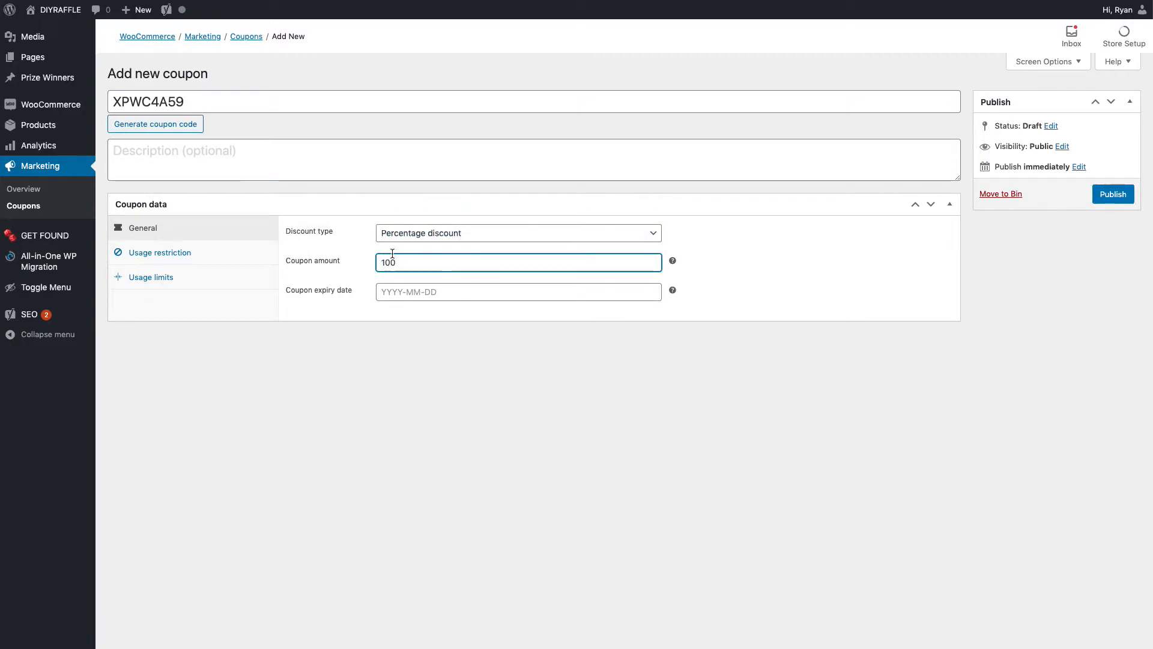
mouse_move(469, 265)
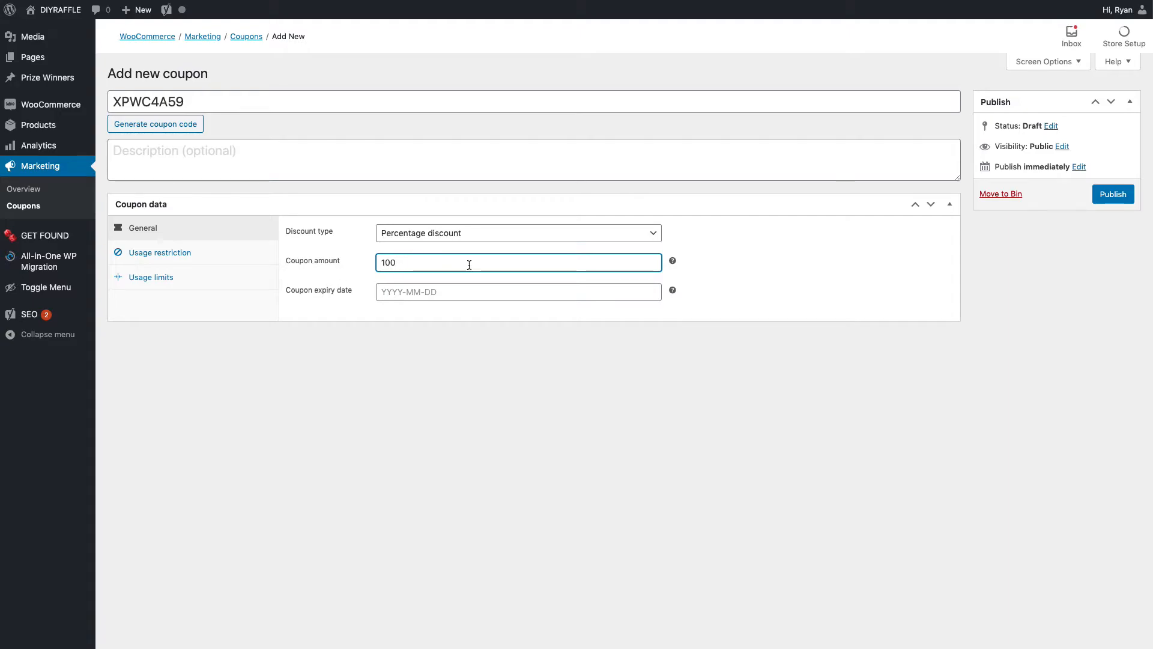
left_click(1113, 194)
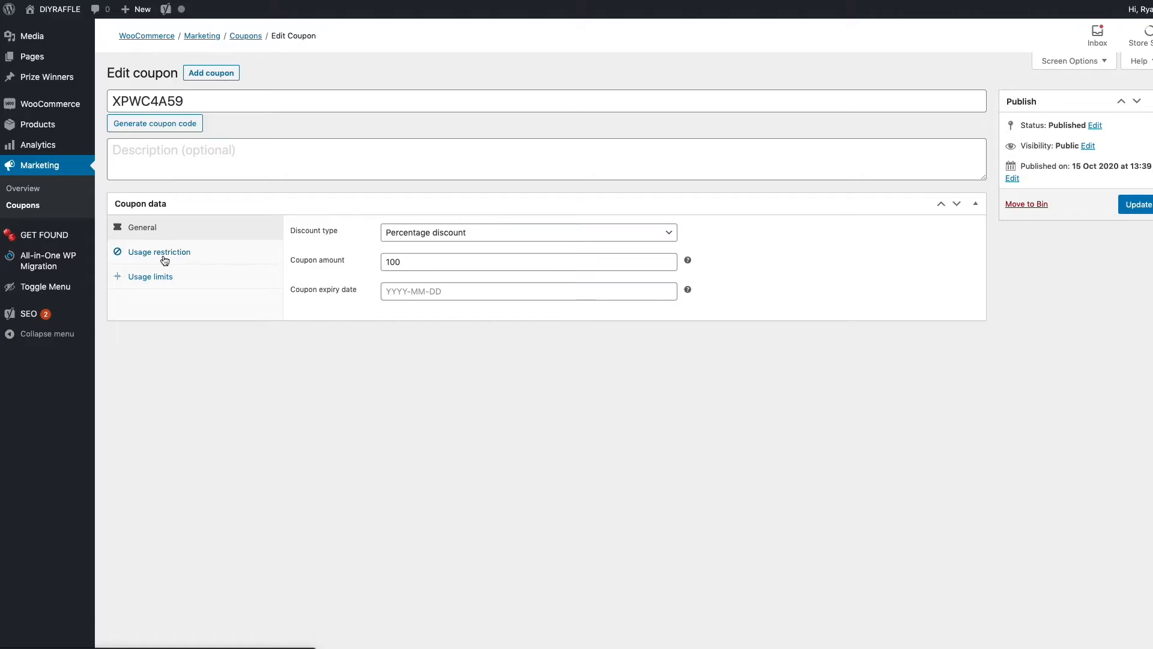
left_click(159, 253)
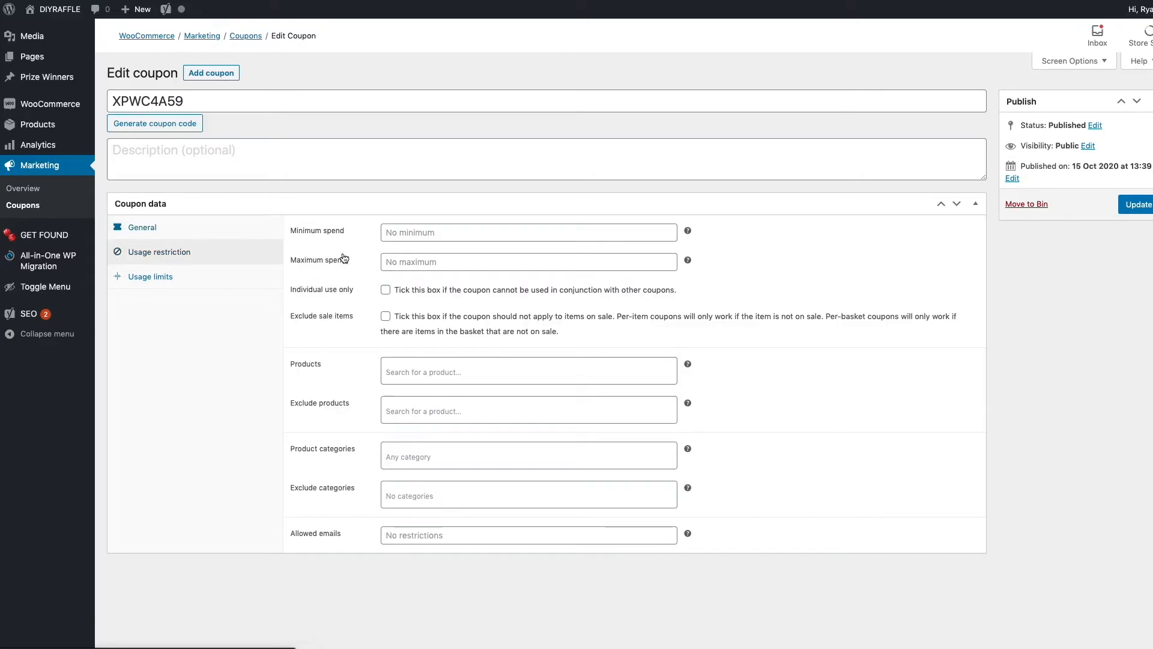
mouse_move(302, 319)
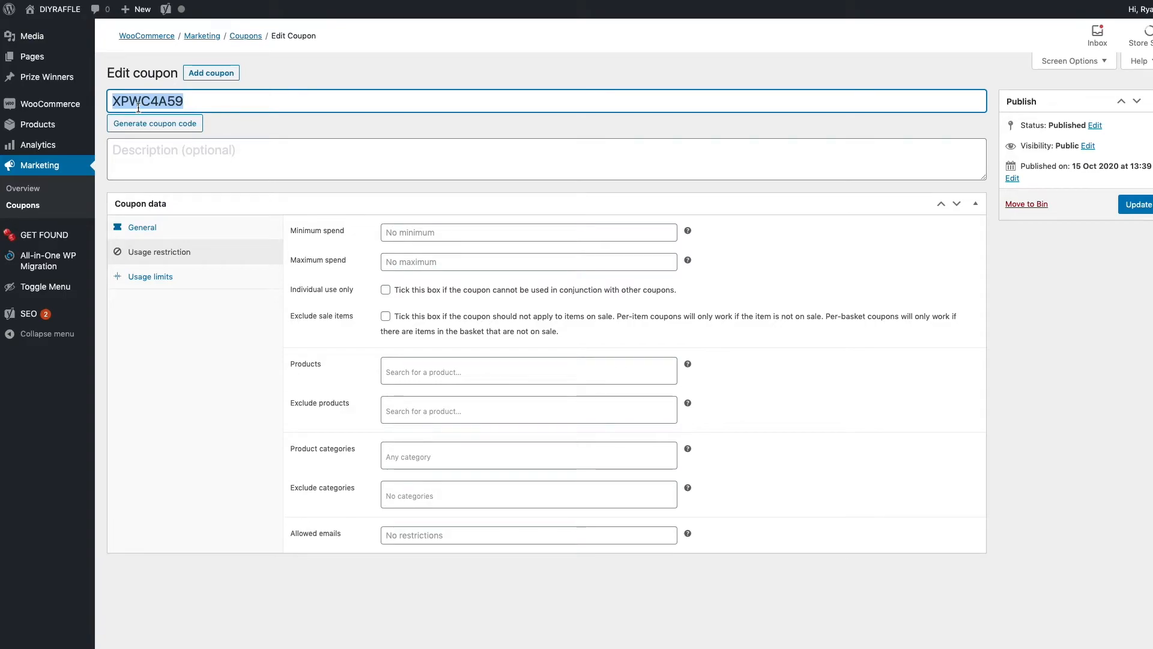
mouse_move(167, 283)
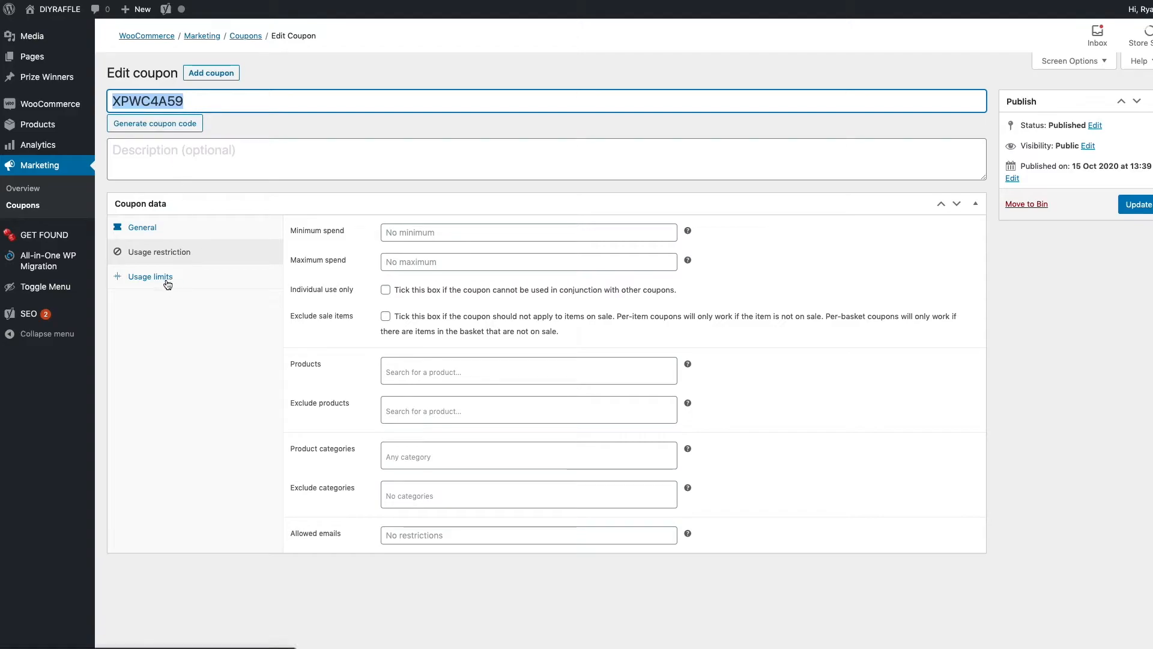
left_click(149, 276)
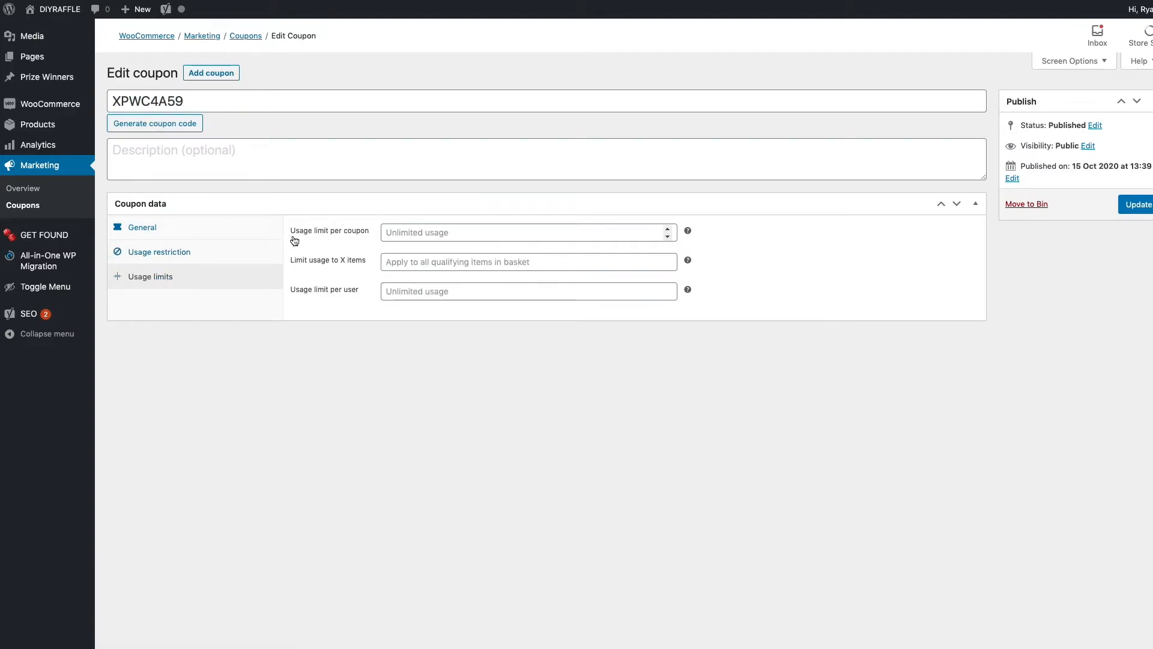
- Try a usage limit of 10 per coupon, remove it again, and update the coupon
left_click(521, 234)
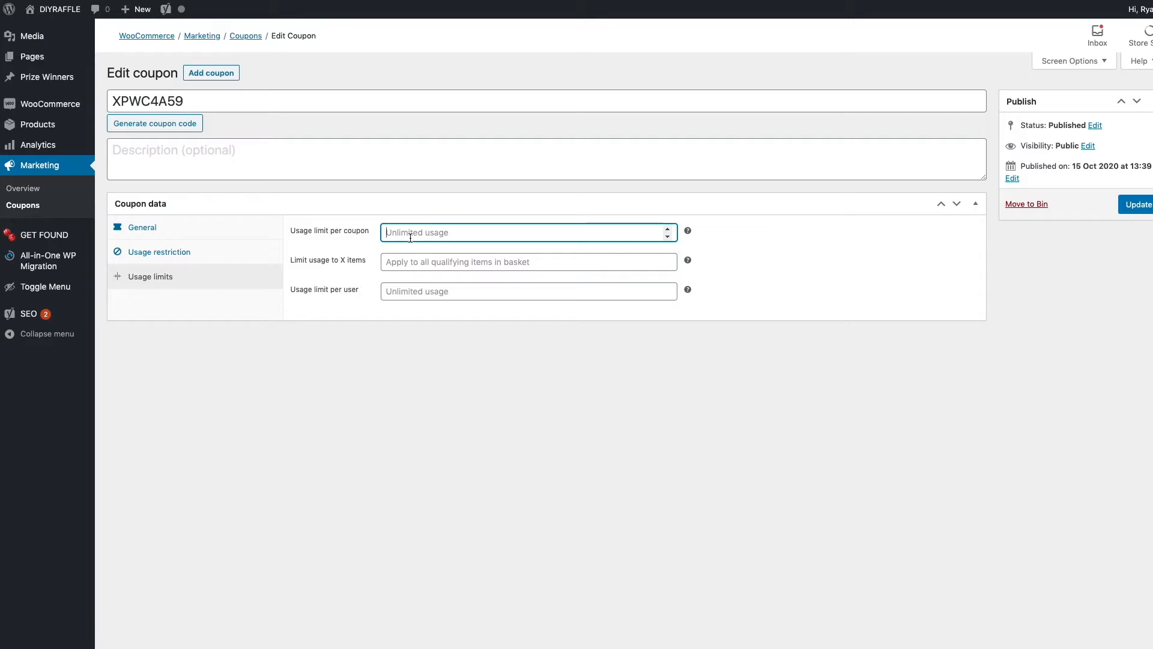
type("10")
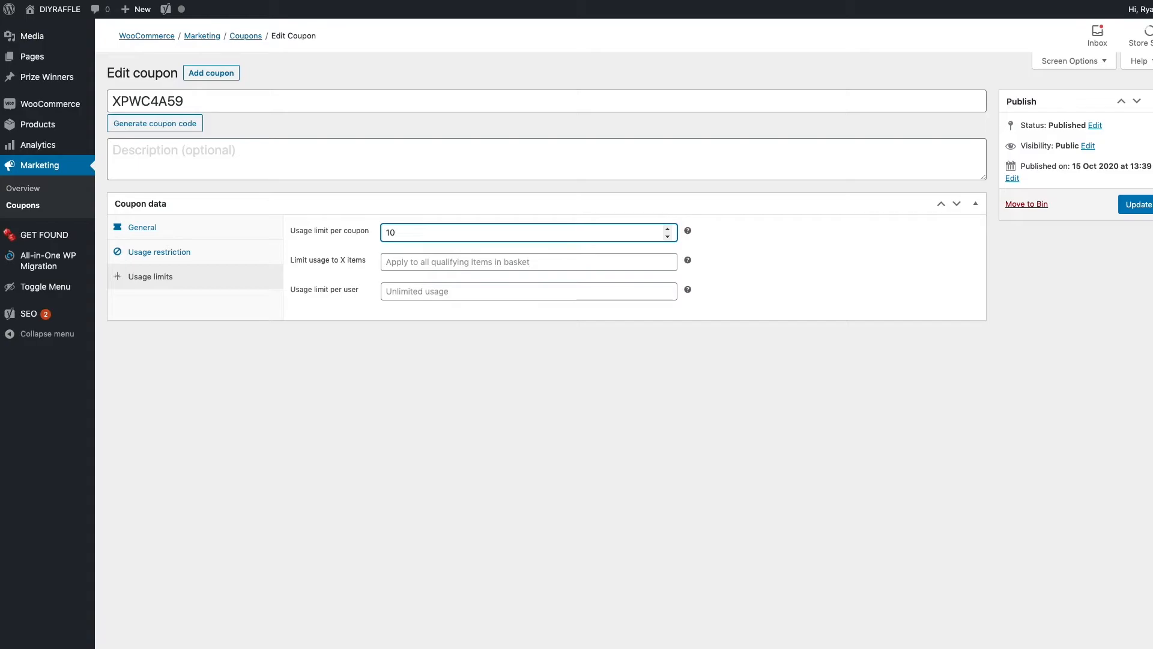
left_click(528, 232)
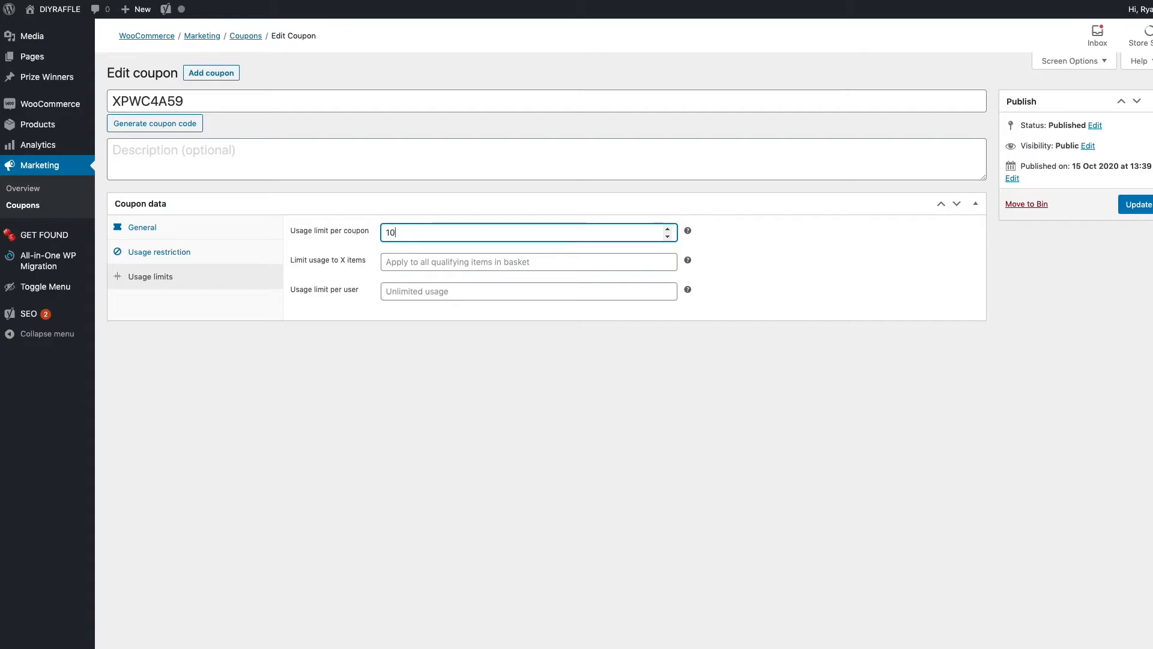
mouse_move(767, 322)
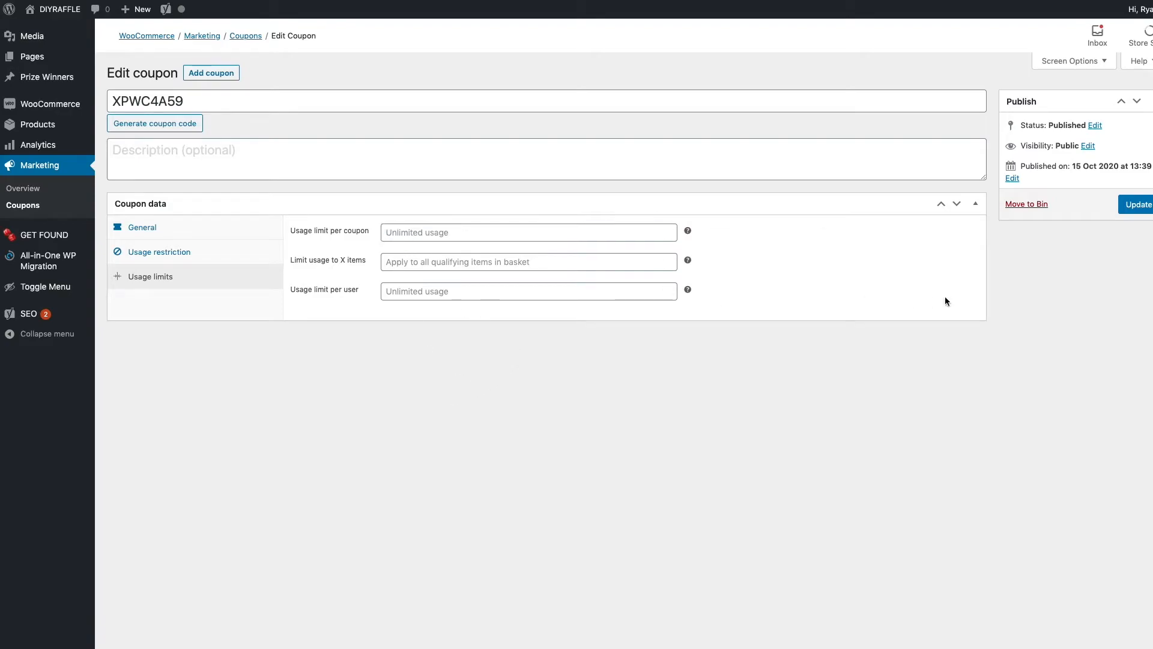
mouse_move(1040, 308)
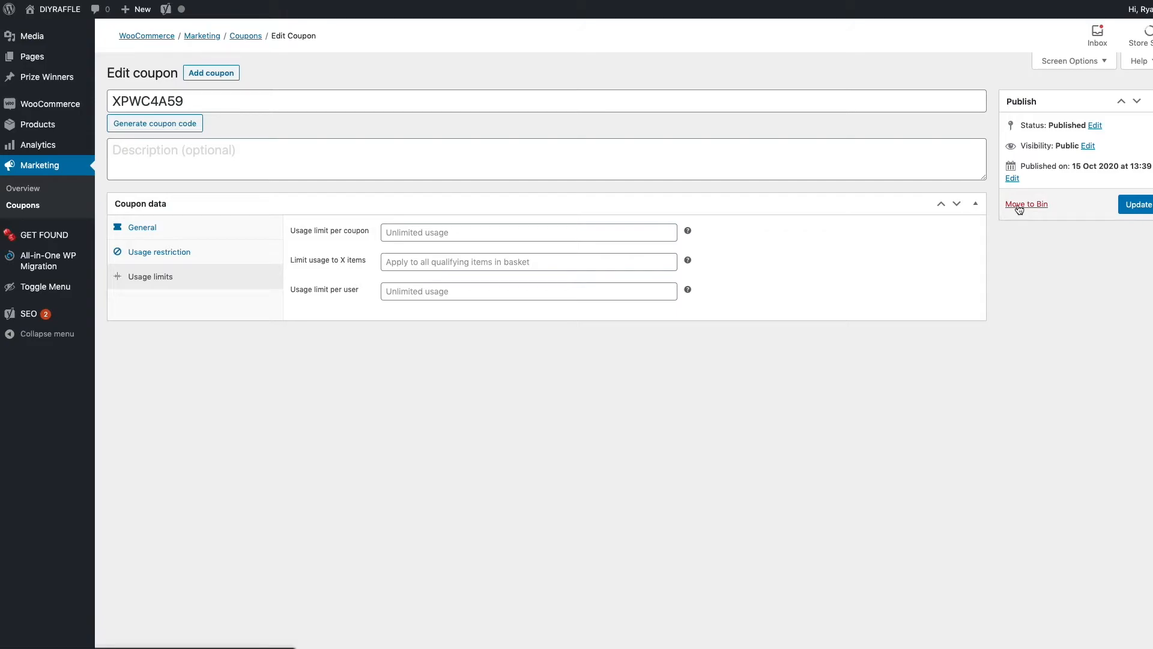
double_click(148, 100)
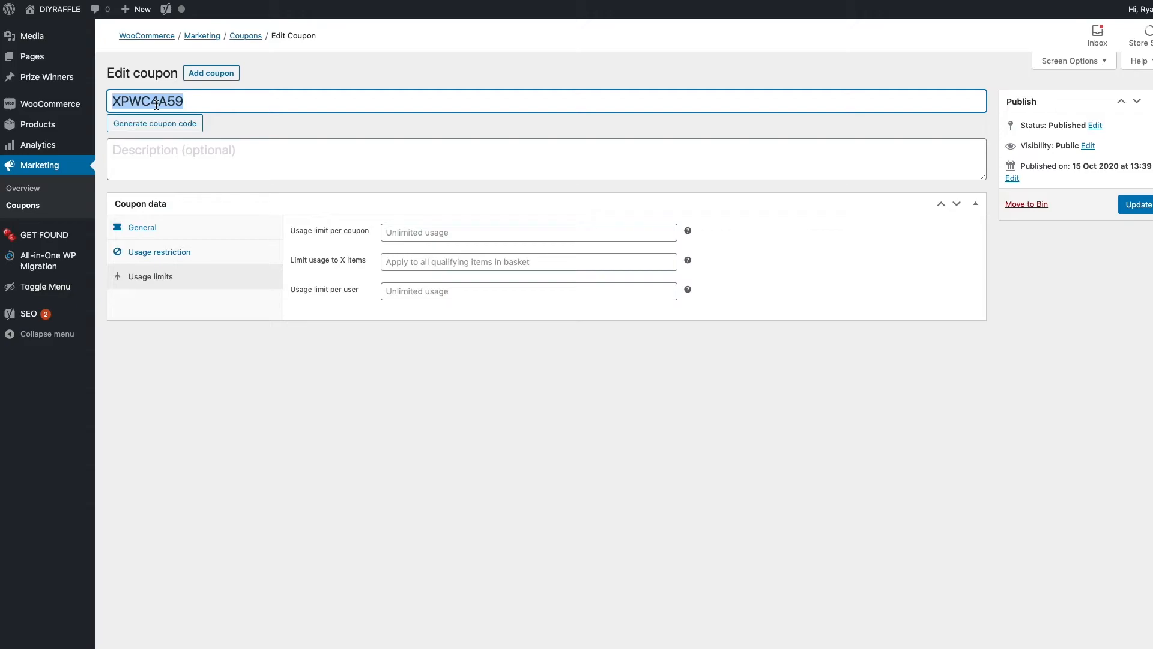
left_click(212, 72)
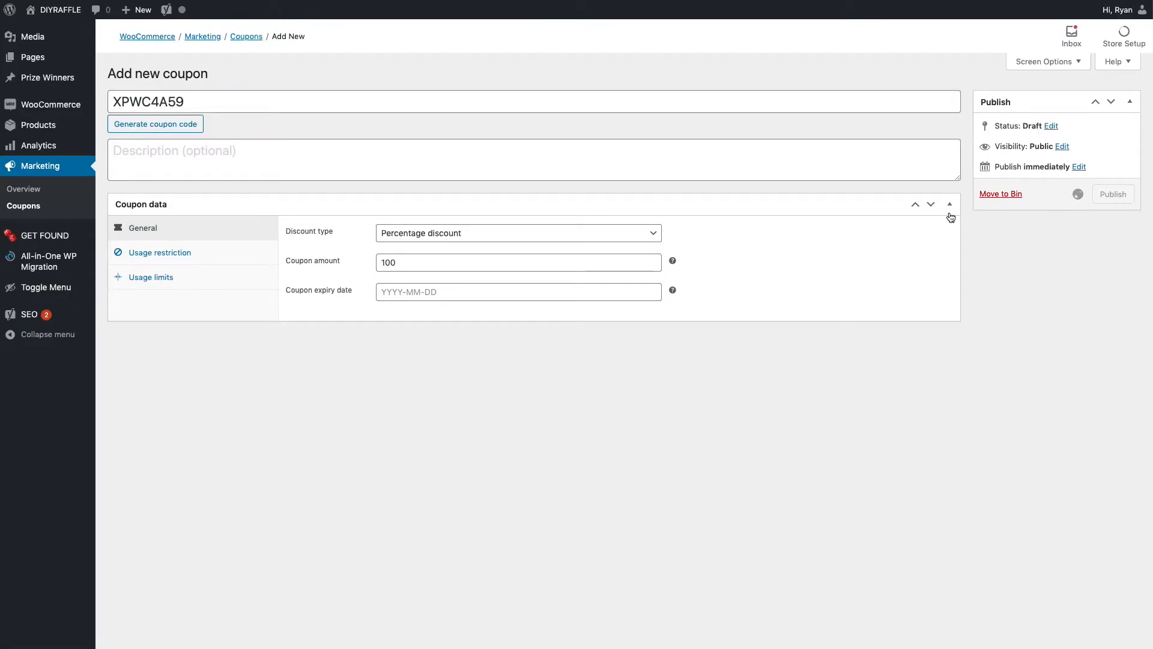
left_click(1113, 195)
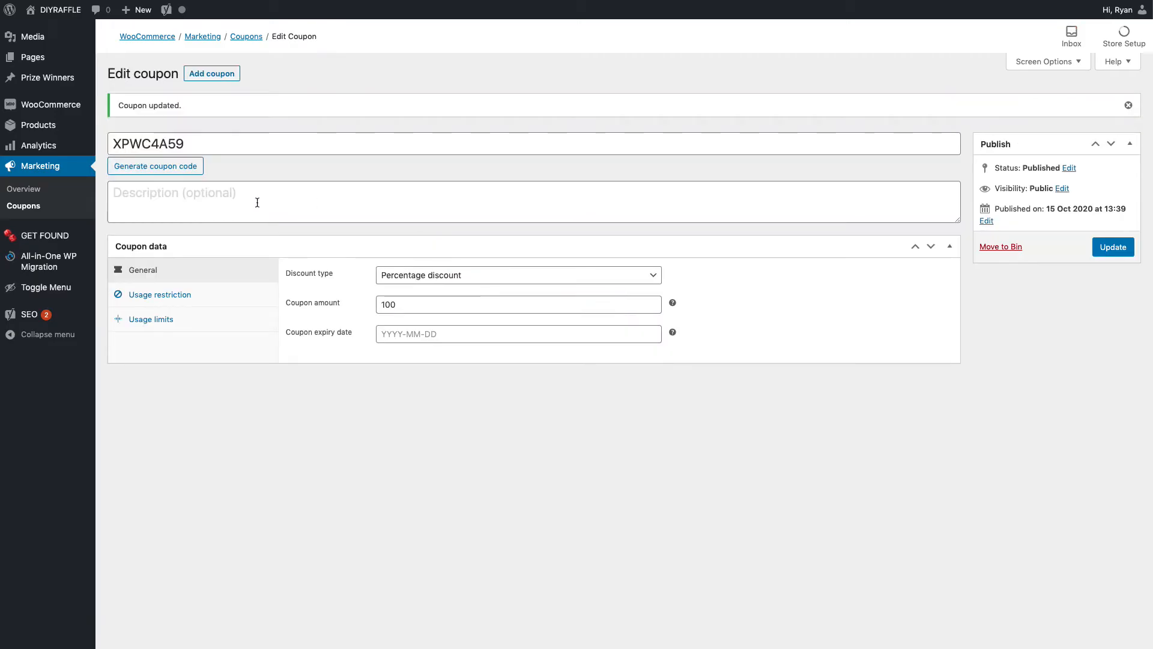
double_click(150, 144)
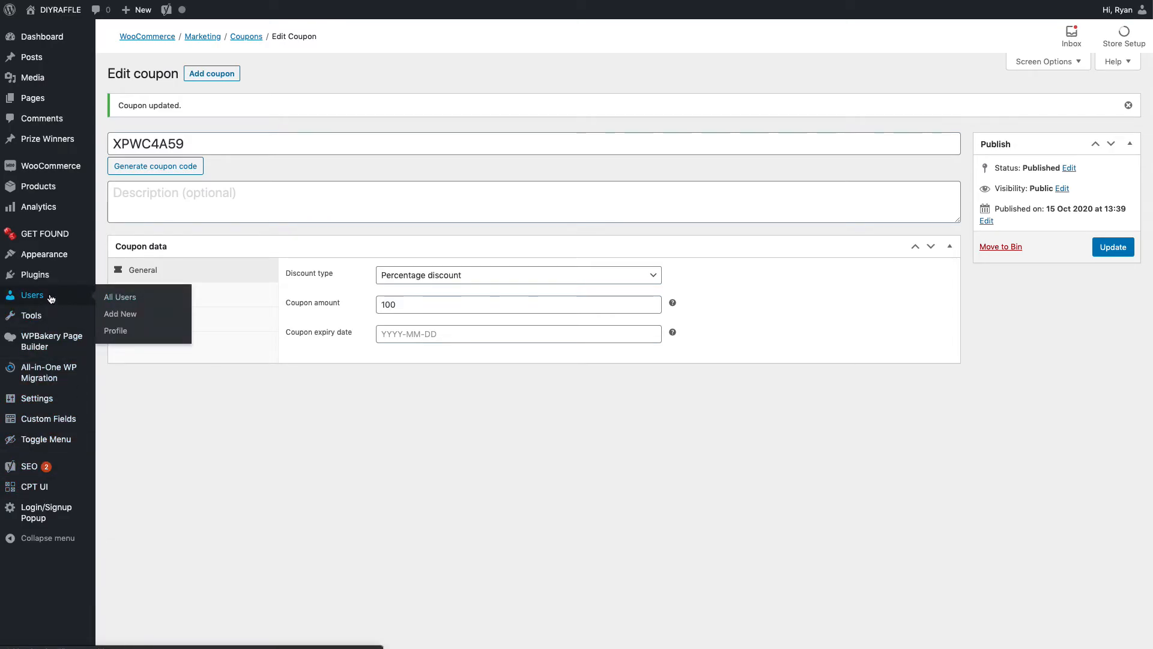
left_click(120, 297)
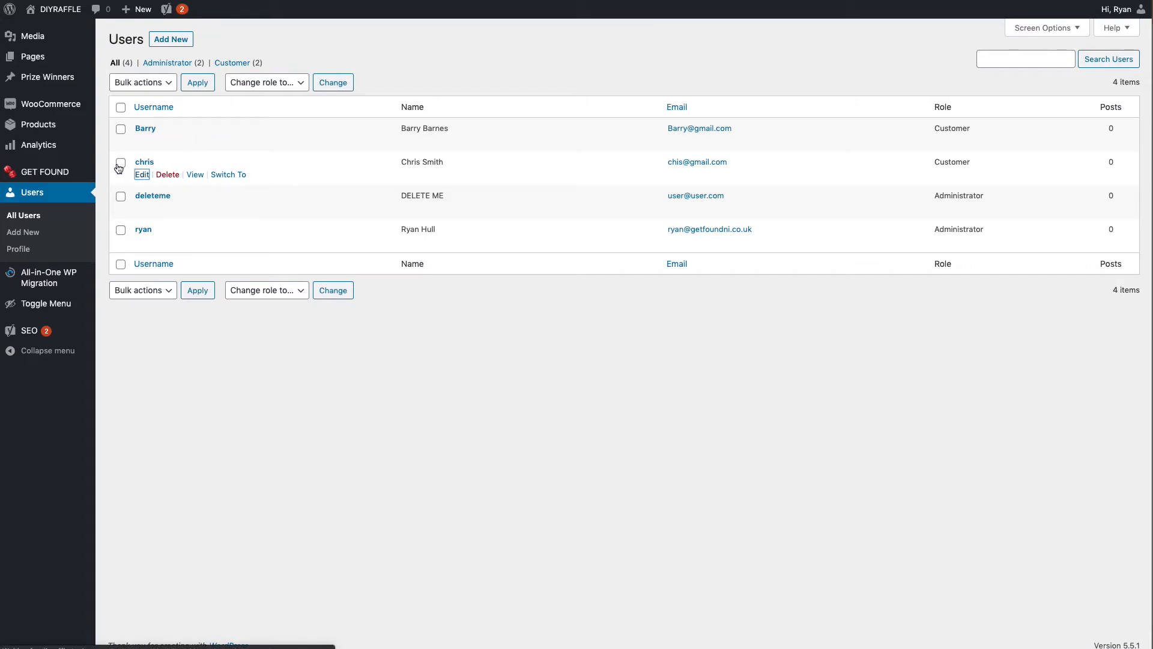
left_click(142, 174)
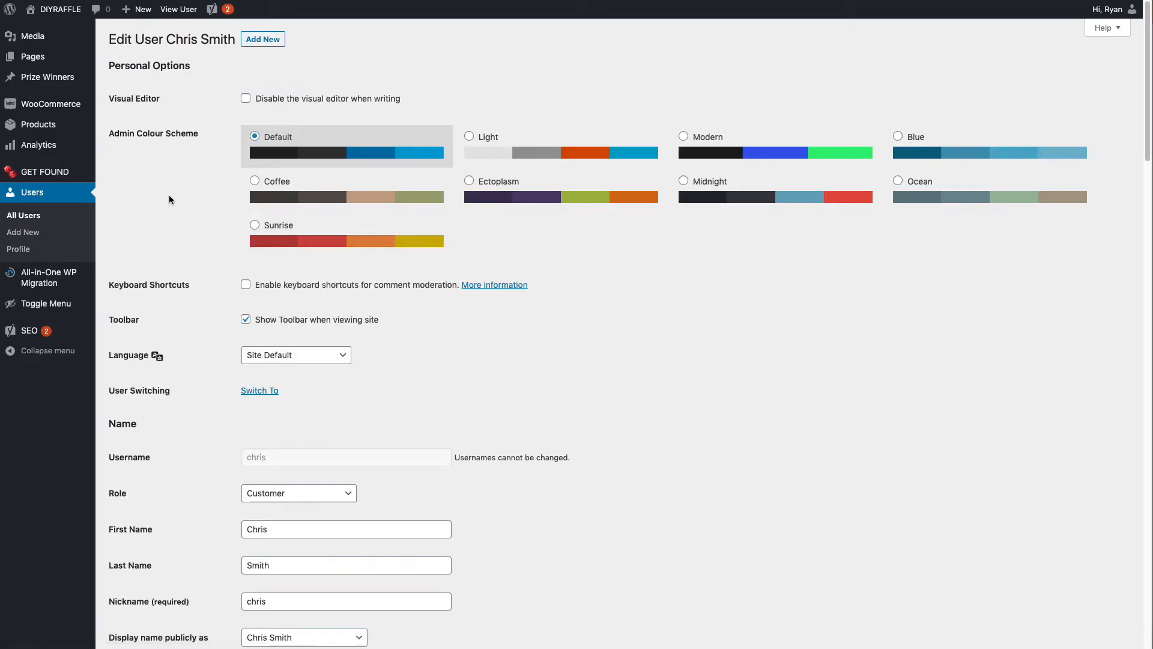
scroll("down", 3)
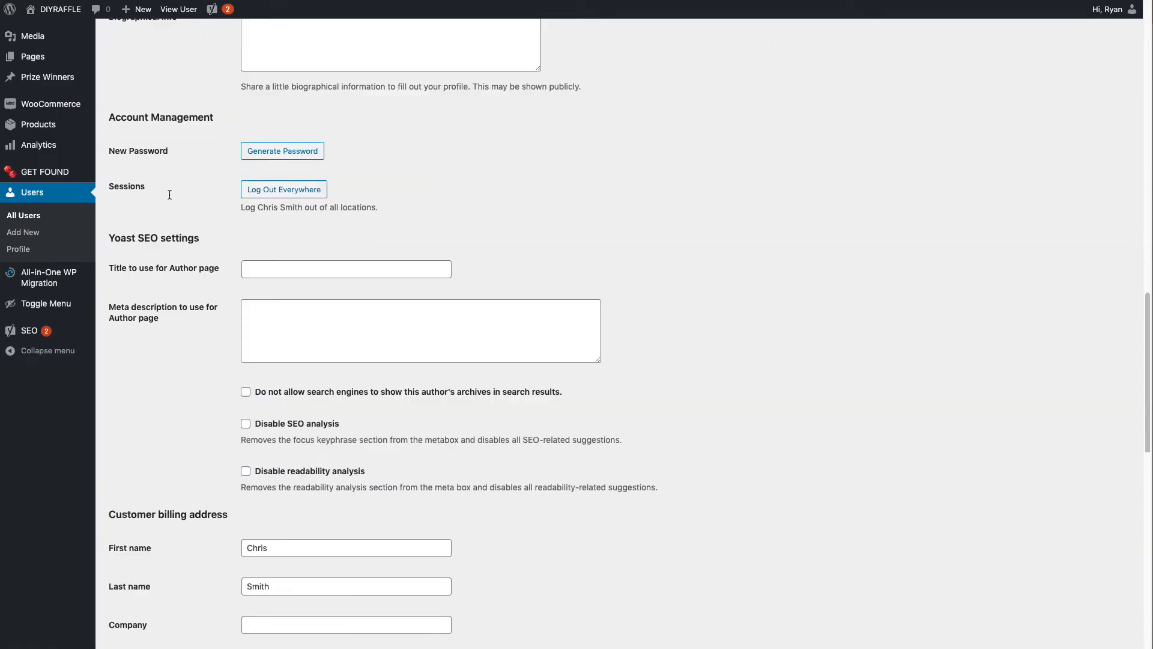
scroll("down", 3)
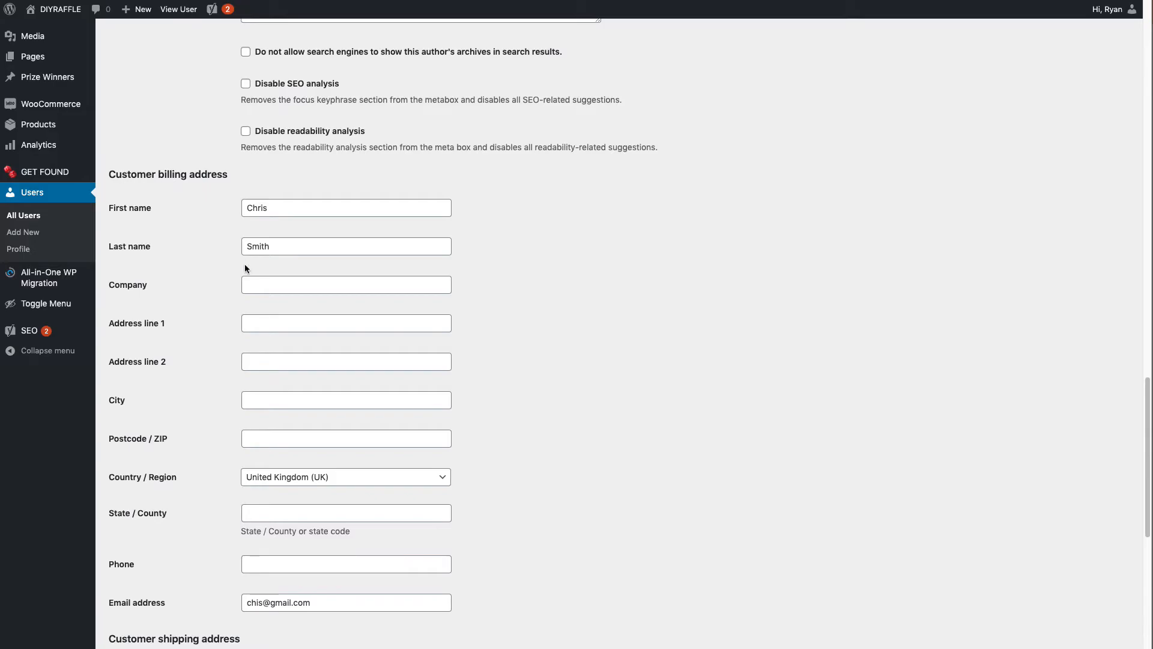
scroll("down", 3)
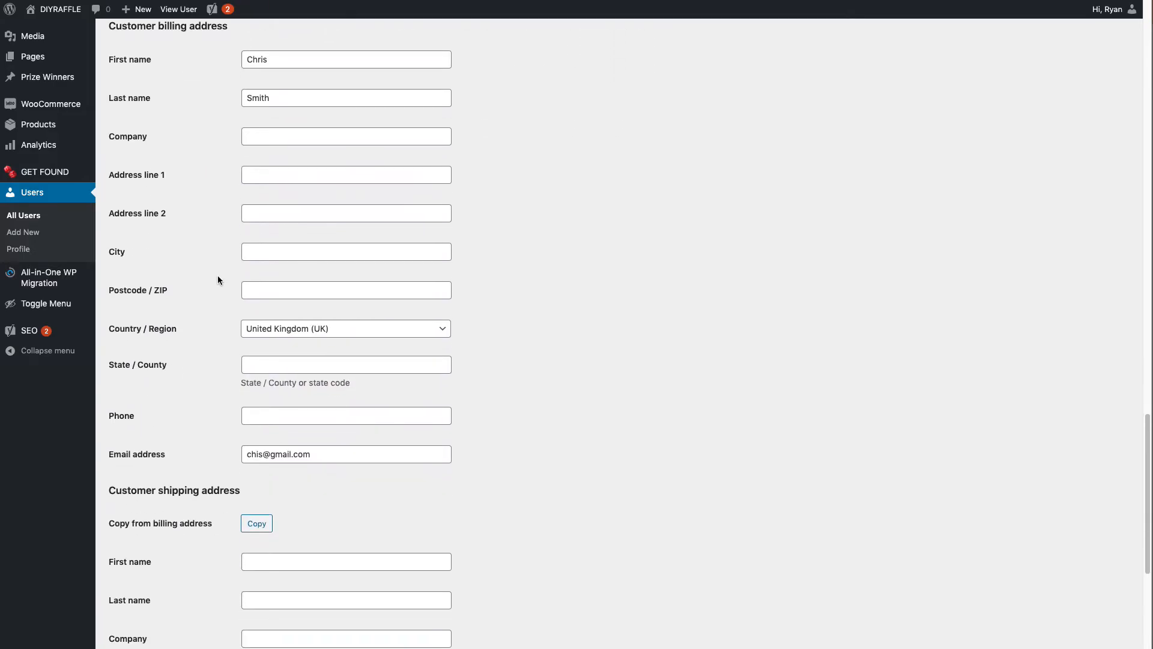
scroll("down", 3)
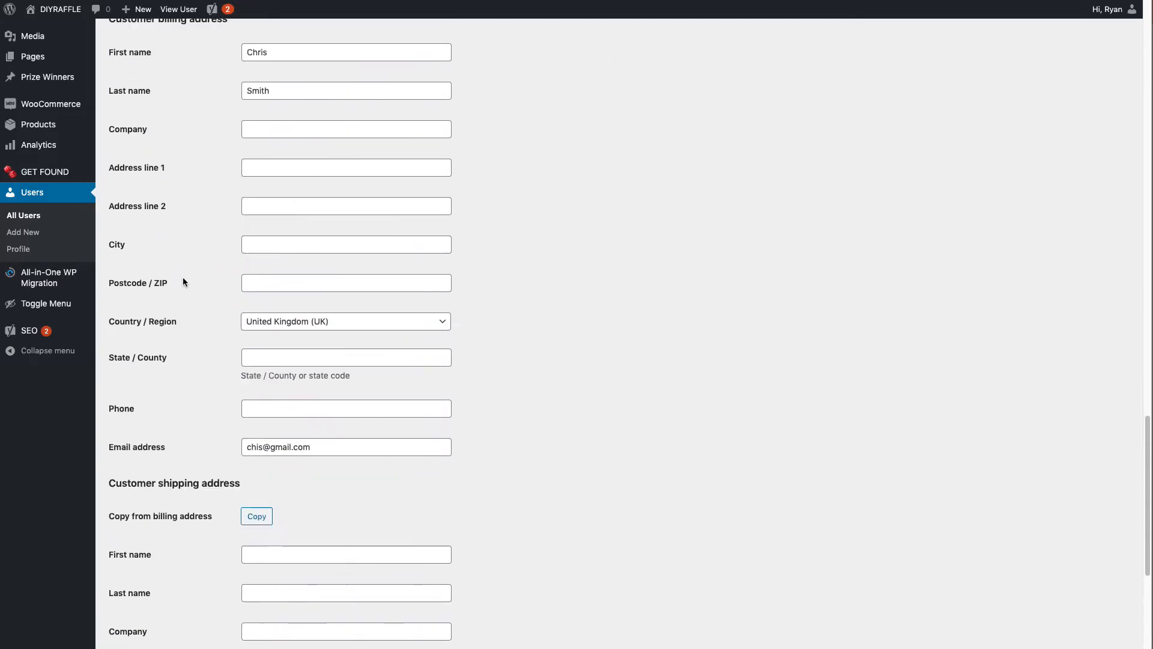
scroll("up", 3)
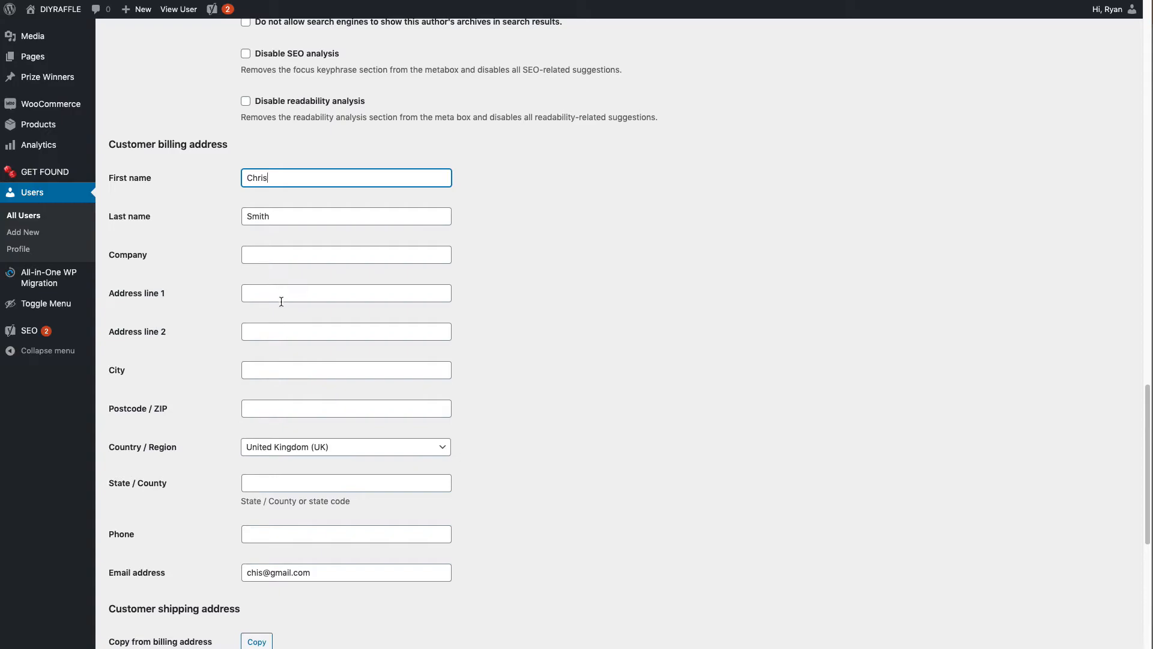
left_click(346, 293)
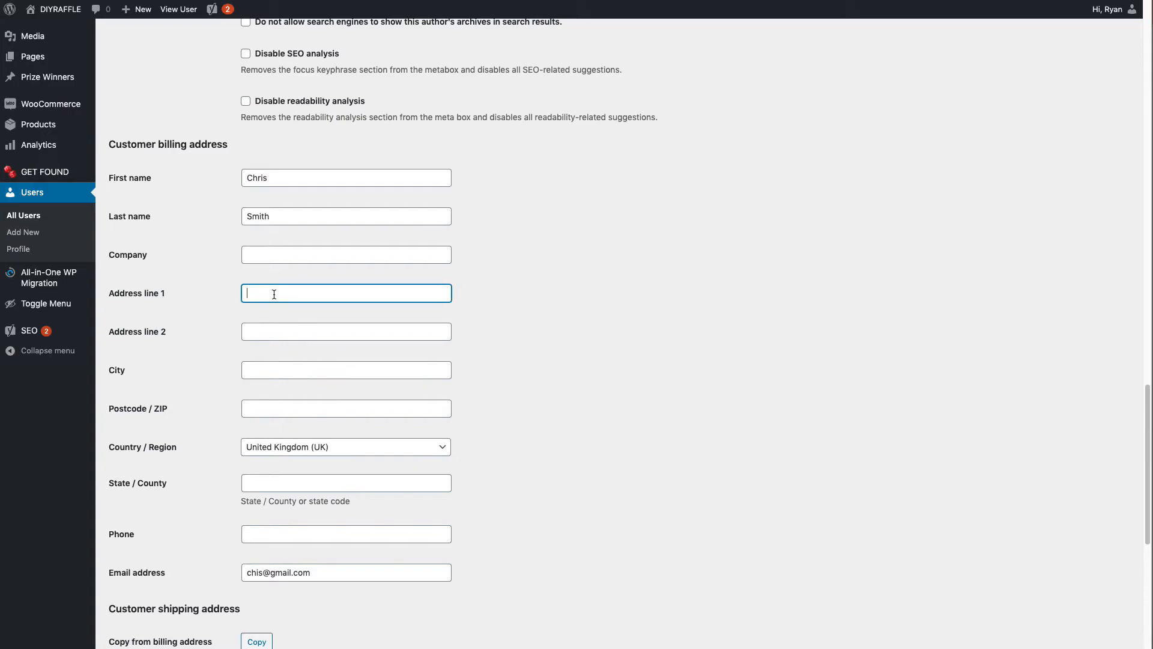
type("1 Main Street")
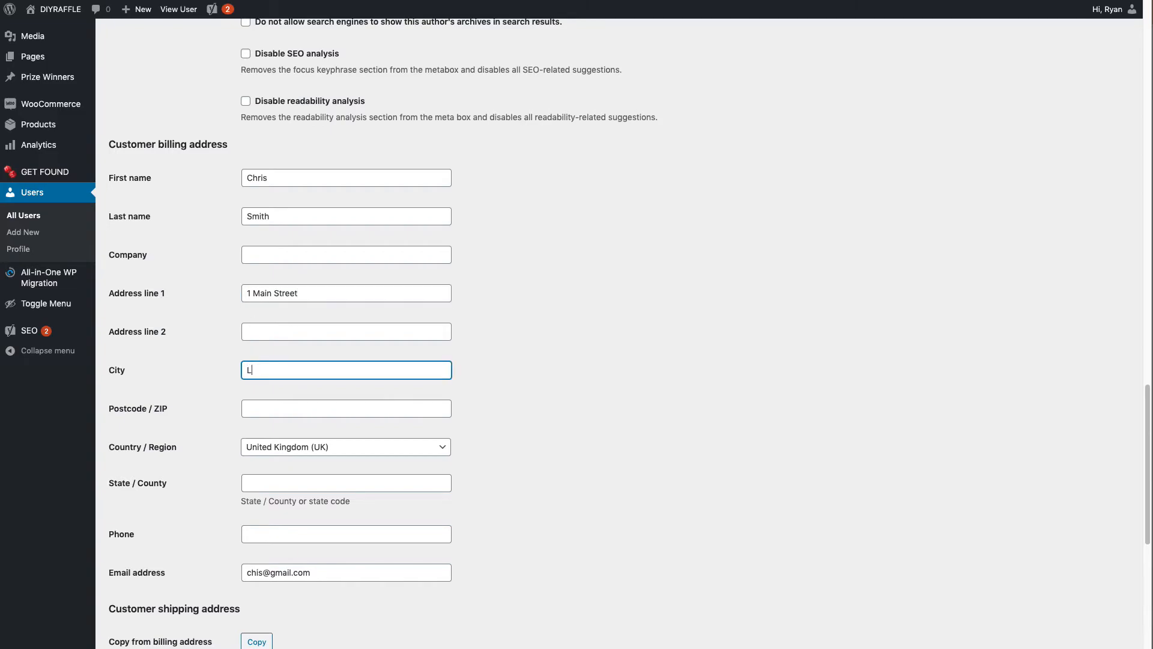
type("ondon")
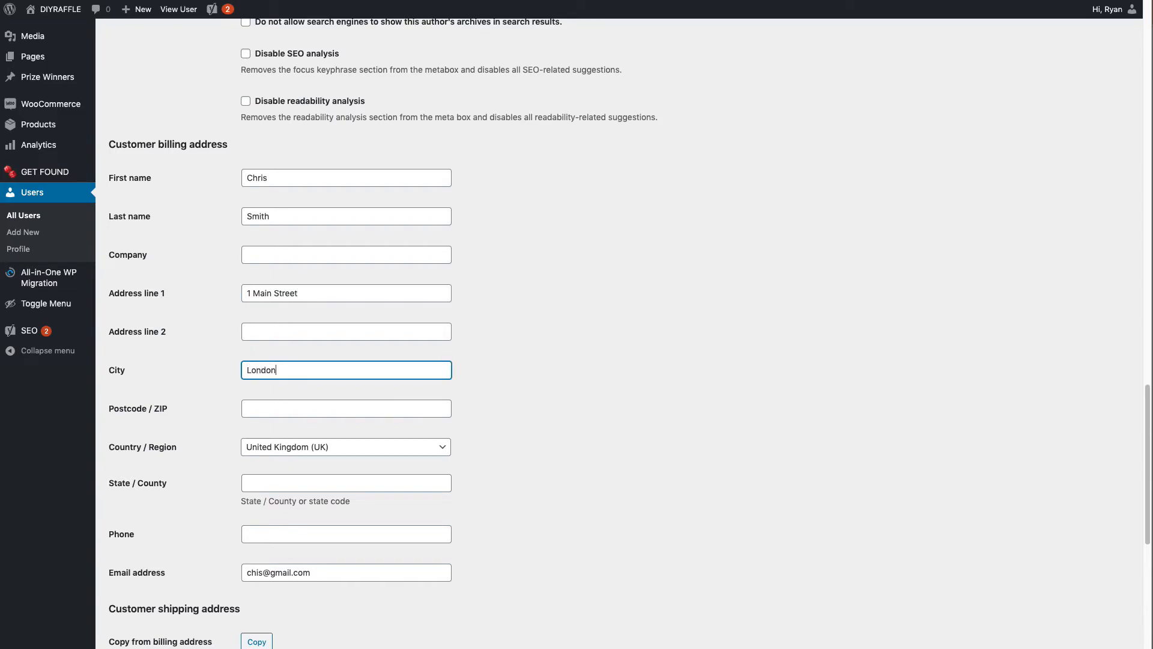
type("SW1 1RF")
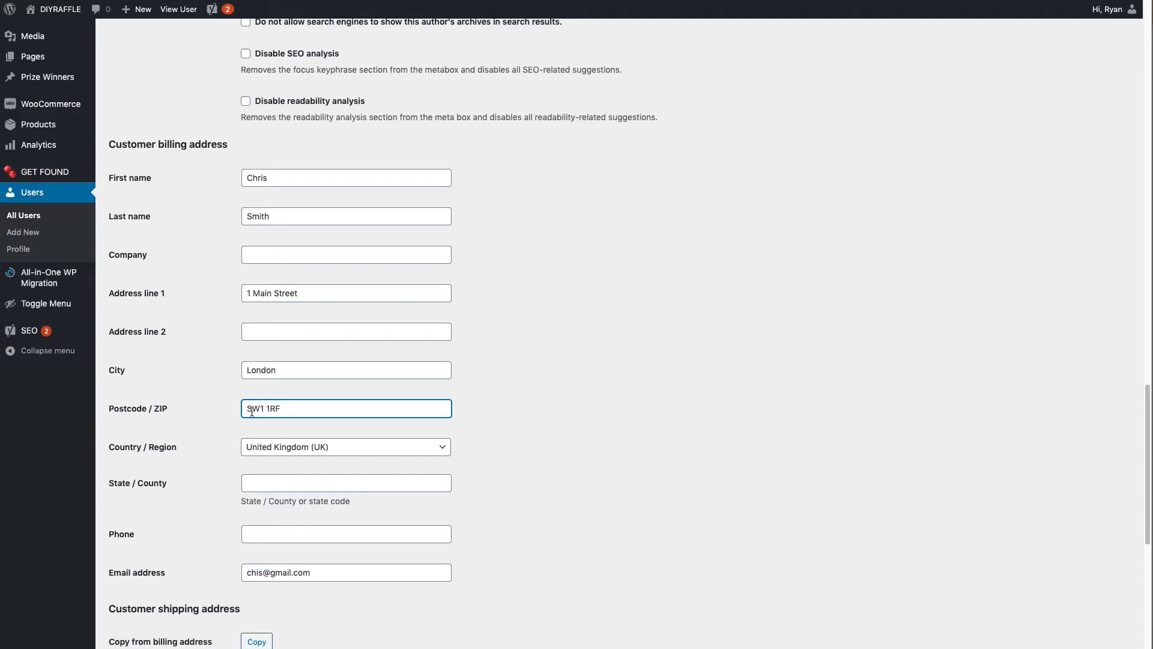
left_click(346, 483)
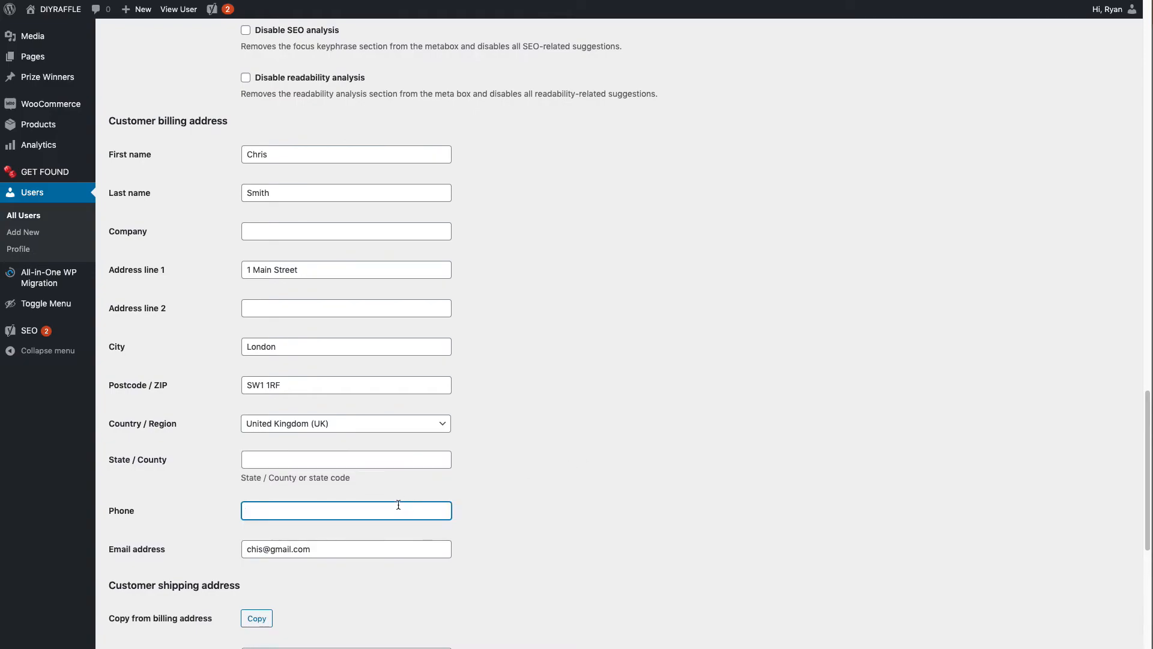
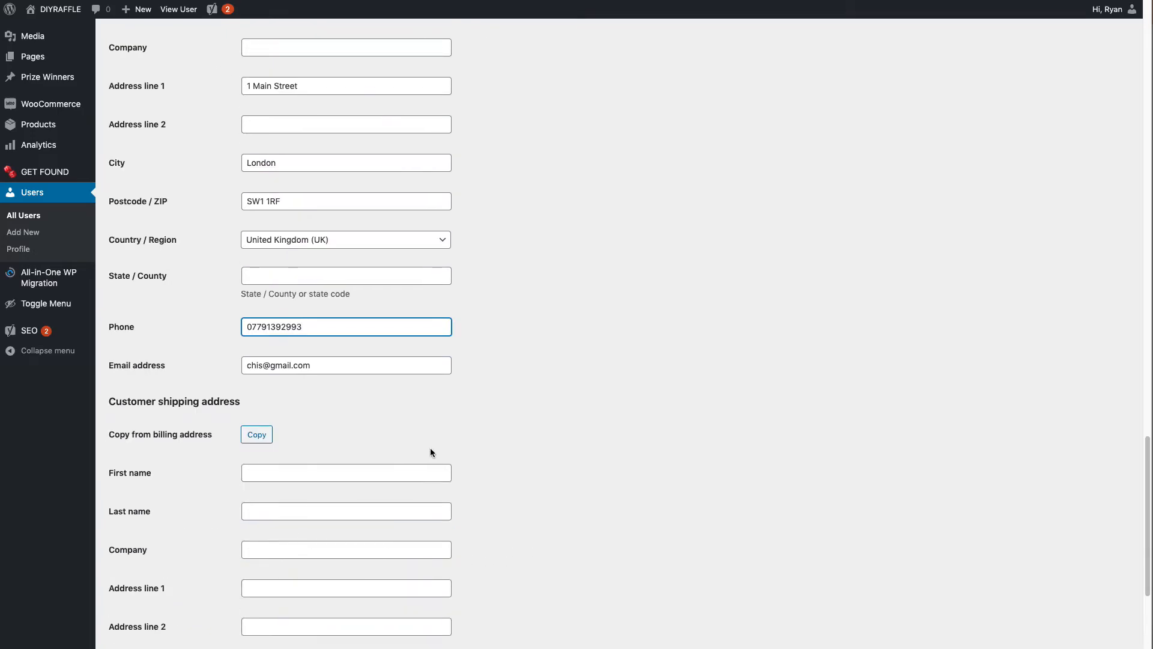
scroll("down", 3)
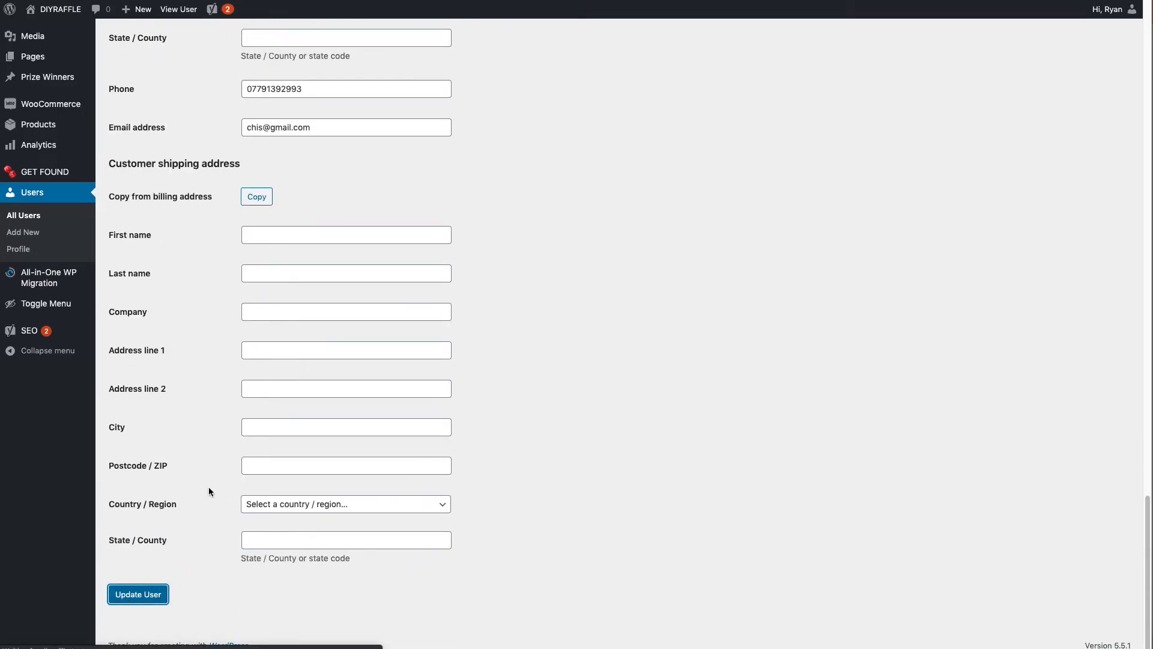
mouse_move(387, 173)
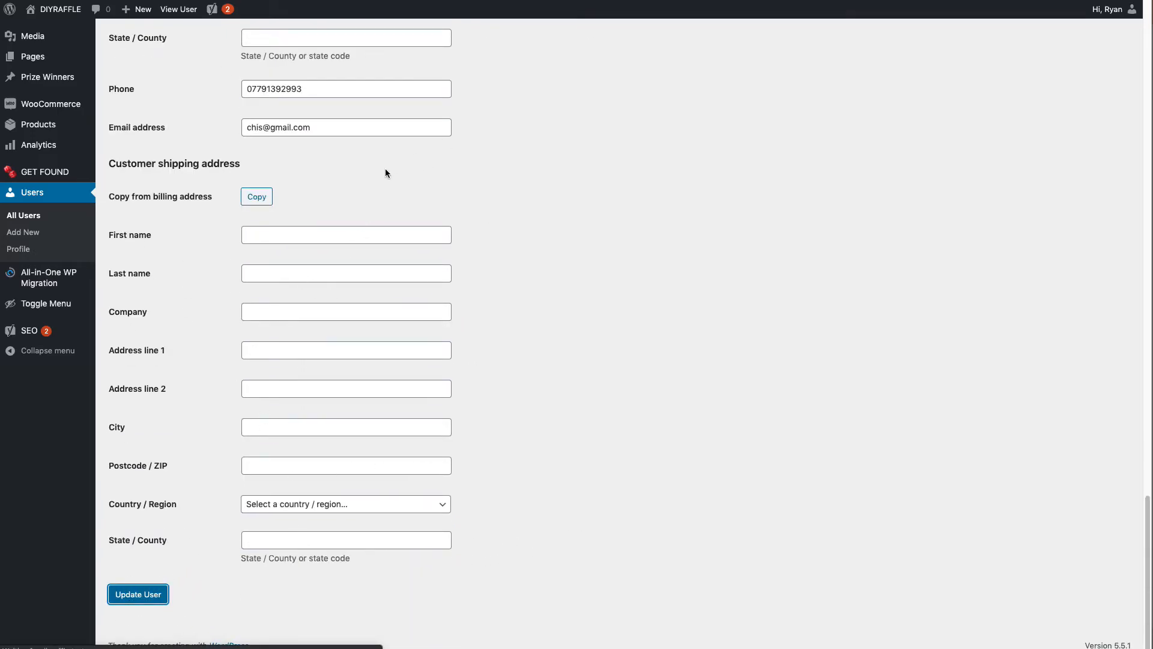
left_click(138, 593)
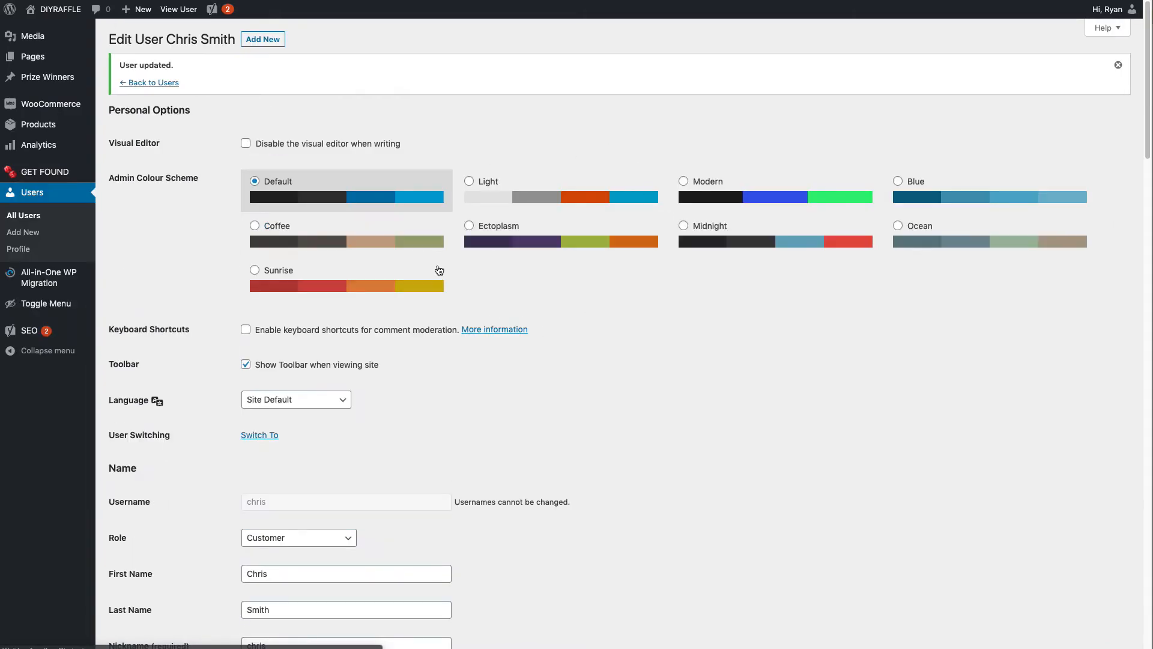
mouse_move(653, 353)
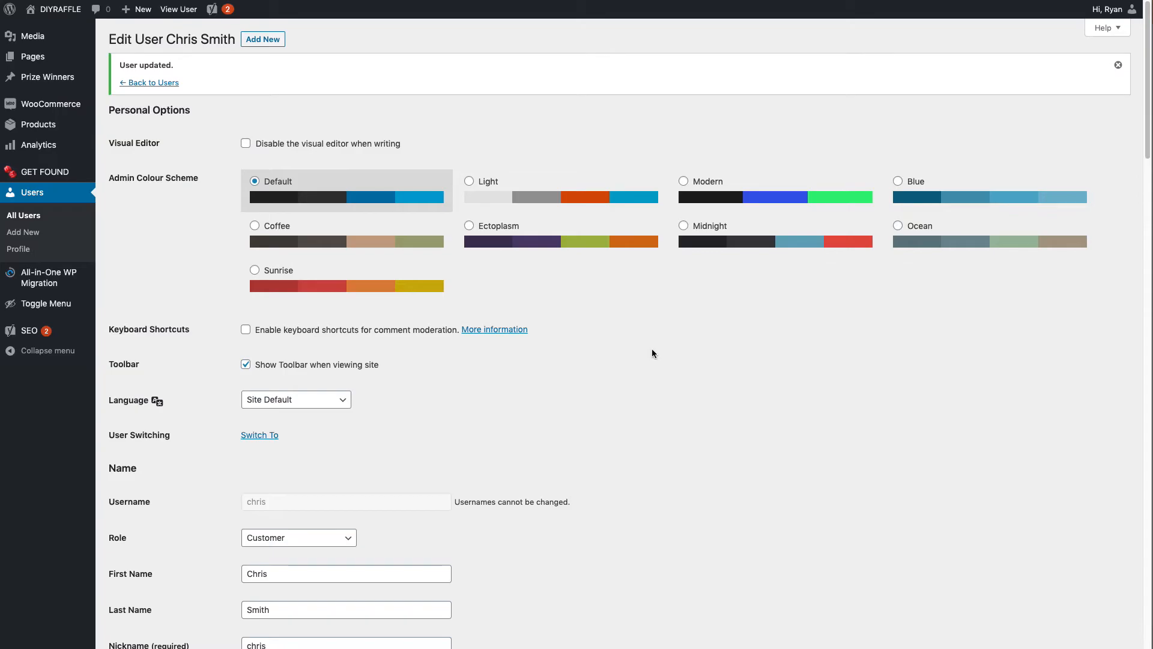
scroll("down", 3)
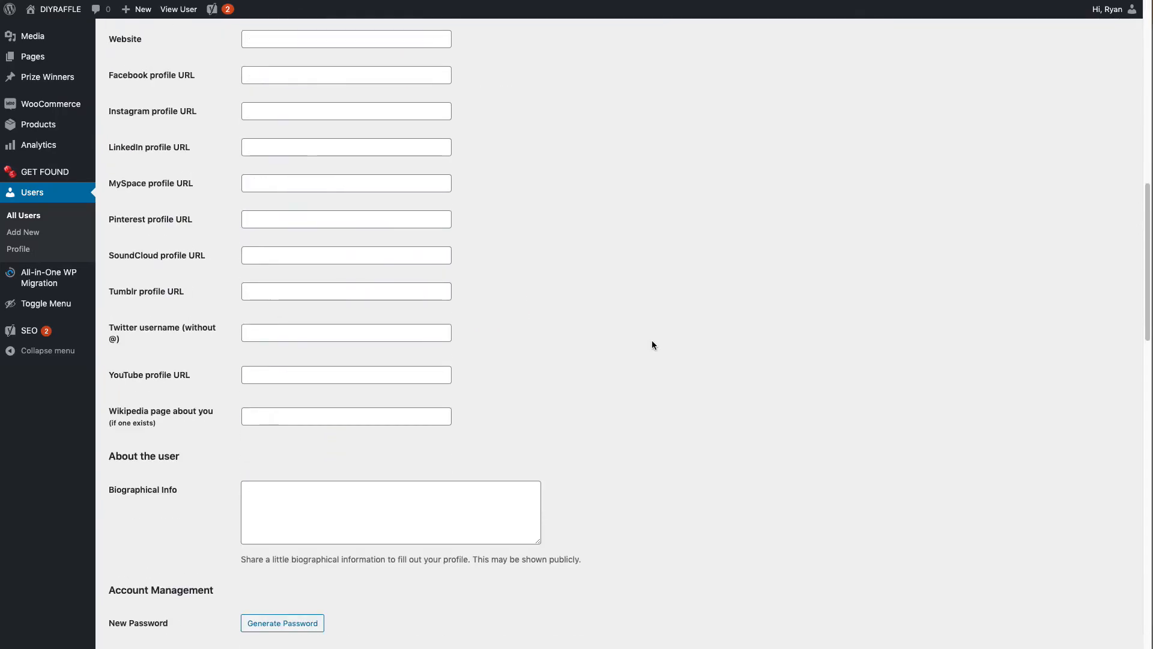
scroll("down", 3)
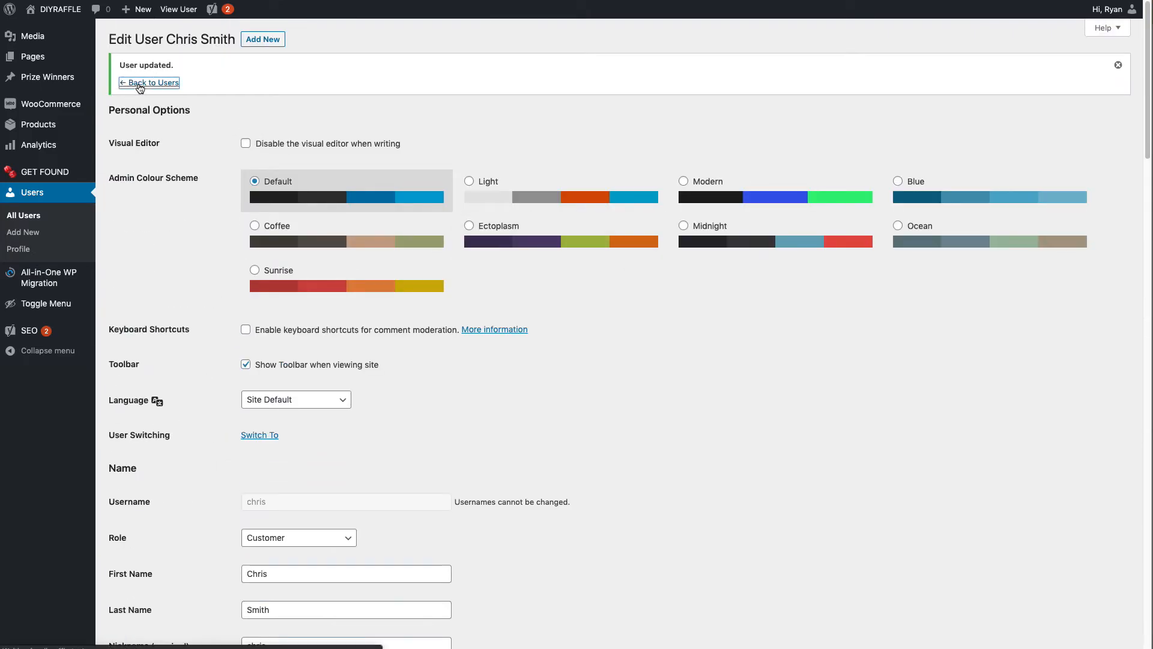
left_click(151, 82)
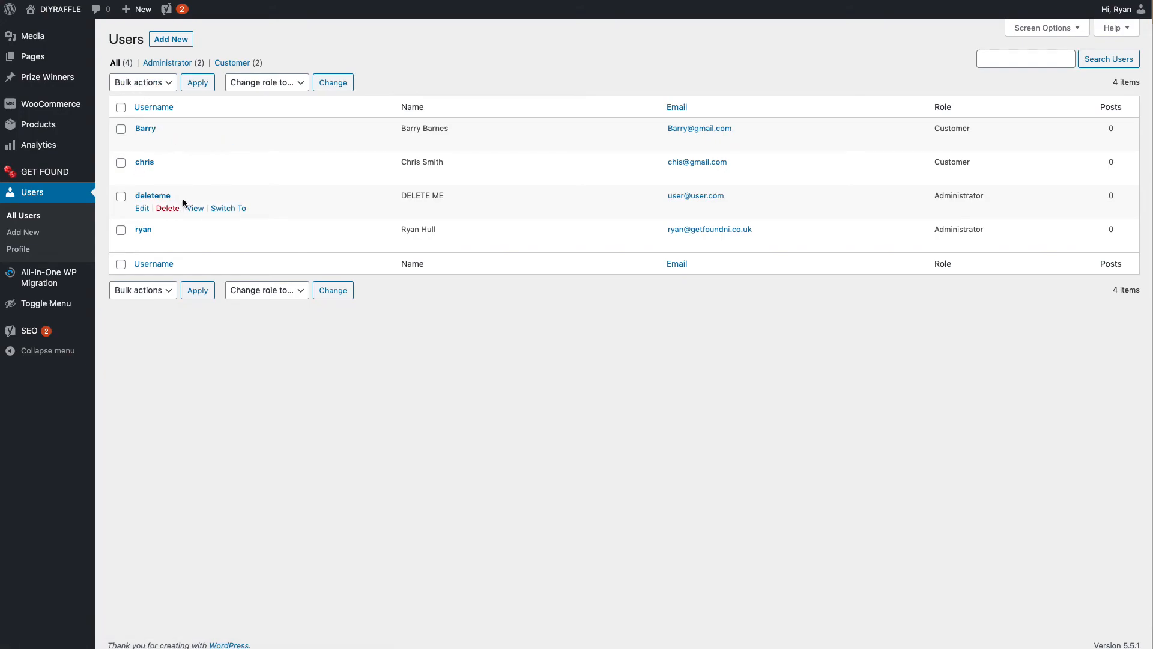
mouse_move(230, 181)
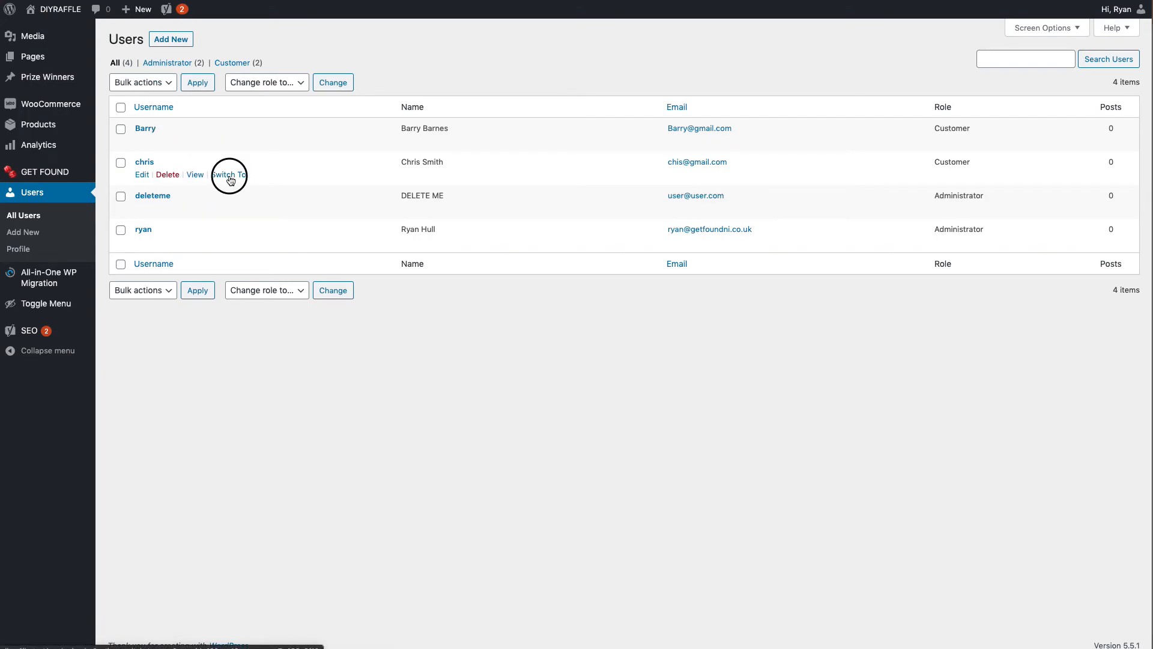
left_click(229, 180)
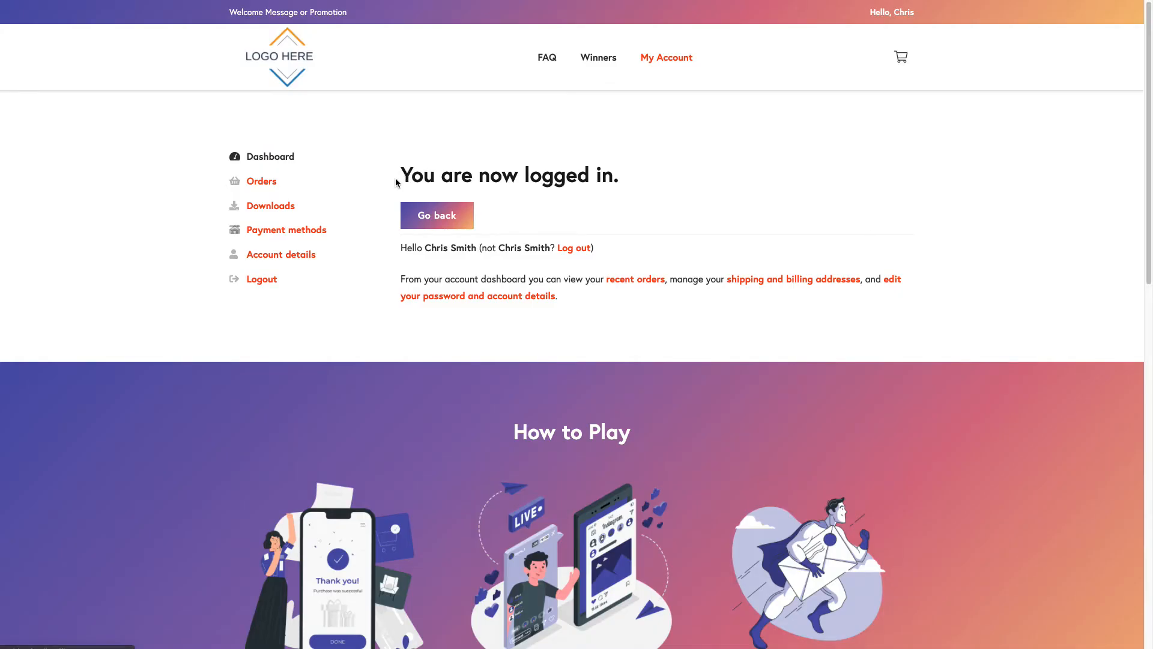
mouse_move(233, 203)
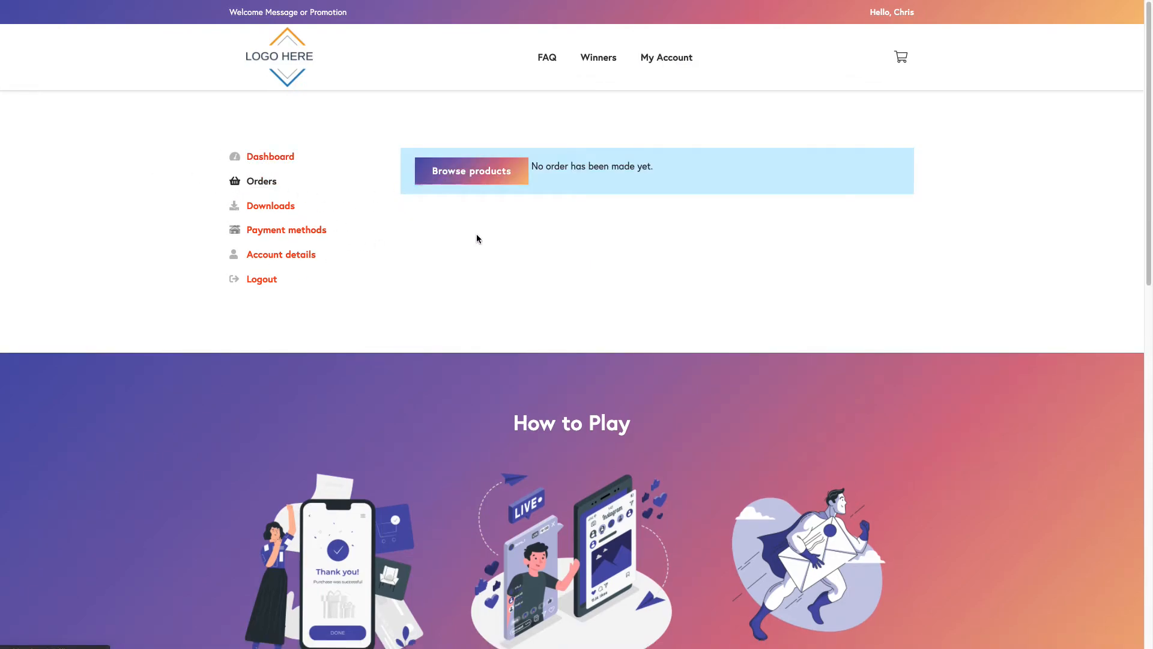
mouse_move(483, 181)
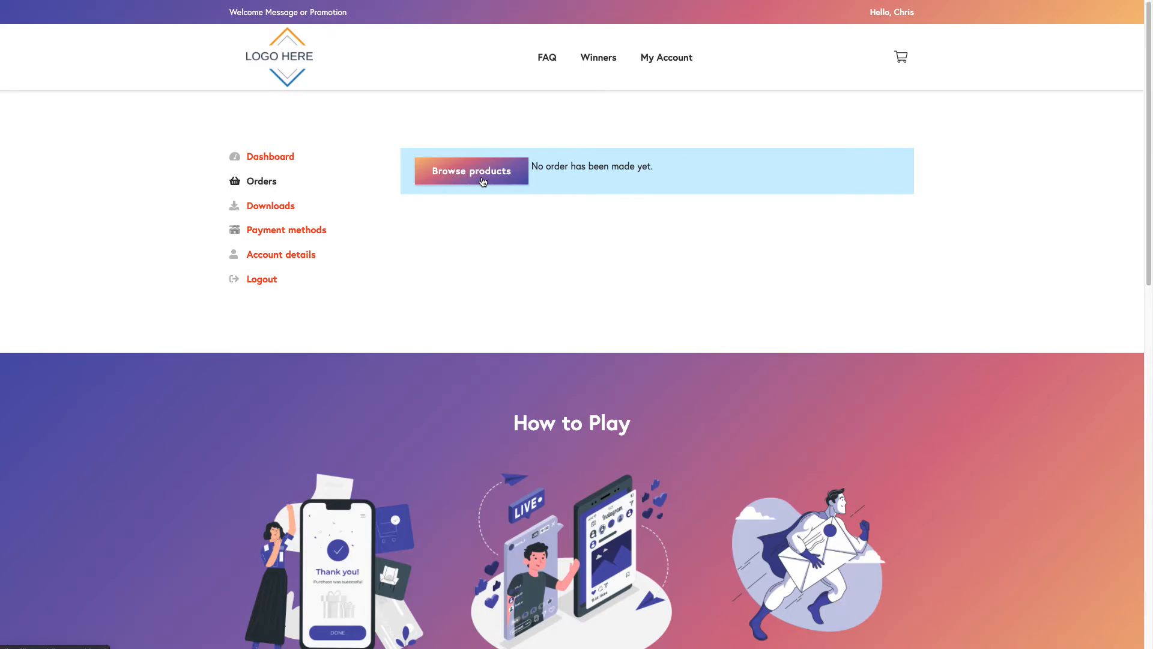
- Enter the 2018 Porsche 911 competition with one £16.00 ticket, answering 4
left_click(471, 171)
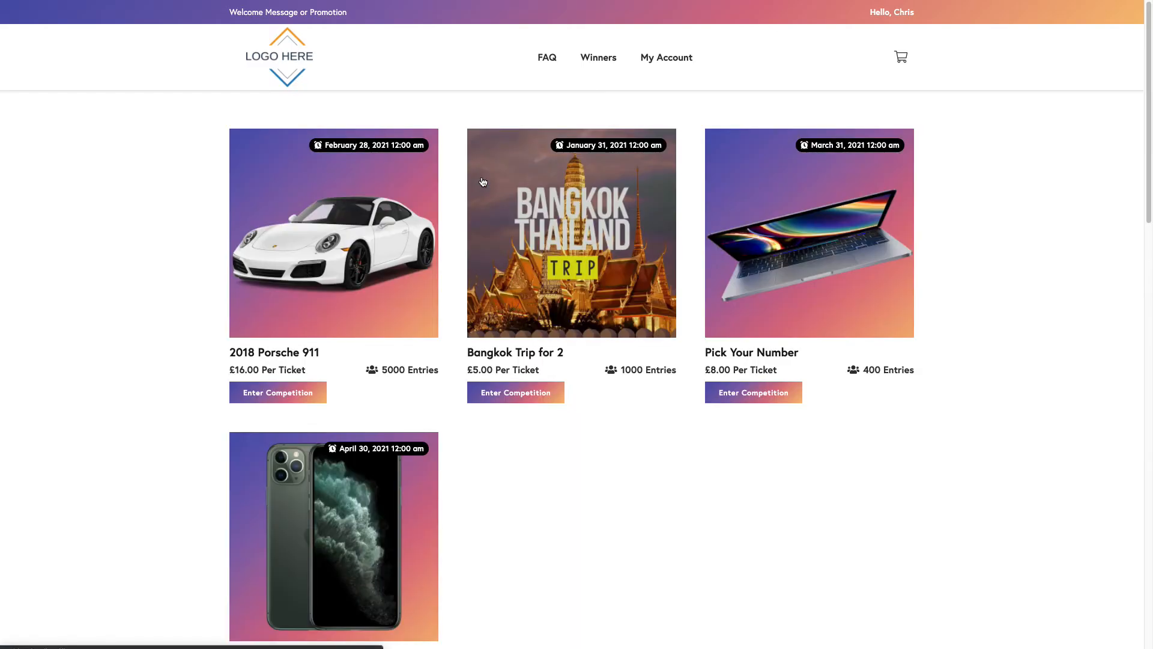
mouse_move(316, 340)
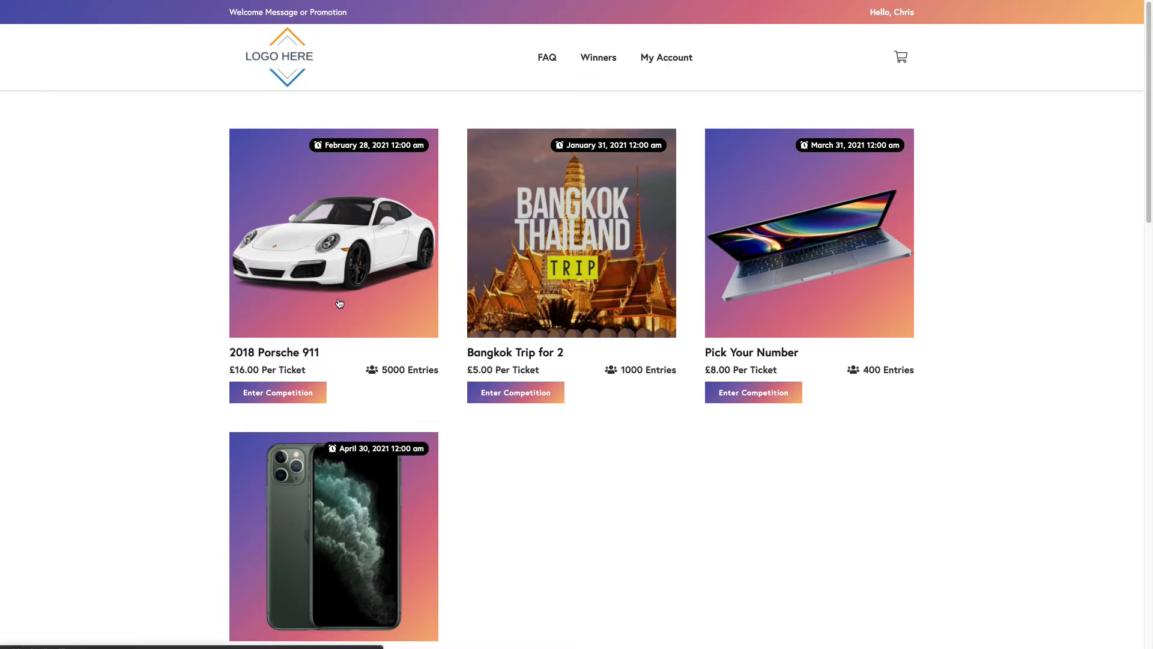
left_click(338, 303)
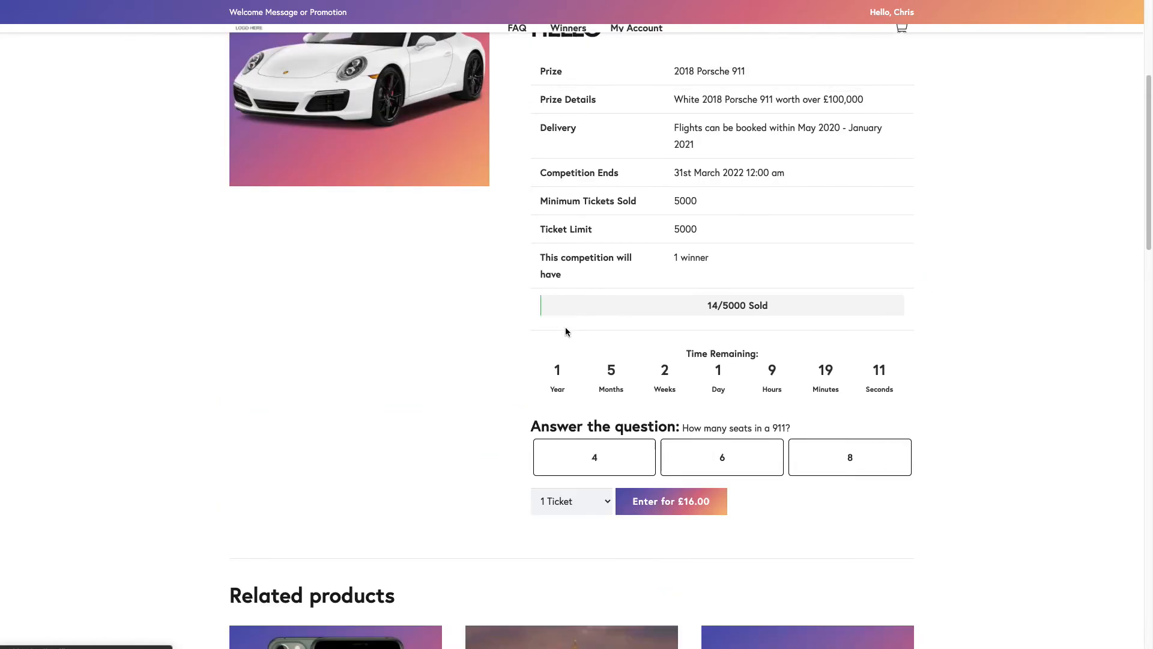
left_click(593, 457)
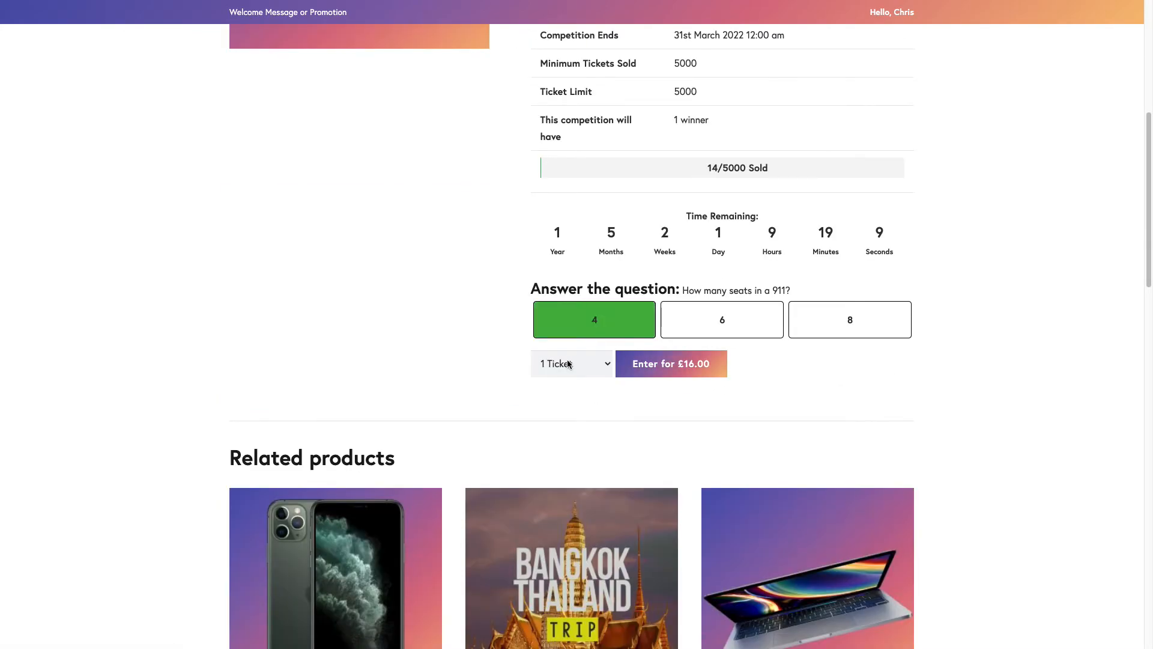
left_click(572, 363)
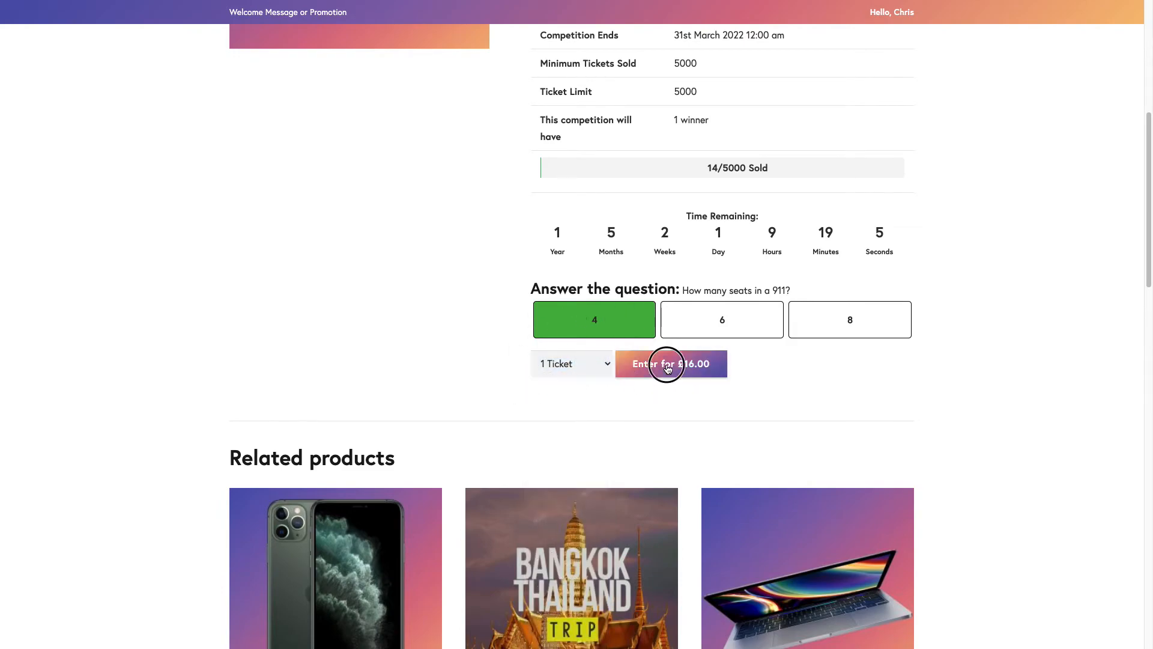
left_click(668, 363)
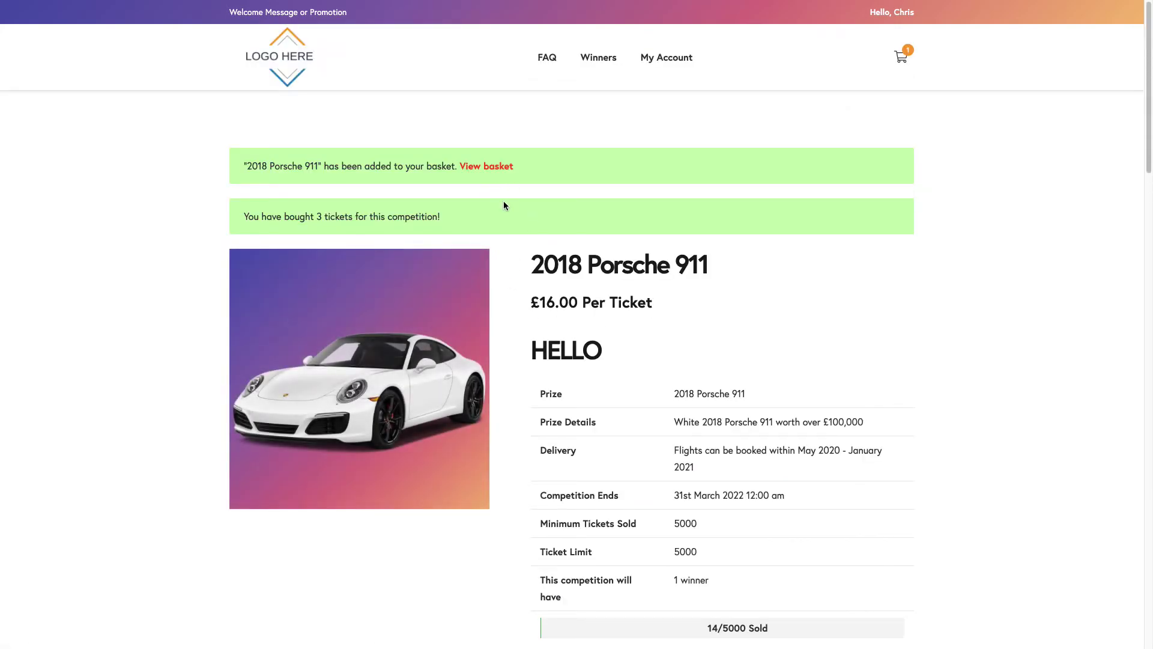
mouse_move(545, 210)
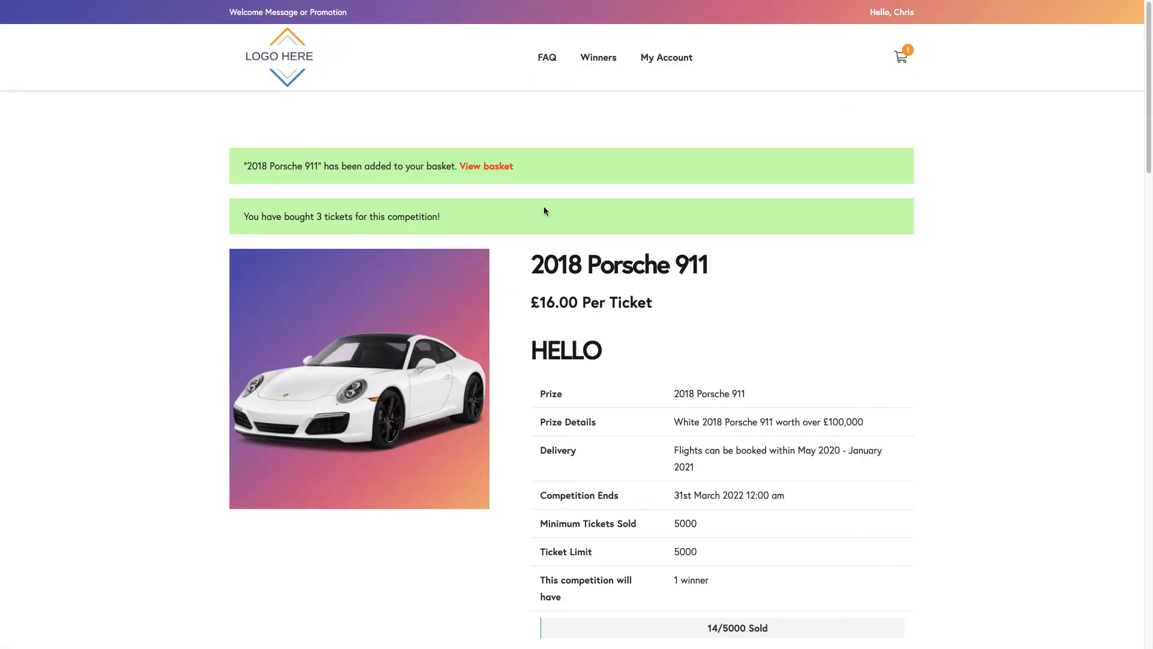
scroll("down", 3)
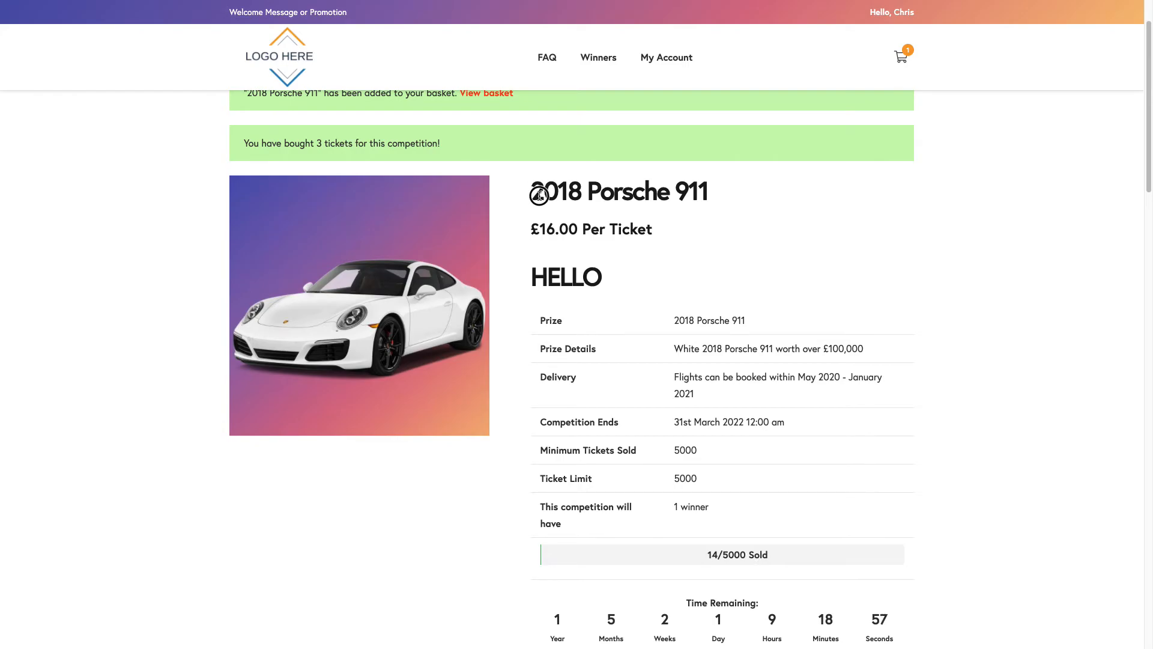
left_click_drag(531, 191, 651, 229)
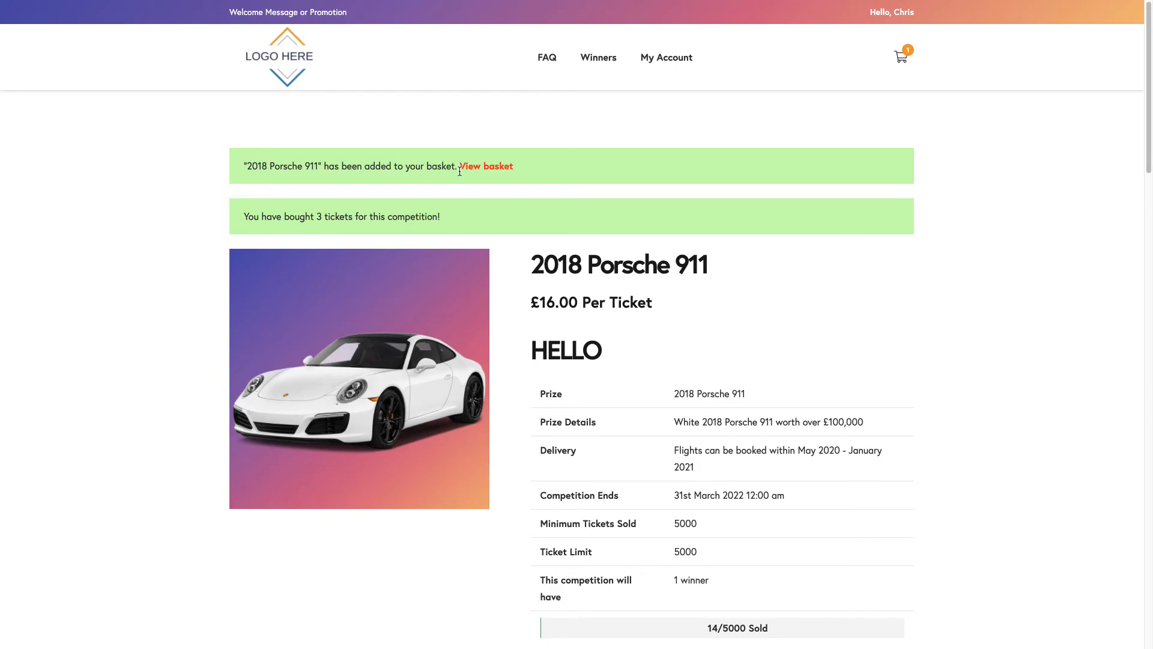
mouse_move(983, 79)
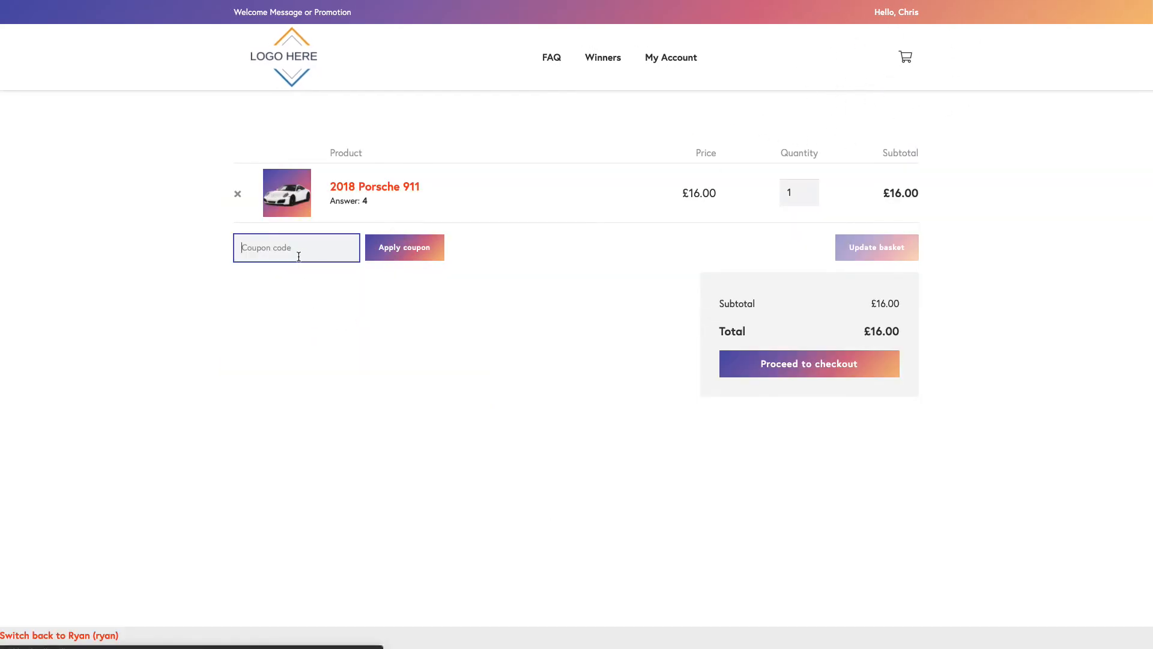
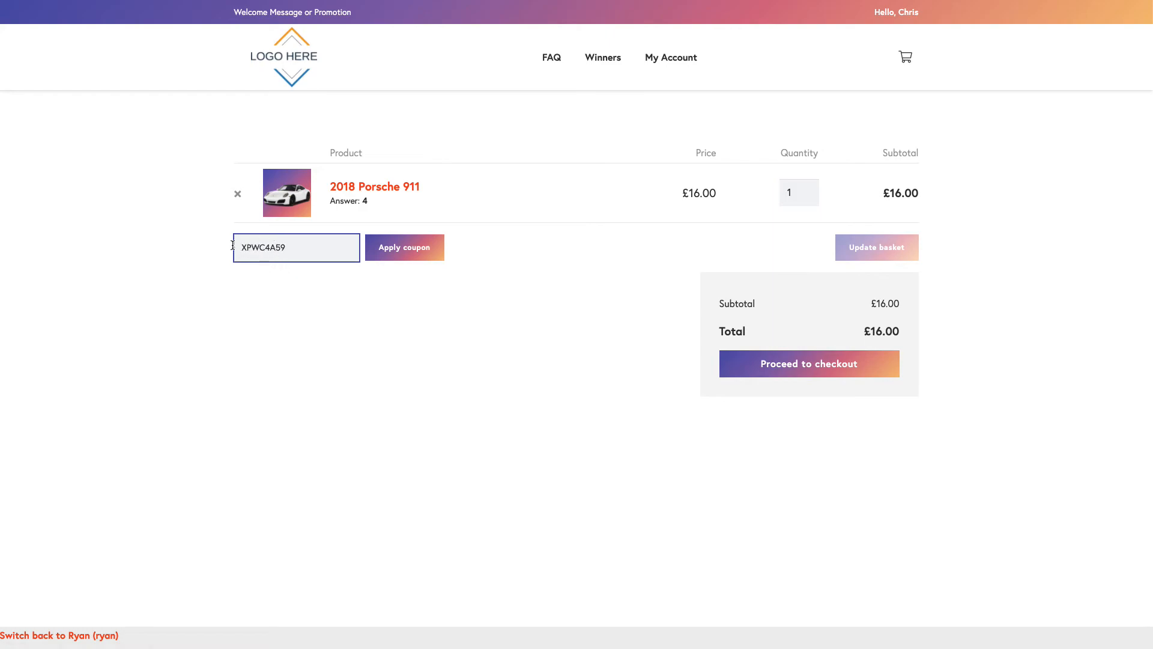
- Proceed from the basket to checkout with the 2018 Porsche 911 entry at £16.00
mouse_move(962, 249)
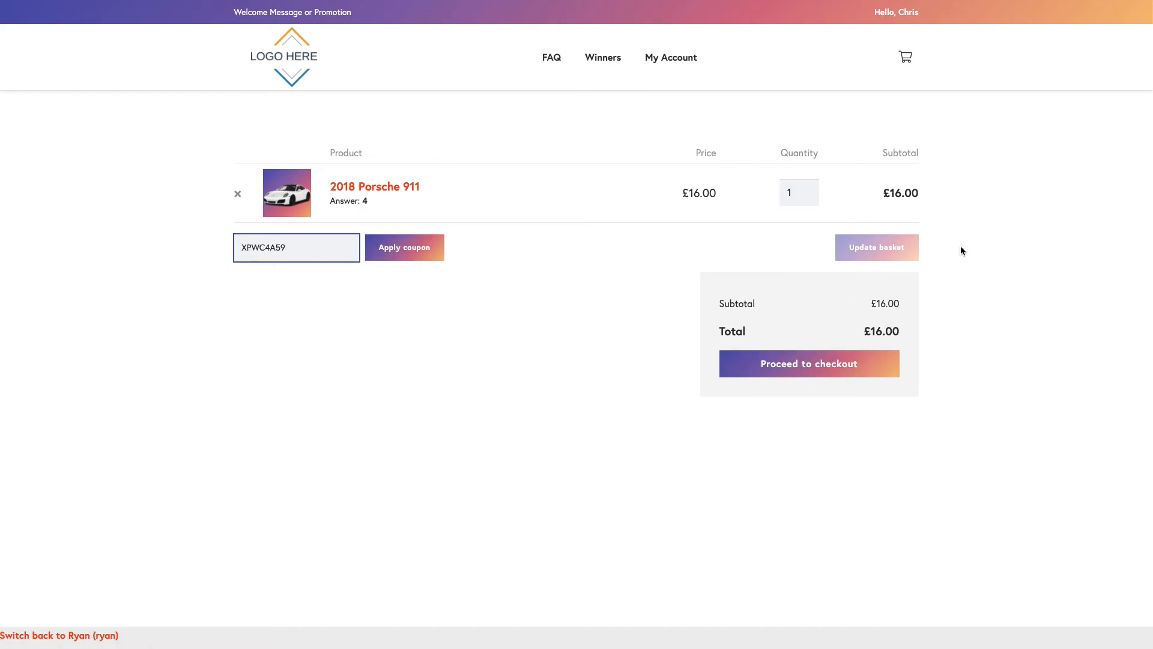
mouse_move(805, 172)
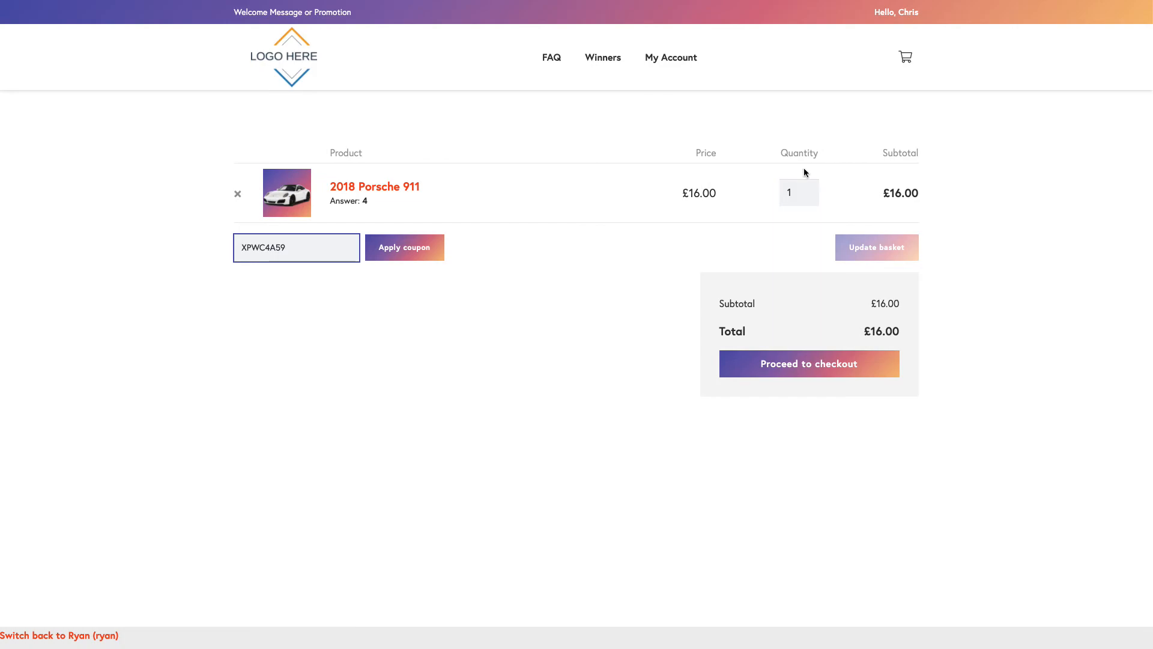
mouse_move(777, 377)
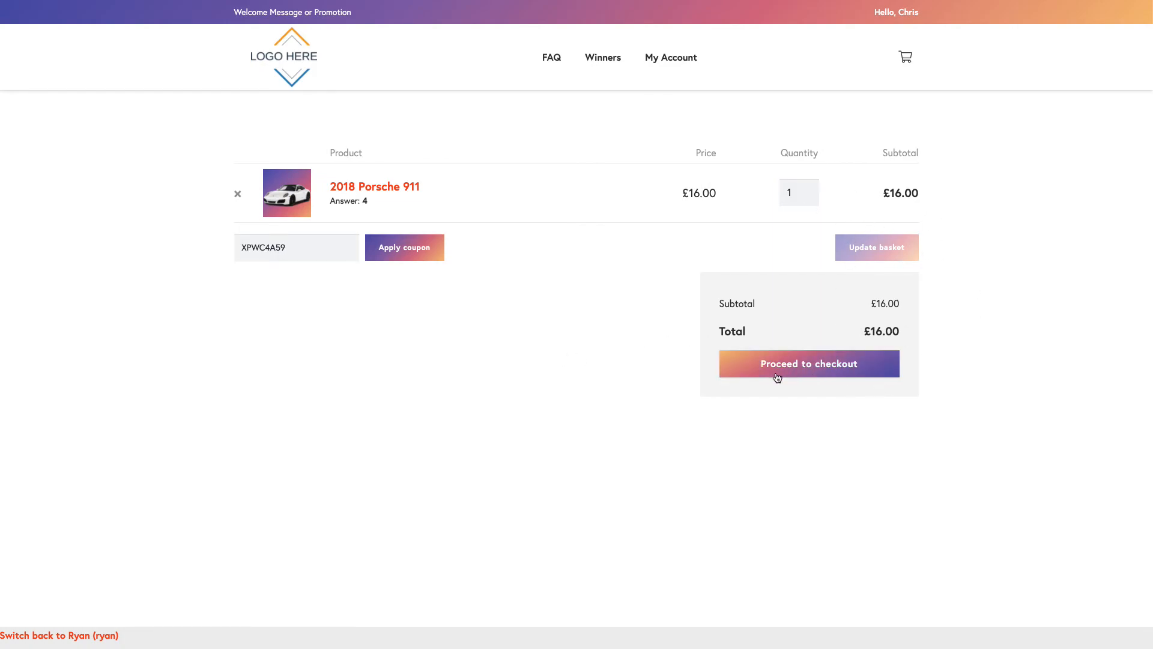
mouse_move(624, 343)
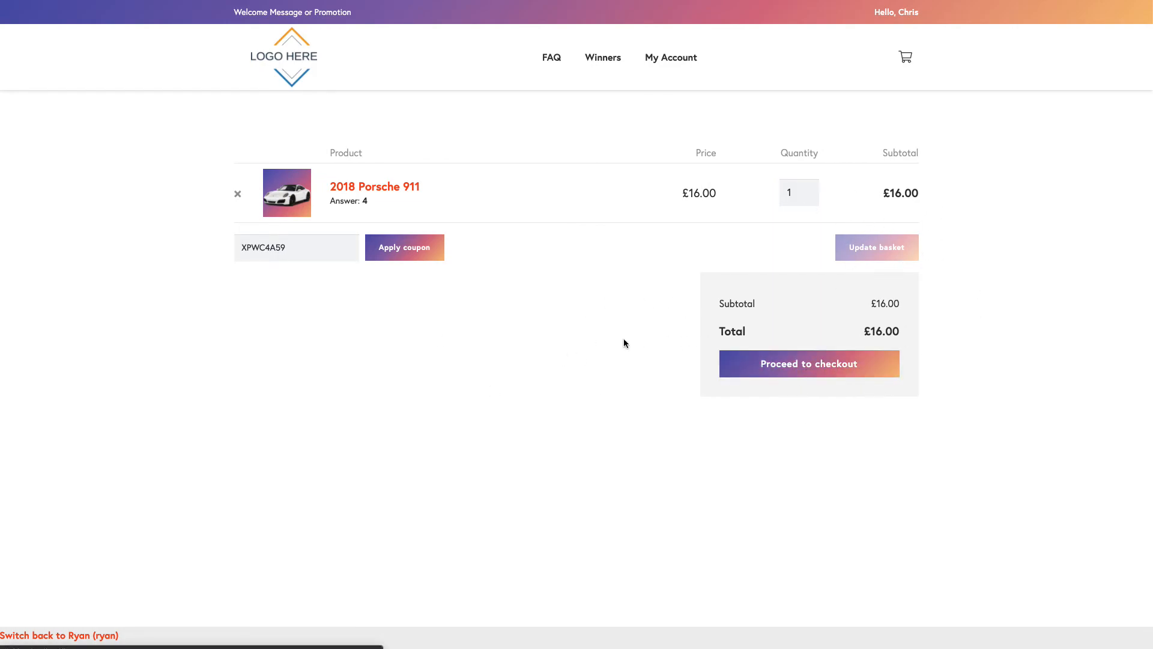
left_click(810, 363)
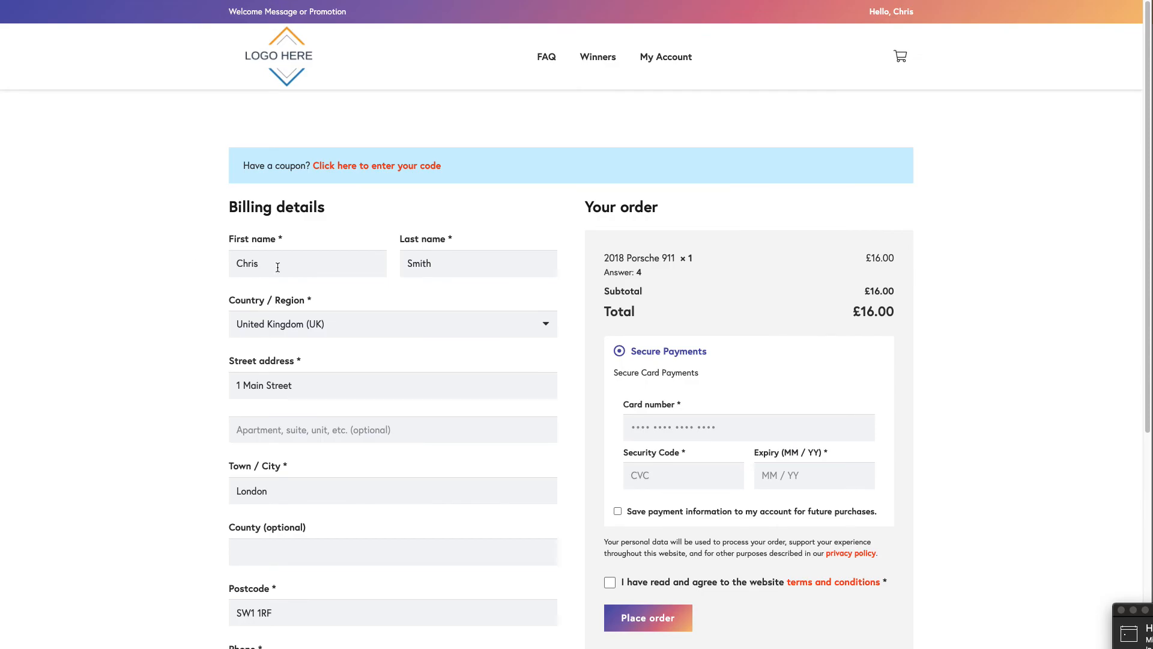
scroll("down", 3)
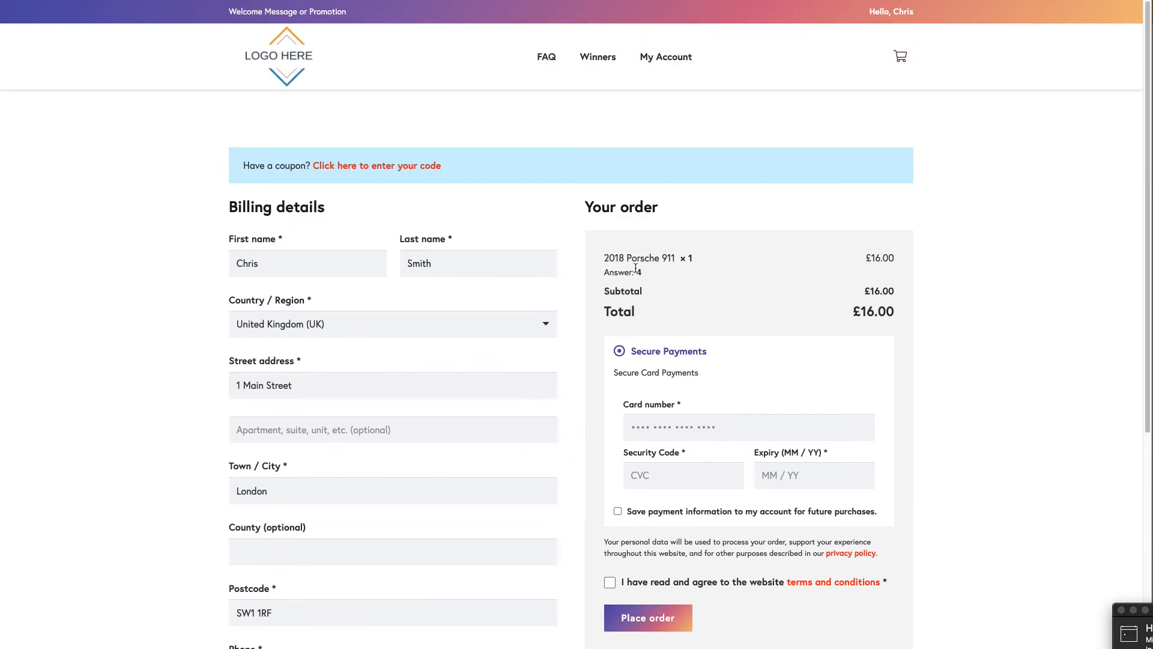
left_click_drag(633, 264, 897, 311)
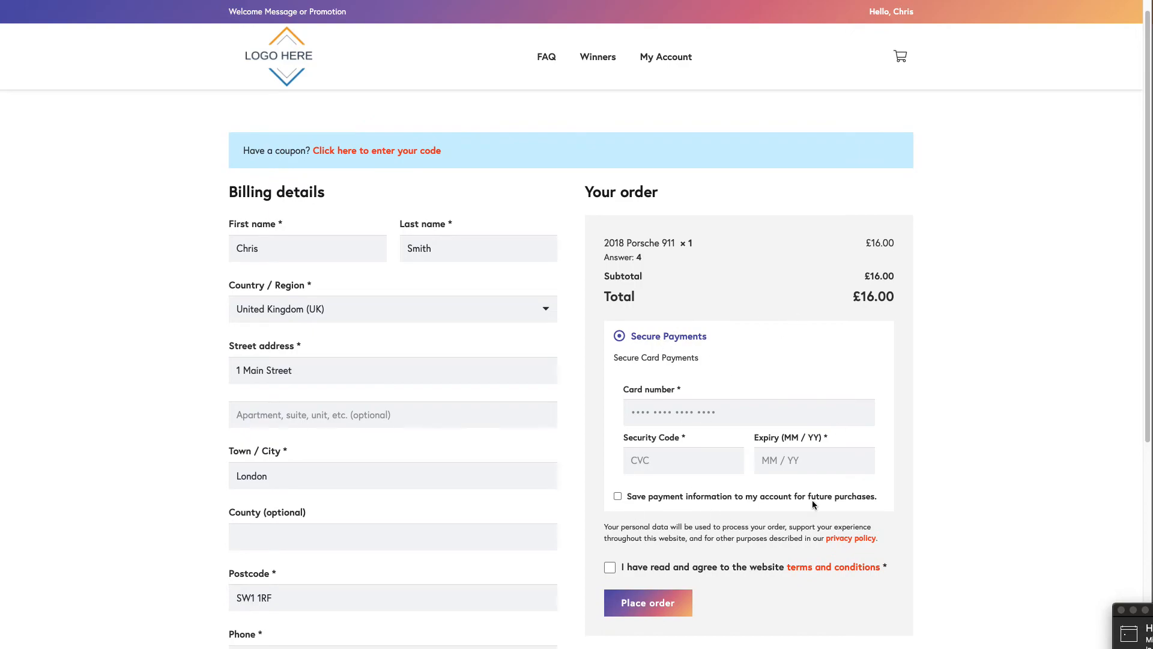
mouse_move(634, 353)
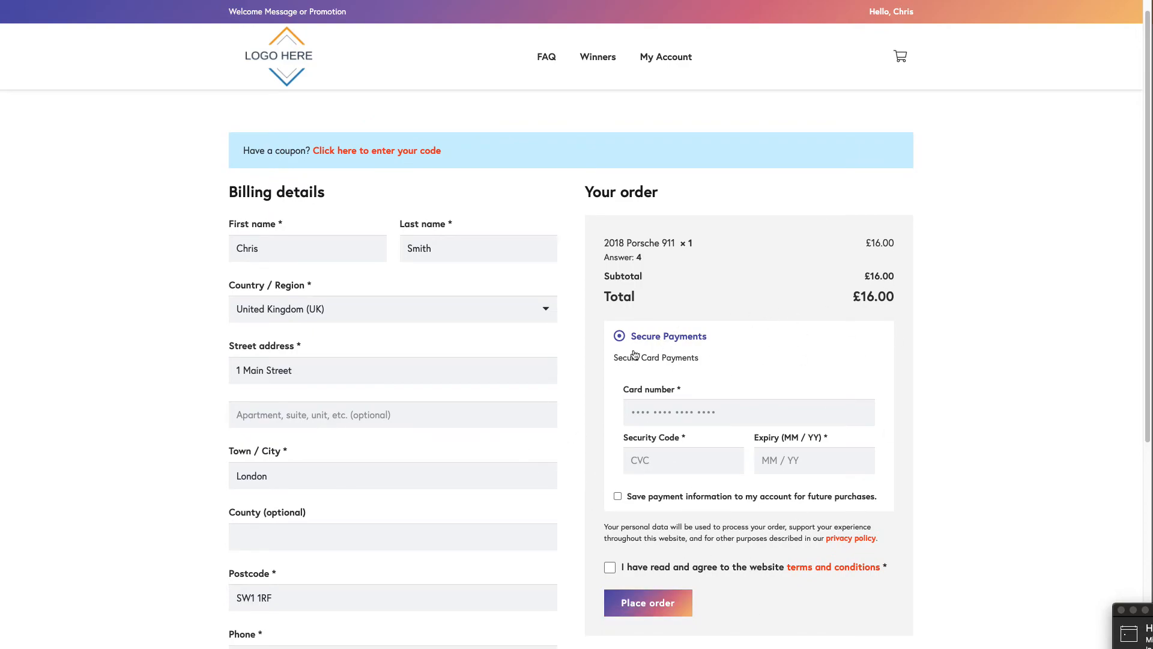
mouse_move(690, 465)
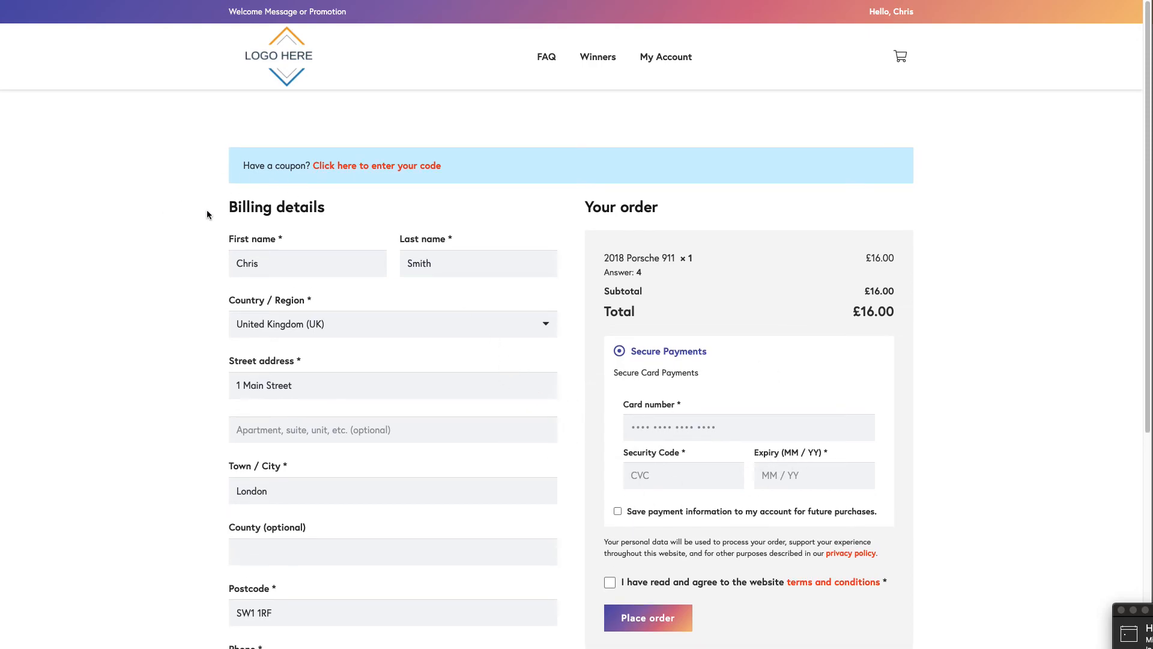
mouse_move(805, 353)
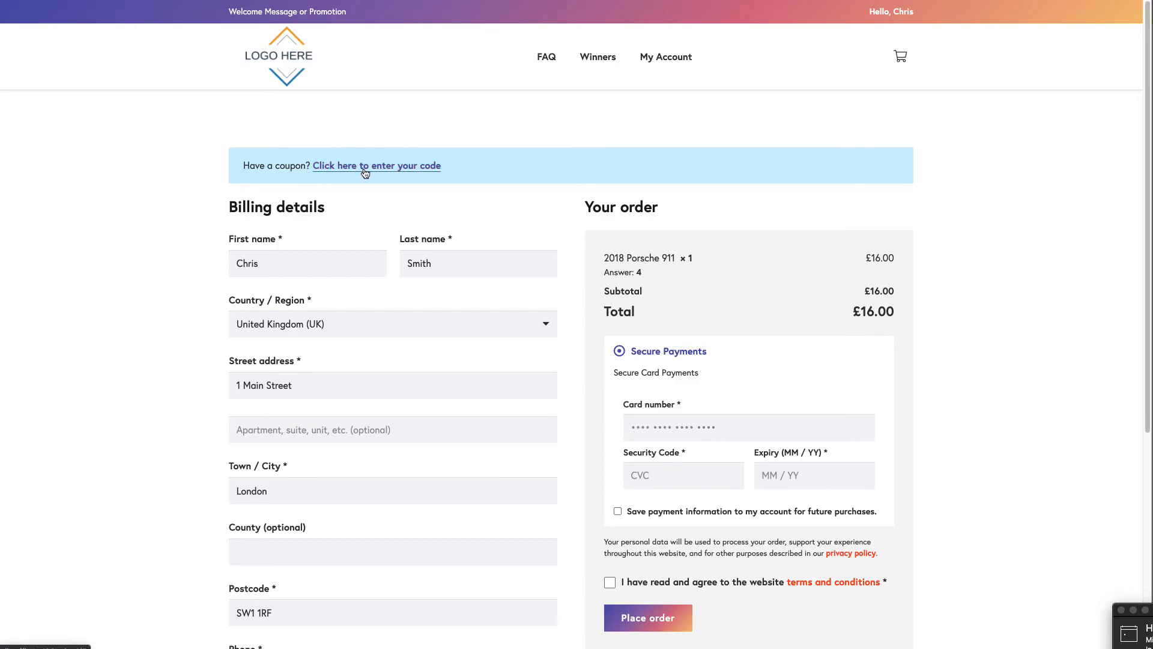
mouse_move(369, 171)
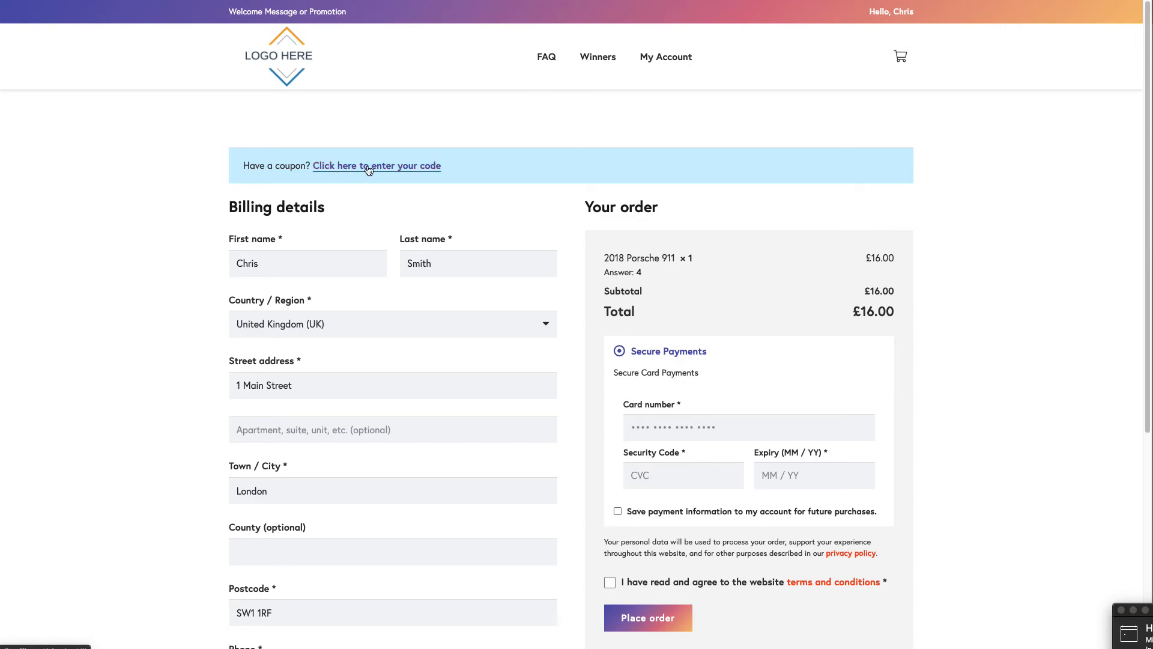
left_click(377, 166)
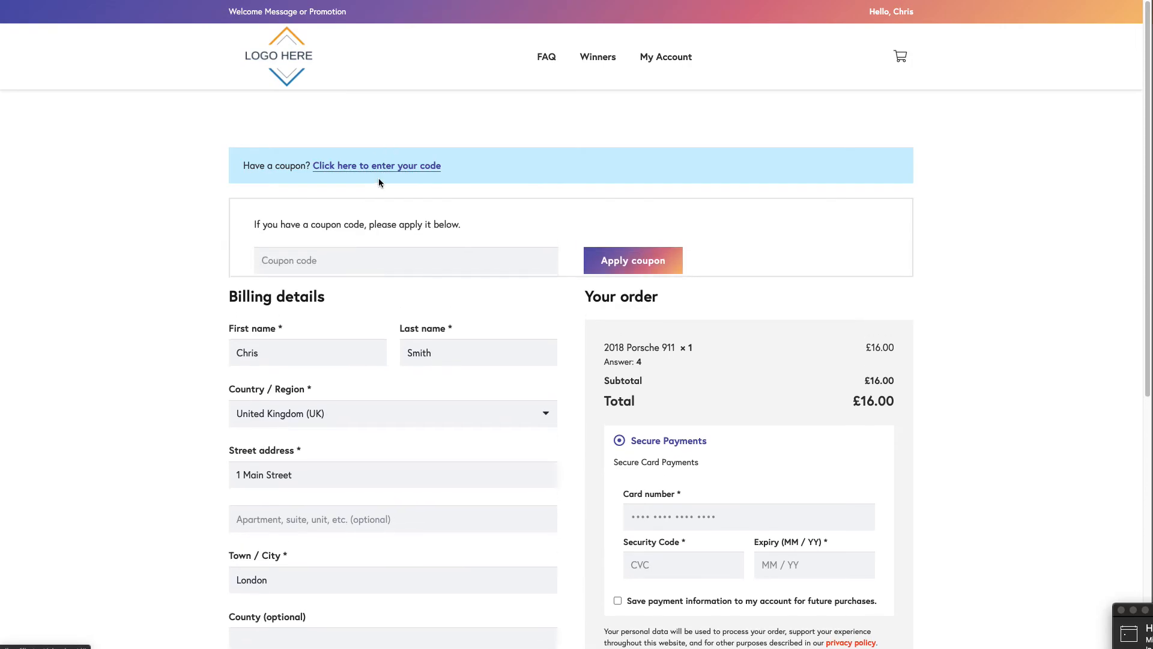
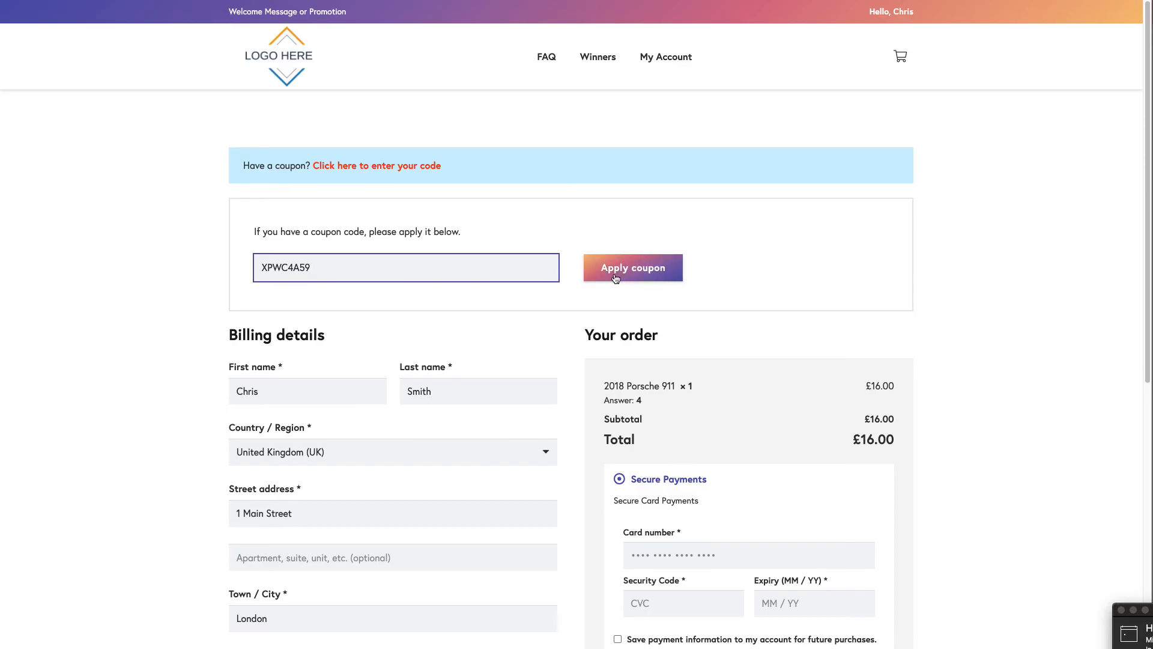
left_click(633, 266)
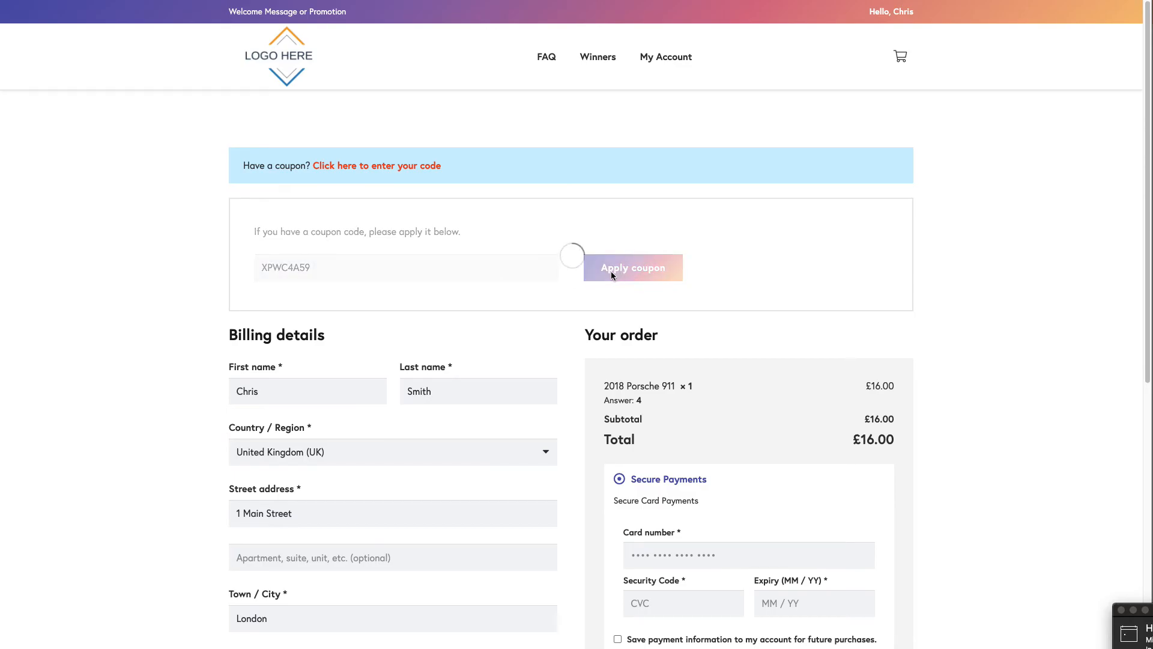
left_click(633, 267)
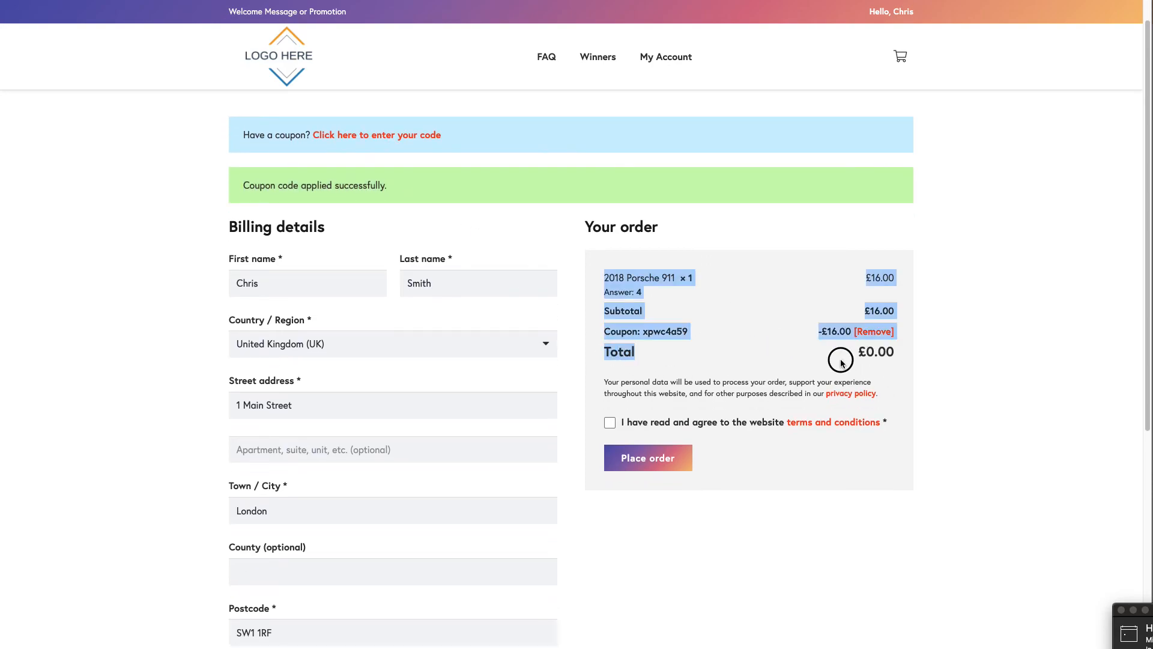
- Agree to the terms and conditions and place the free order
left_click(609, 422)
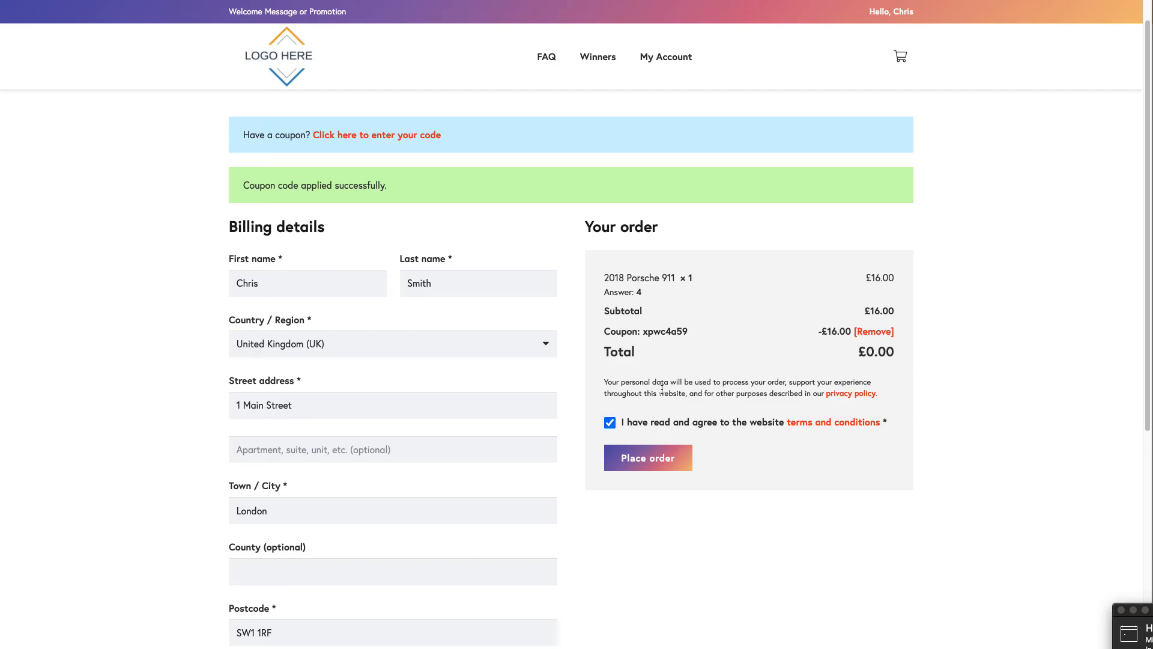
scroll("down", 3)
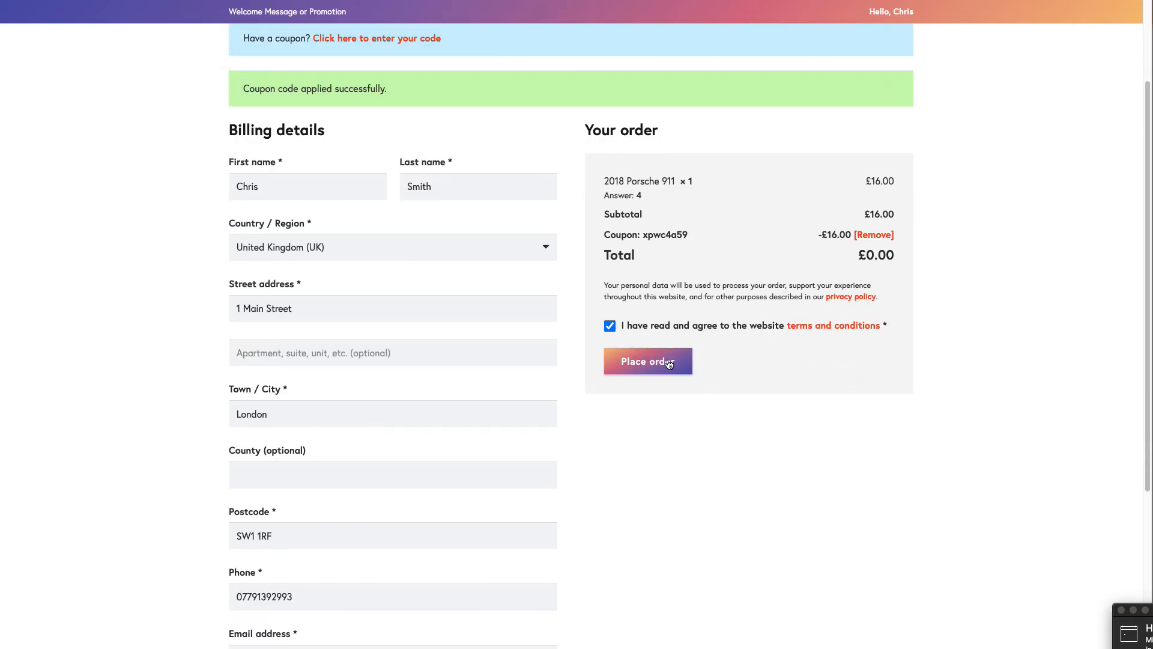
left_click(648, 360)
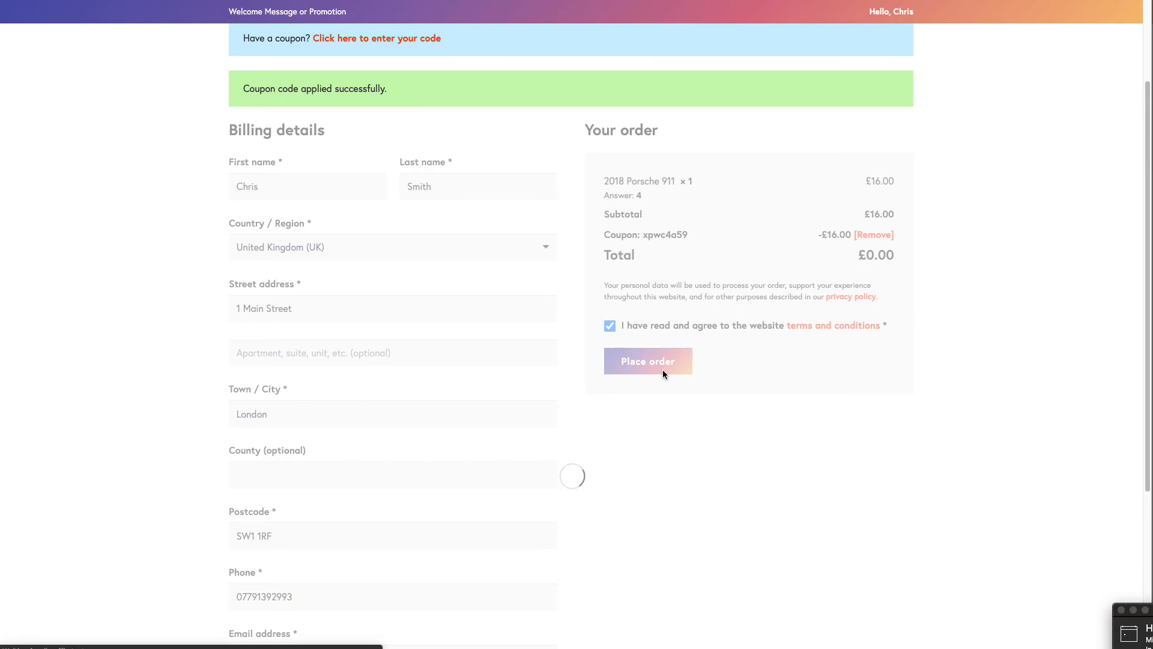
- Review the order received page for order 41371, then go to My Account
left_click(647, 360)
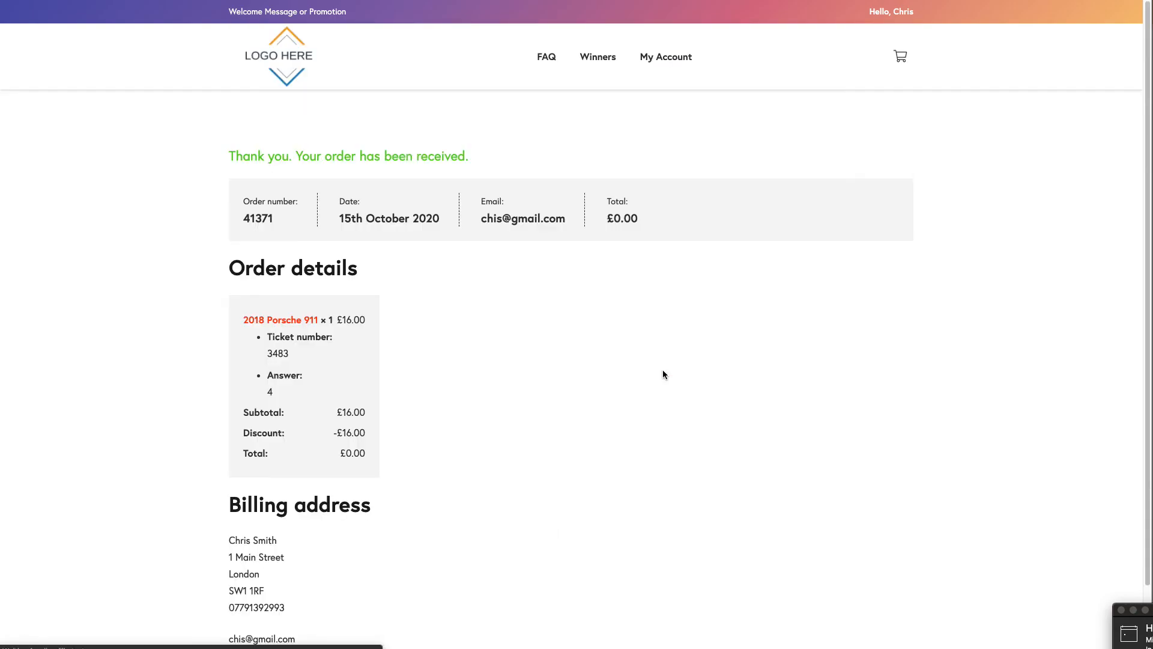
mouse_move(668, 368)
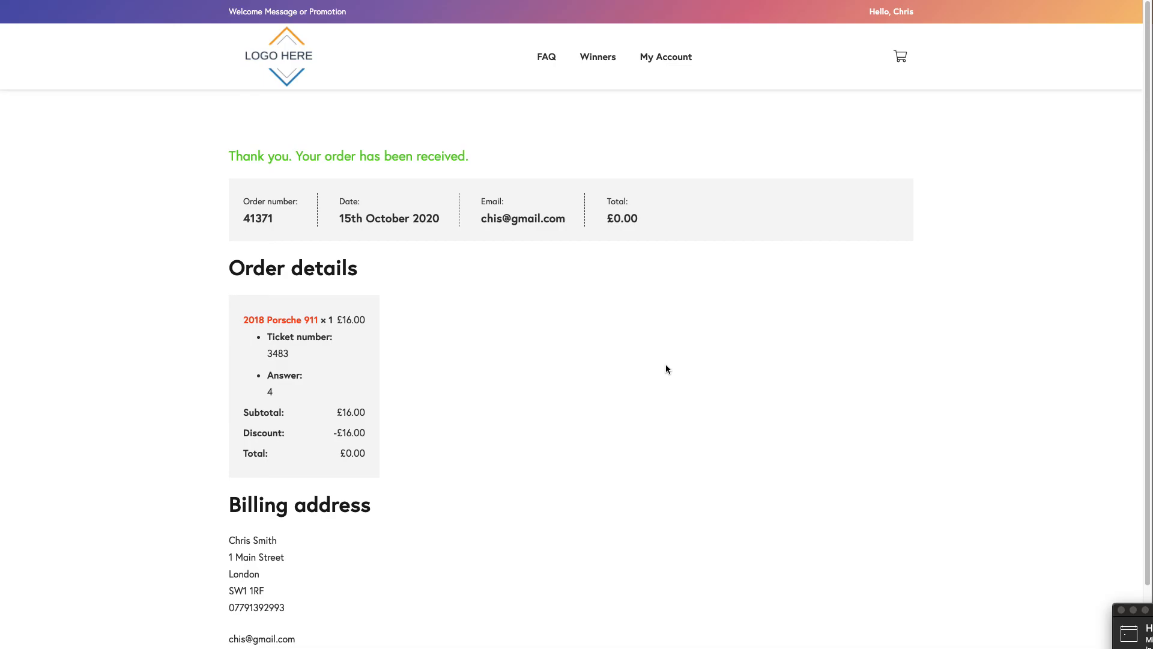
scroll("down", 3)
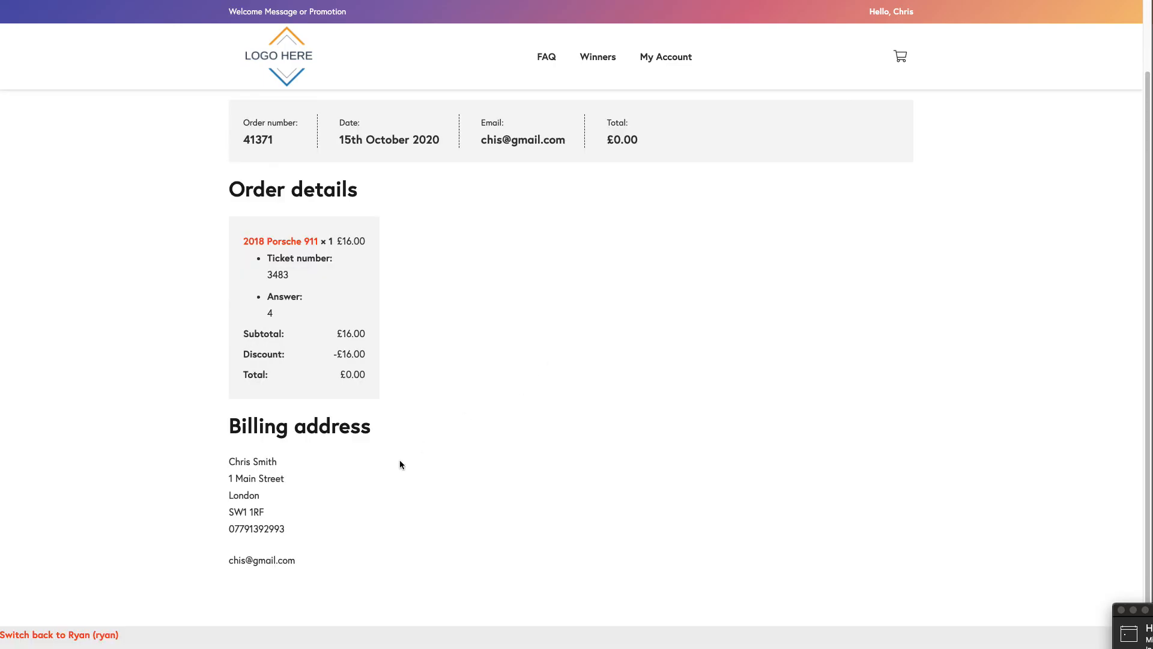
double_click(262, 560)
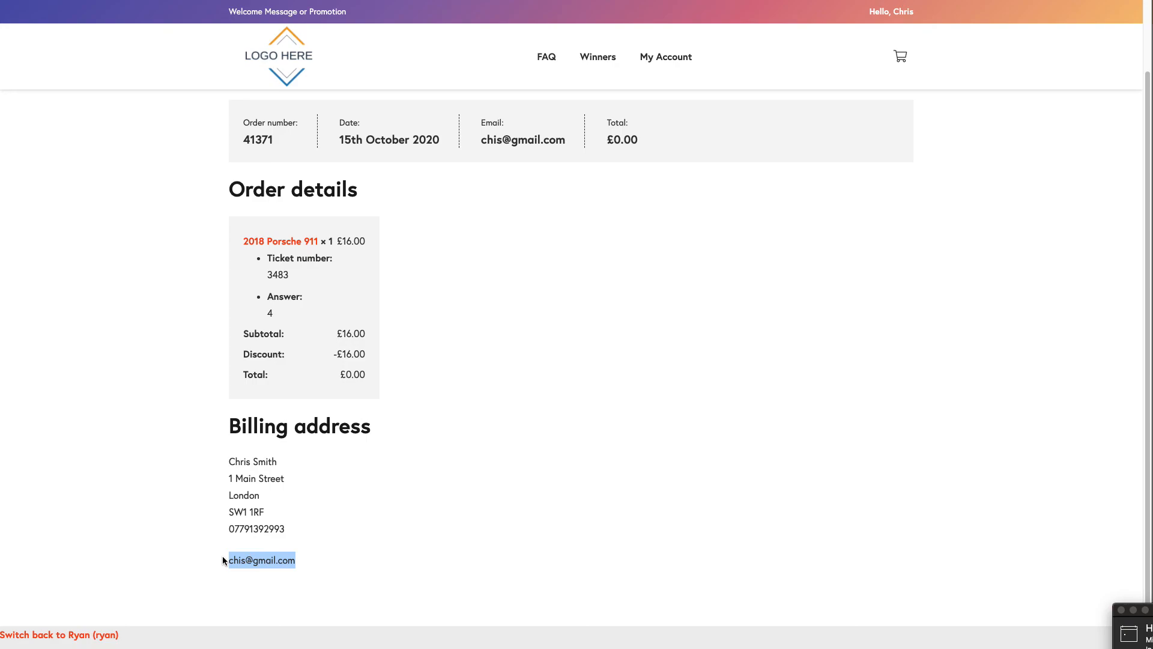
left_click(446, 224)
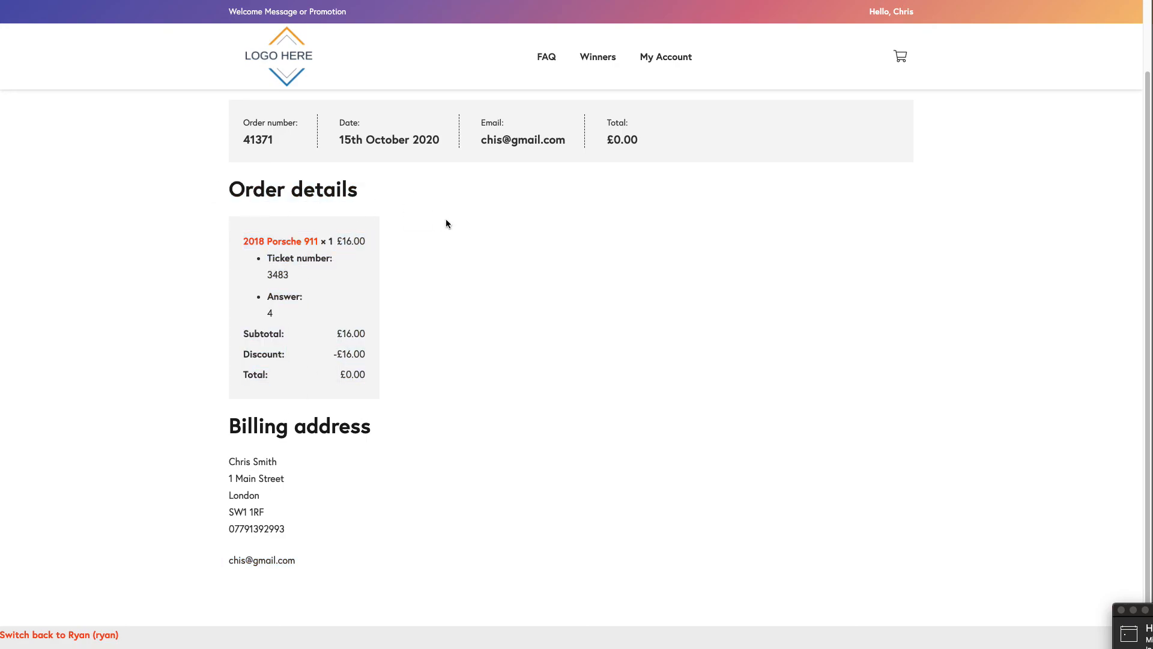
mouse_move(305, 316)
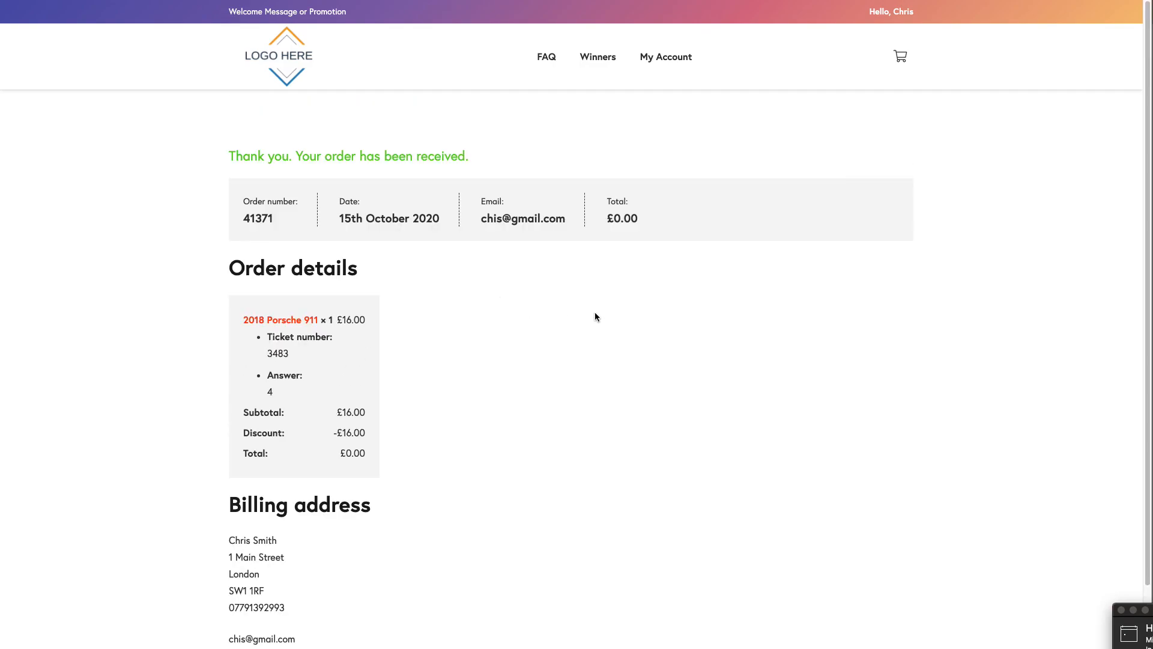
mouse_move(894, 36)
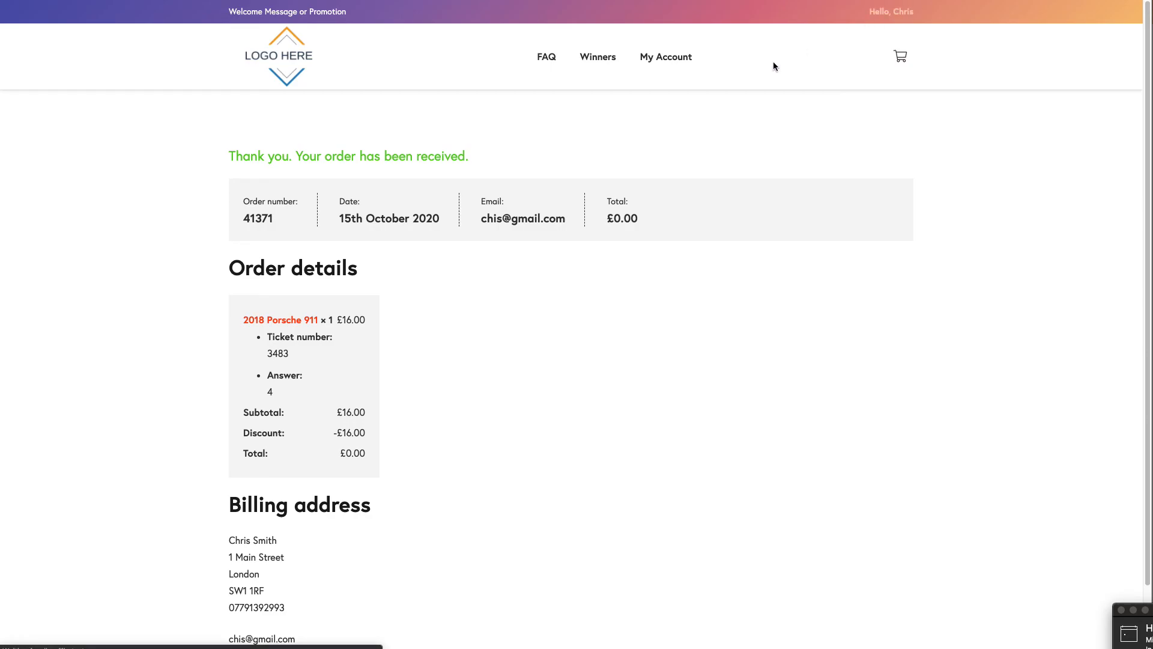
left_click(666, 56)
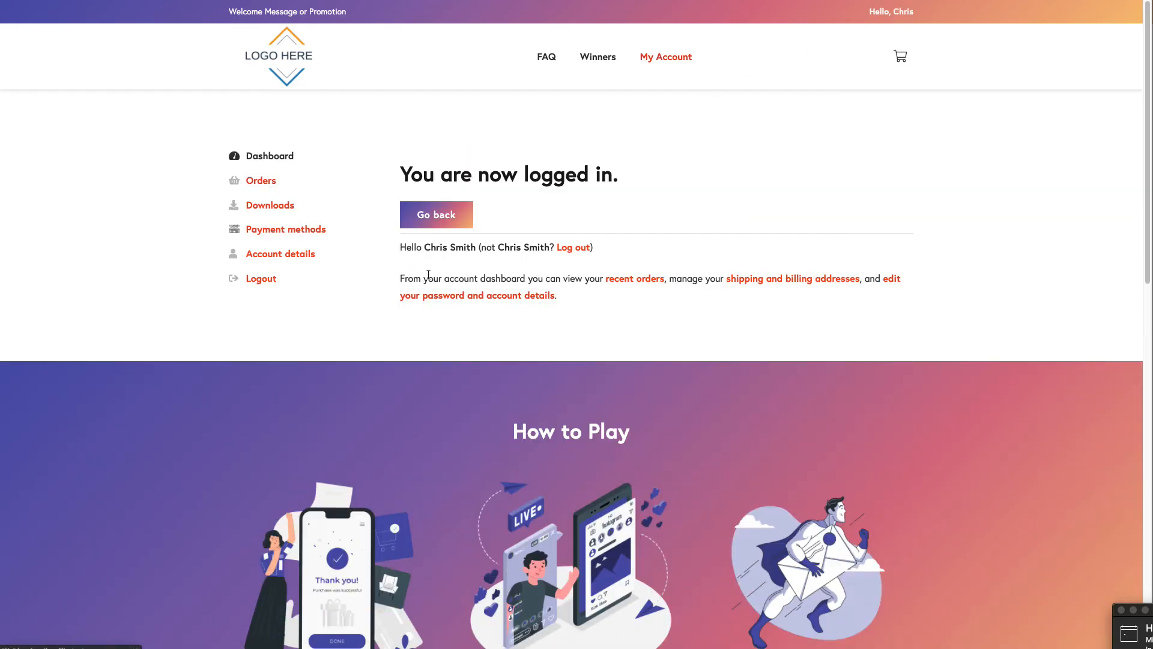
- View order #41371, Processing at £0.00, from the account's Orders list
left_click(261, 180)
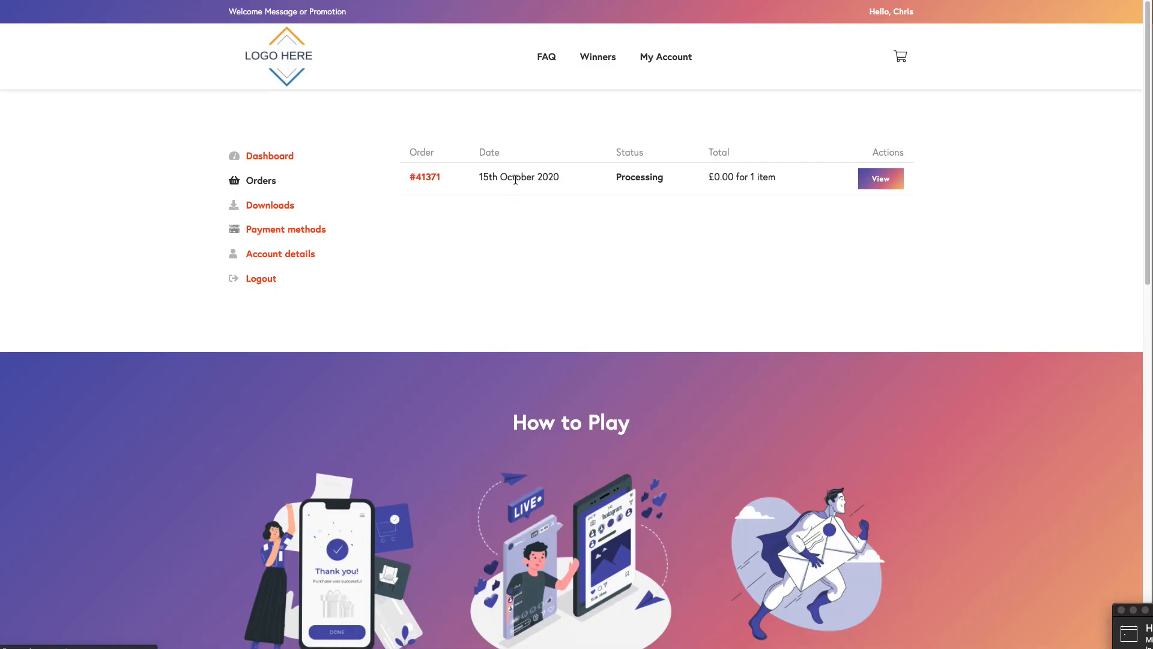
mouse_move(888, 185)
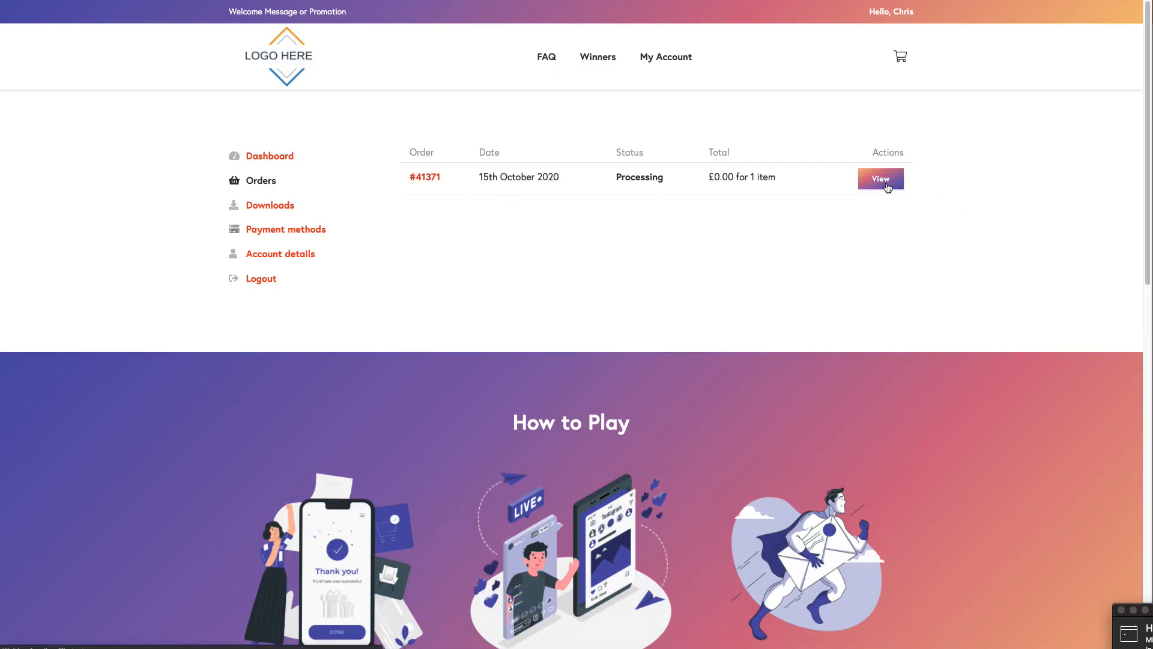
mouse_move(706, 193)
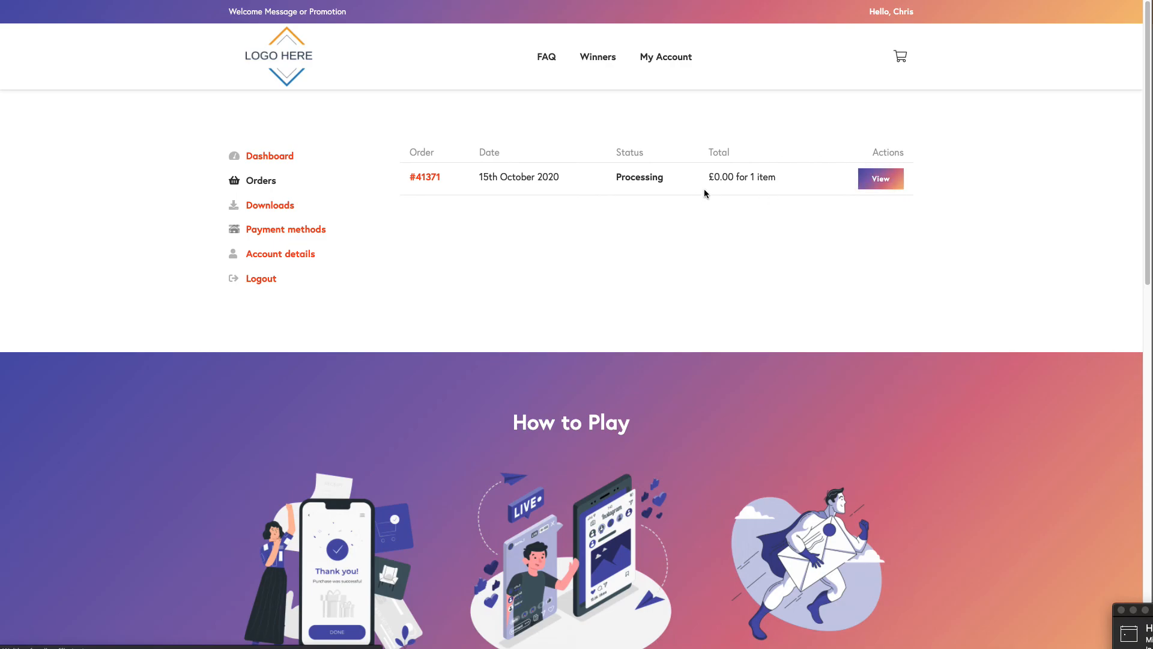
left_click(881, 178)
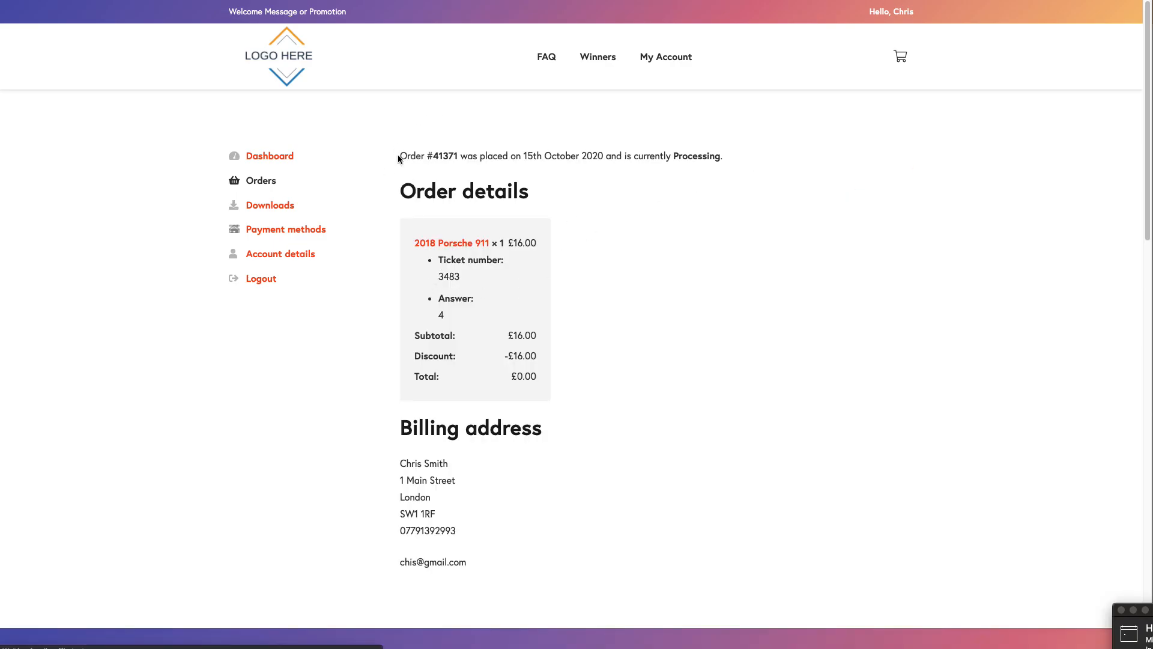
mouse_move(312, 186)
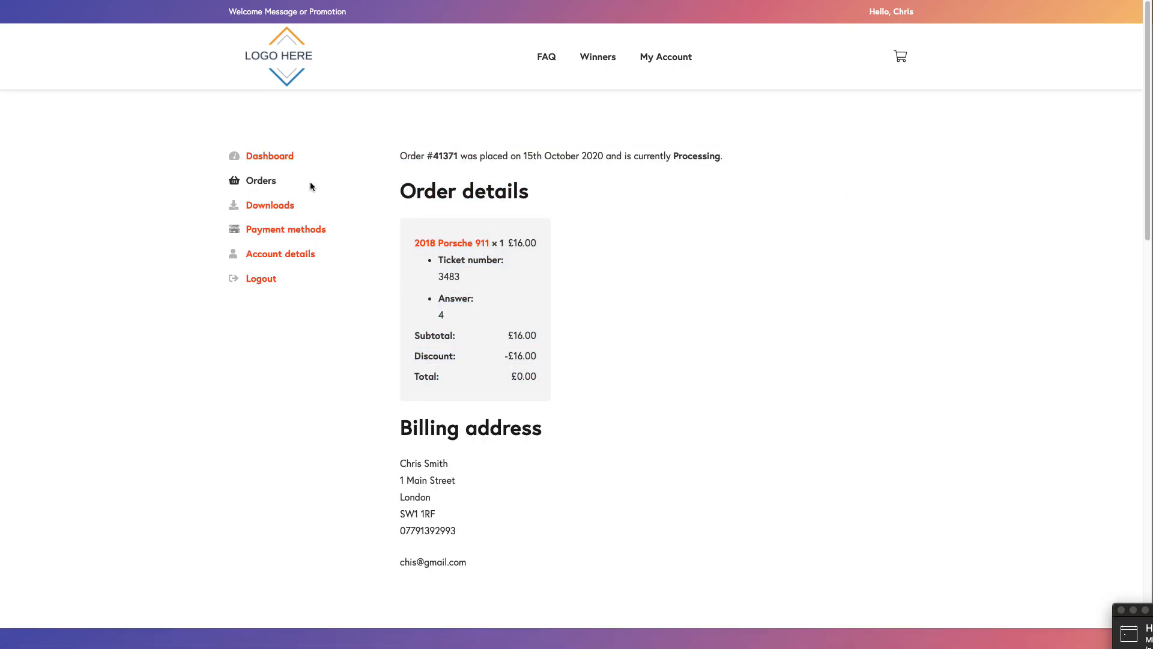